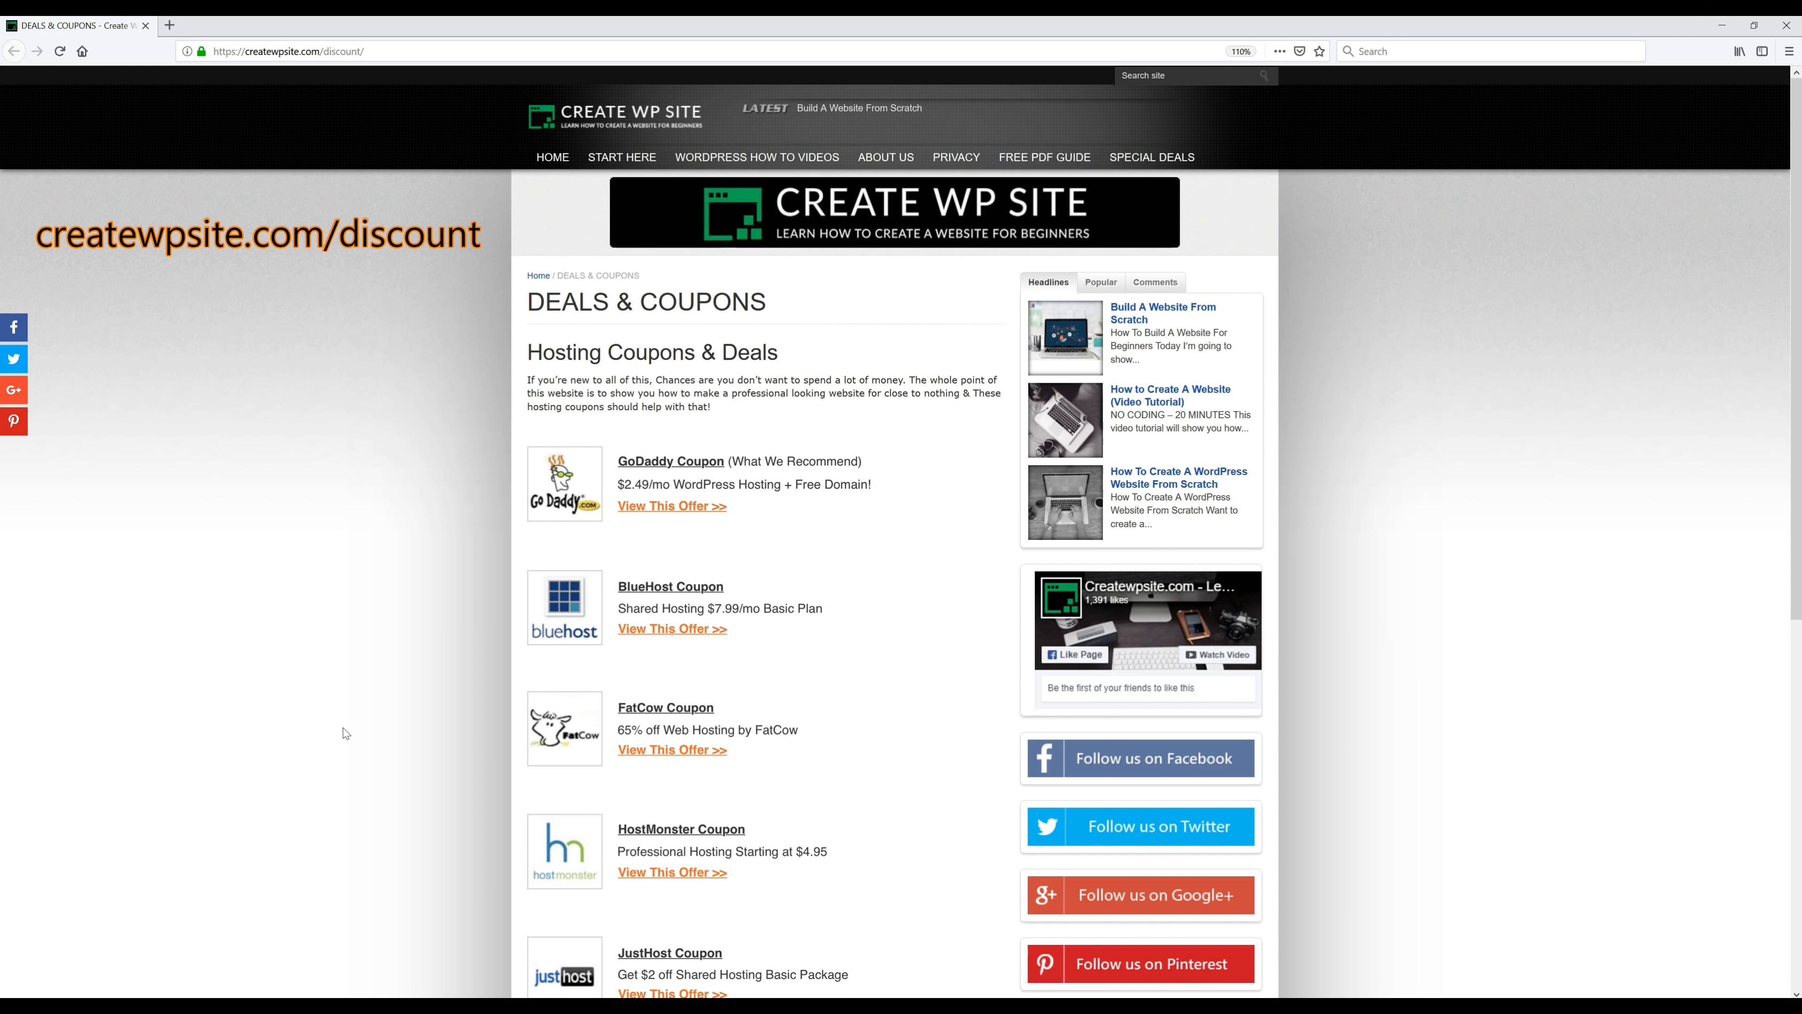
mouse_move(711, 220)
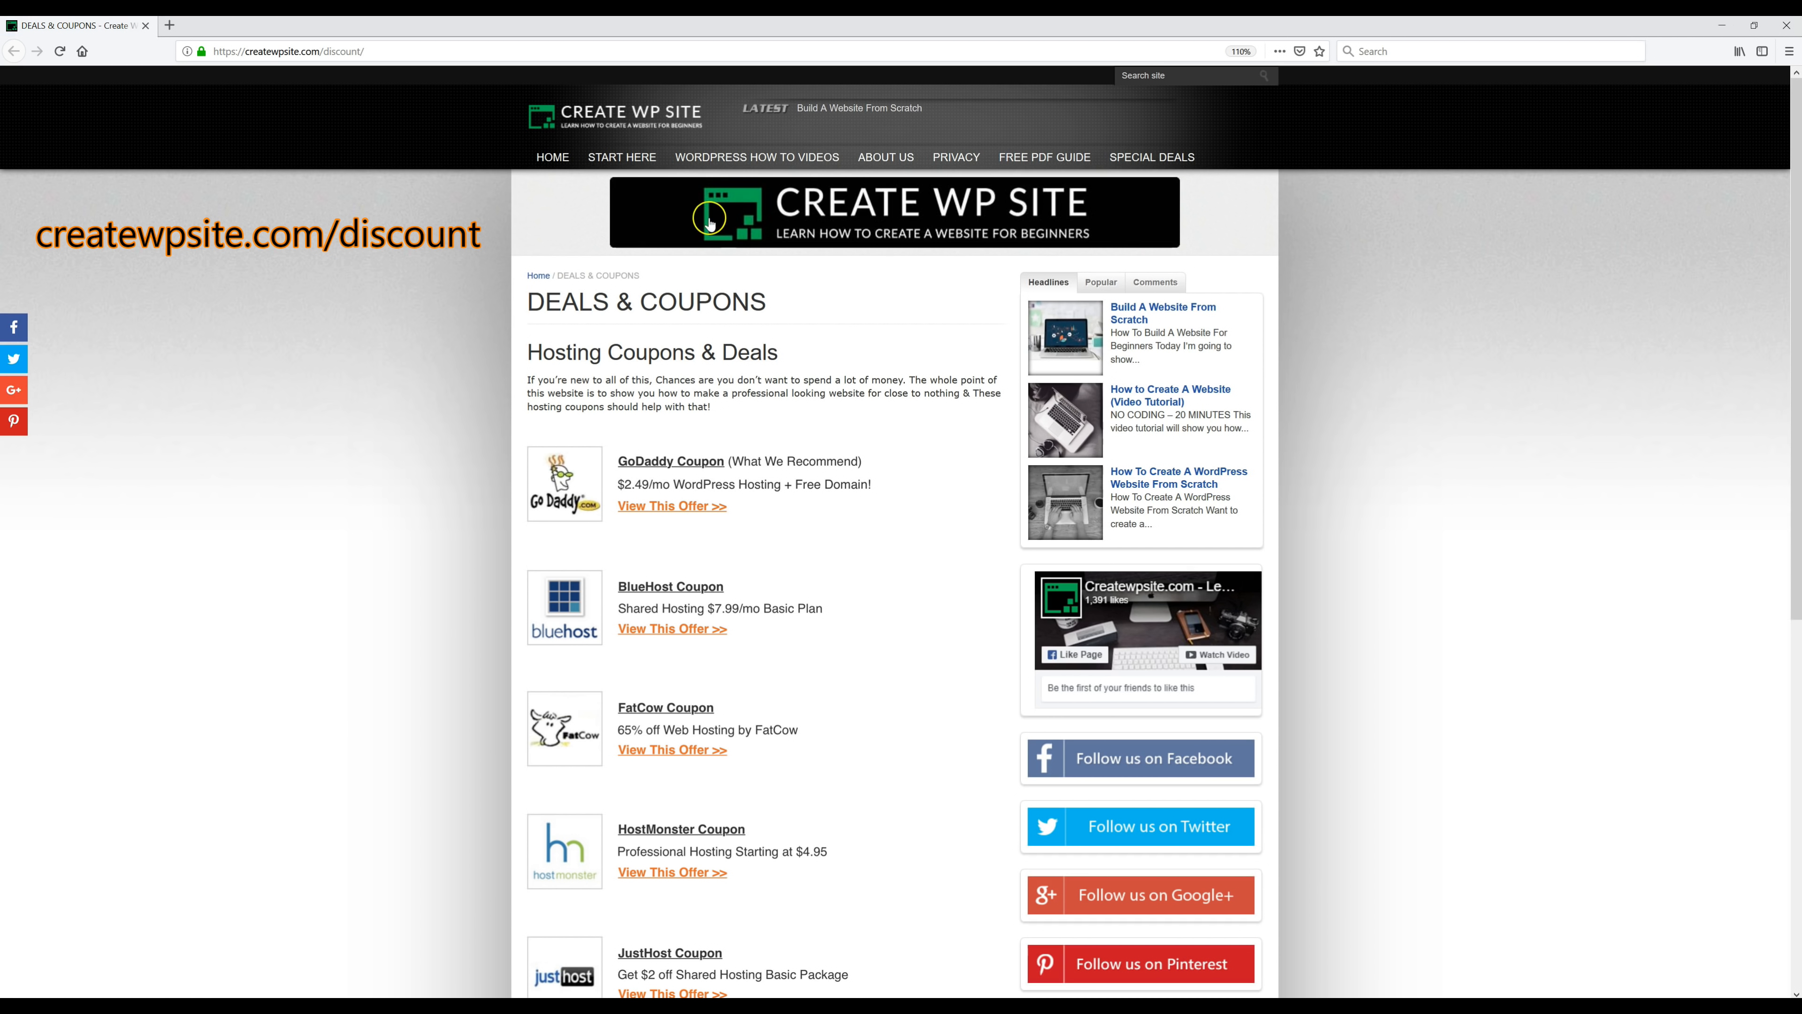
- Follow the GoDaddy coupon's 'View This Offer' link to the $2.49/month WordPress hosting page
click(670, 461)
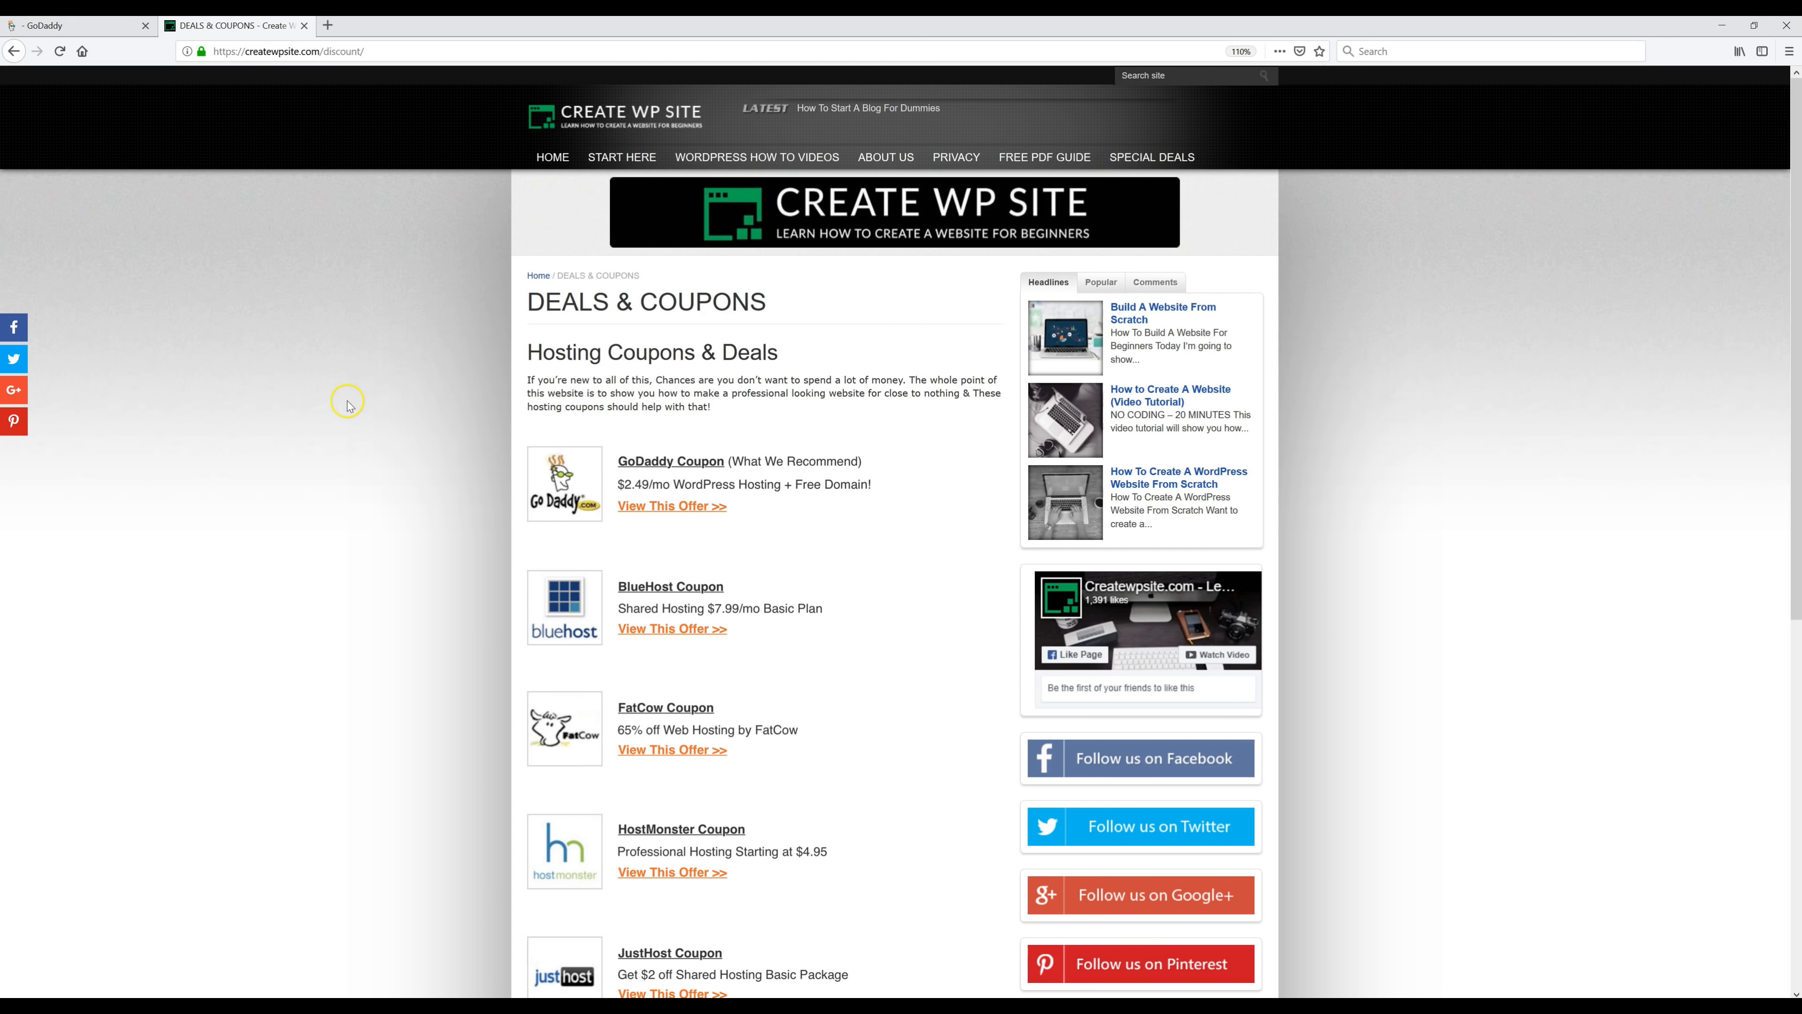
mouse_move(671, 506)
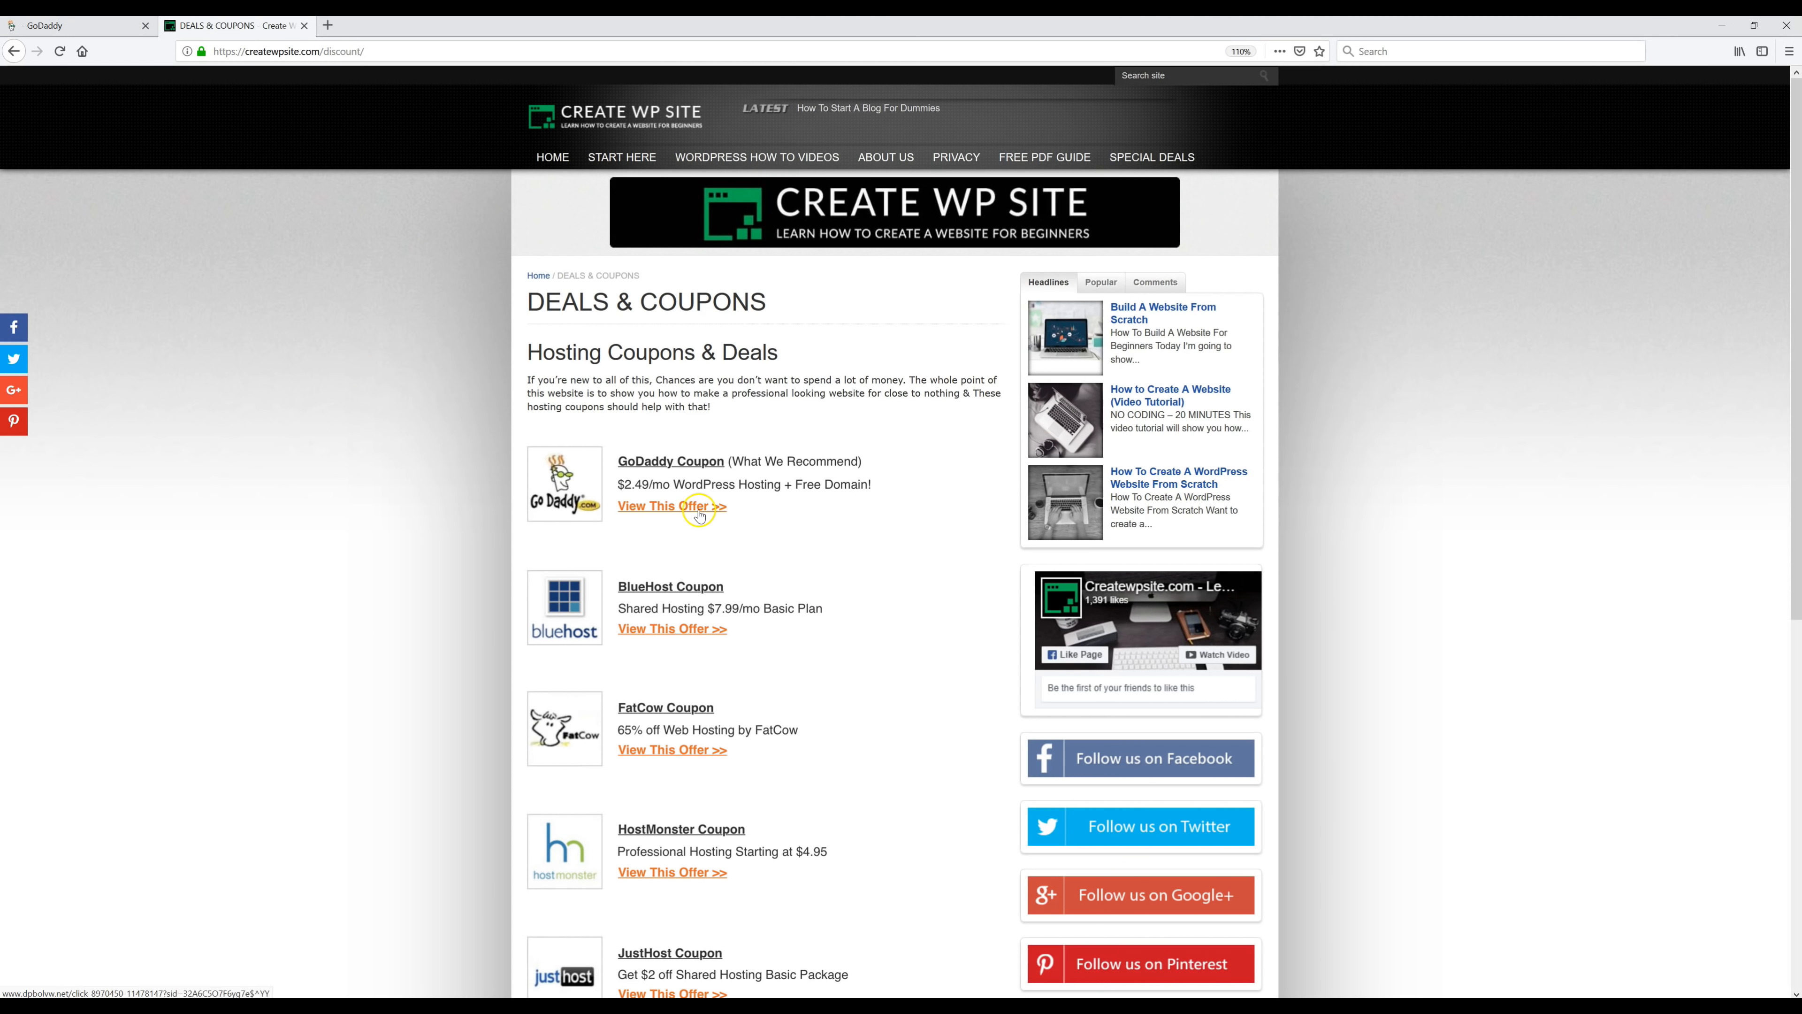
click(672, 506)
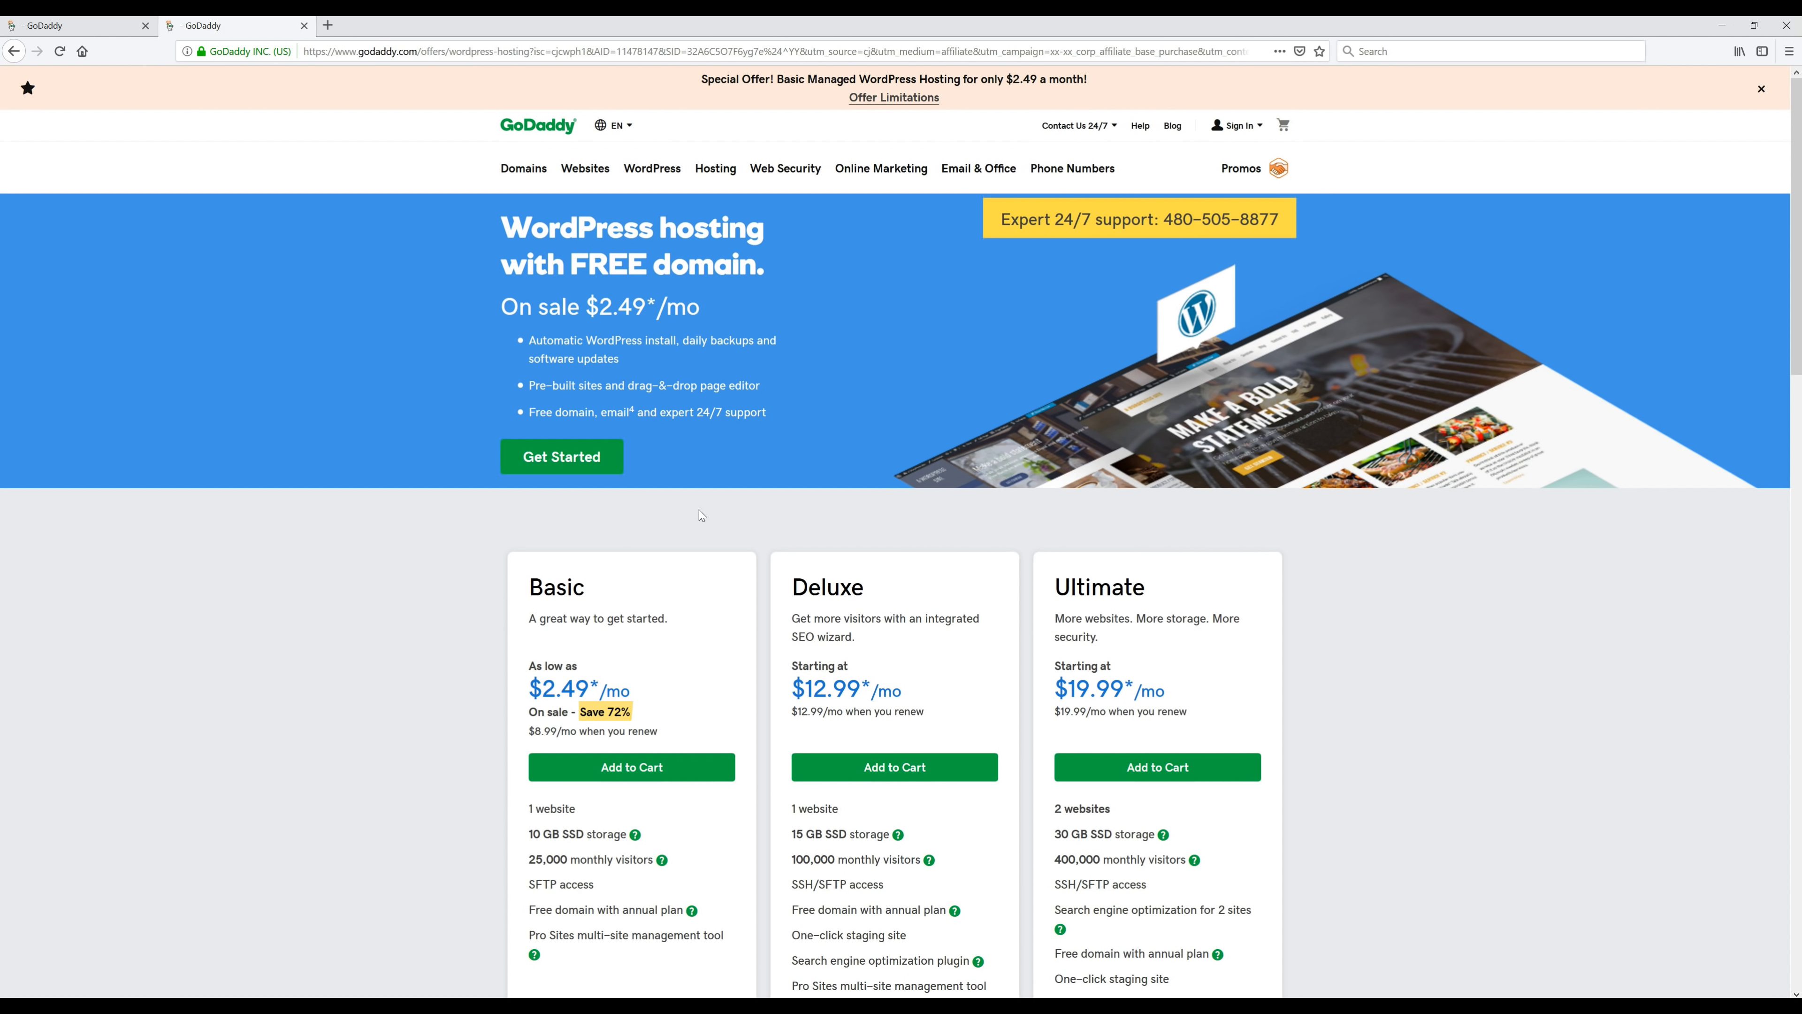
mouse_move(700, 580)
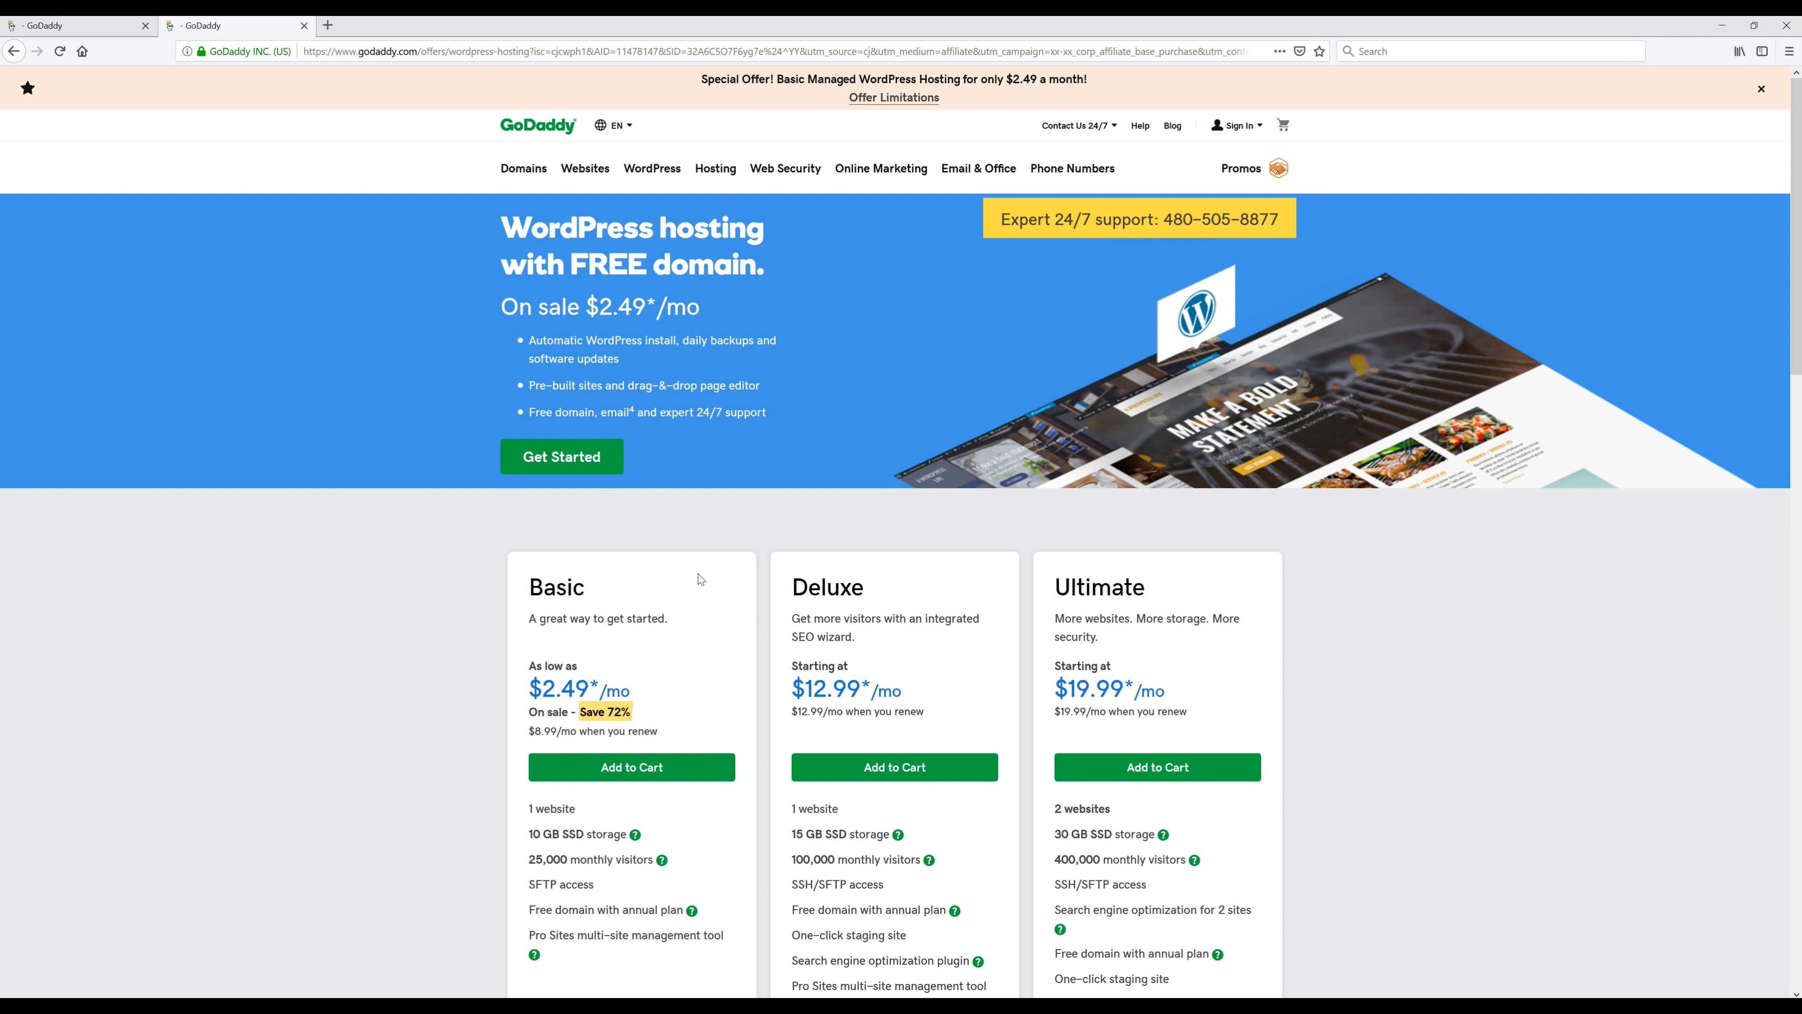
- Dismiss the special offer banner and start the discounted WordPress hosting order
click(1761, 88)
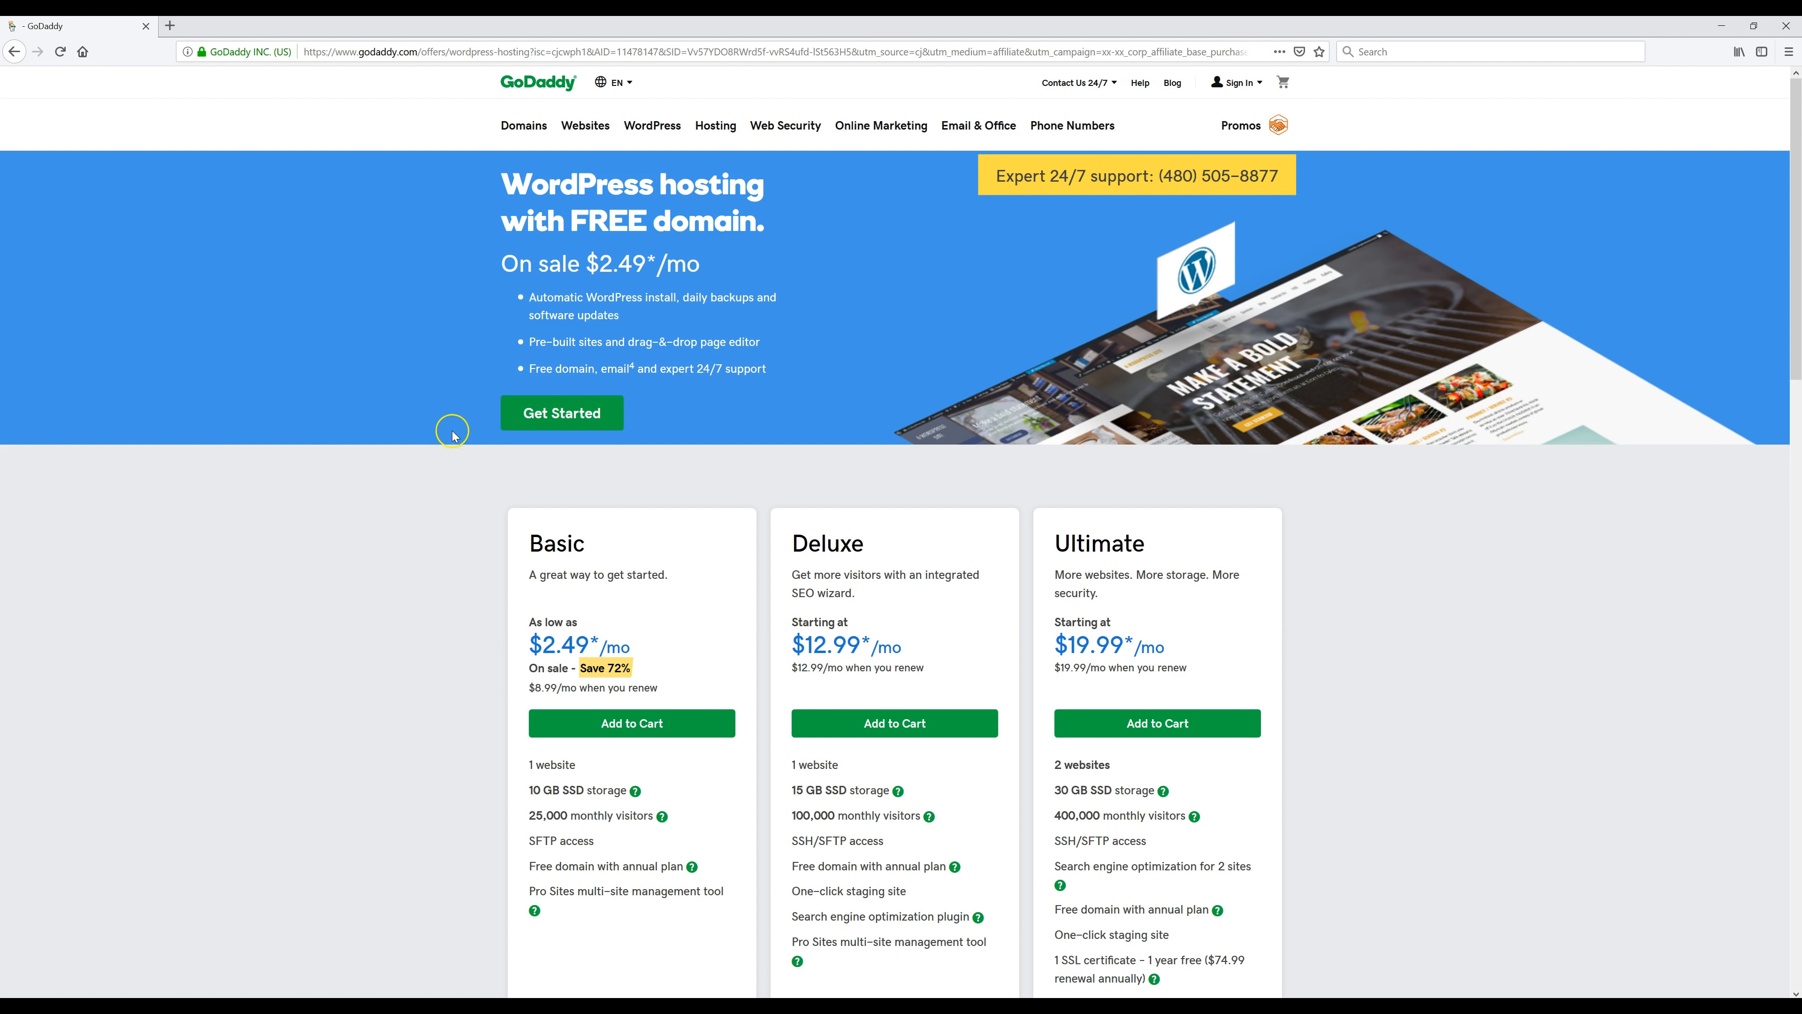
mouse_move(388, 283)
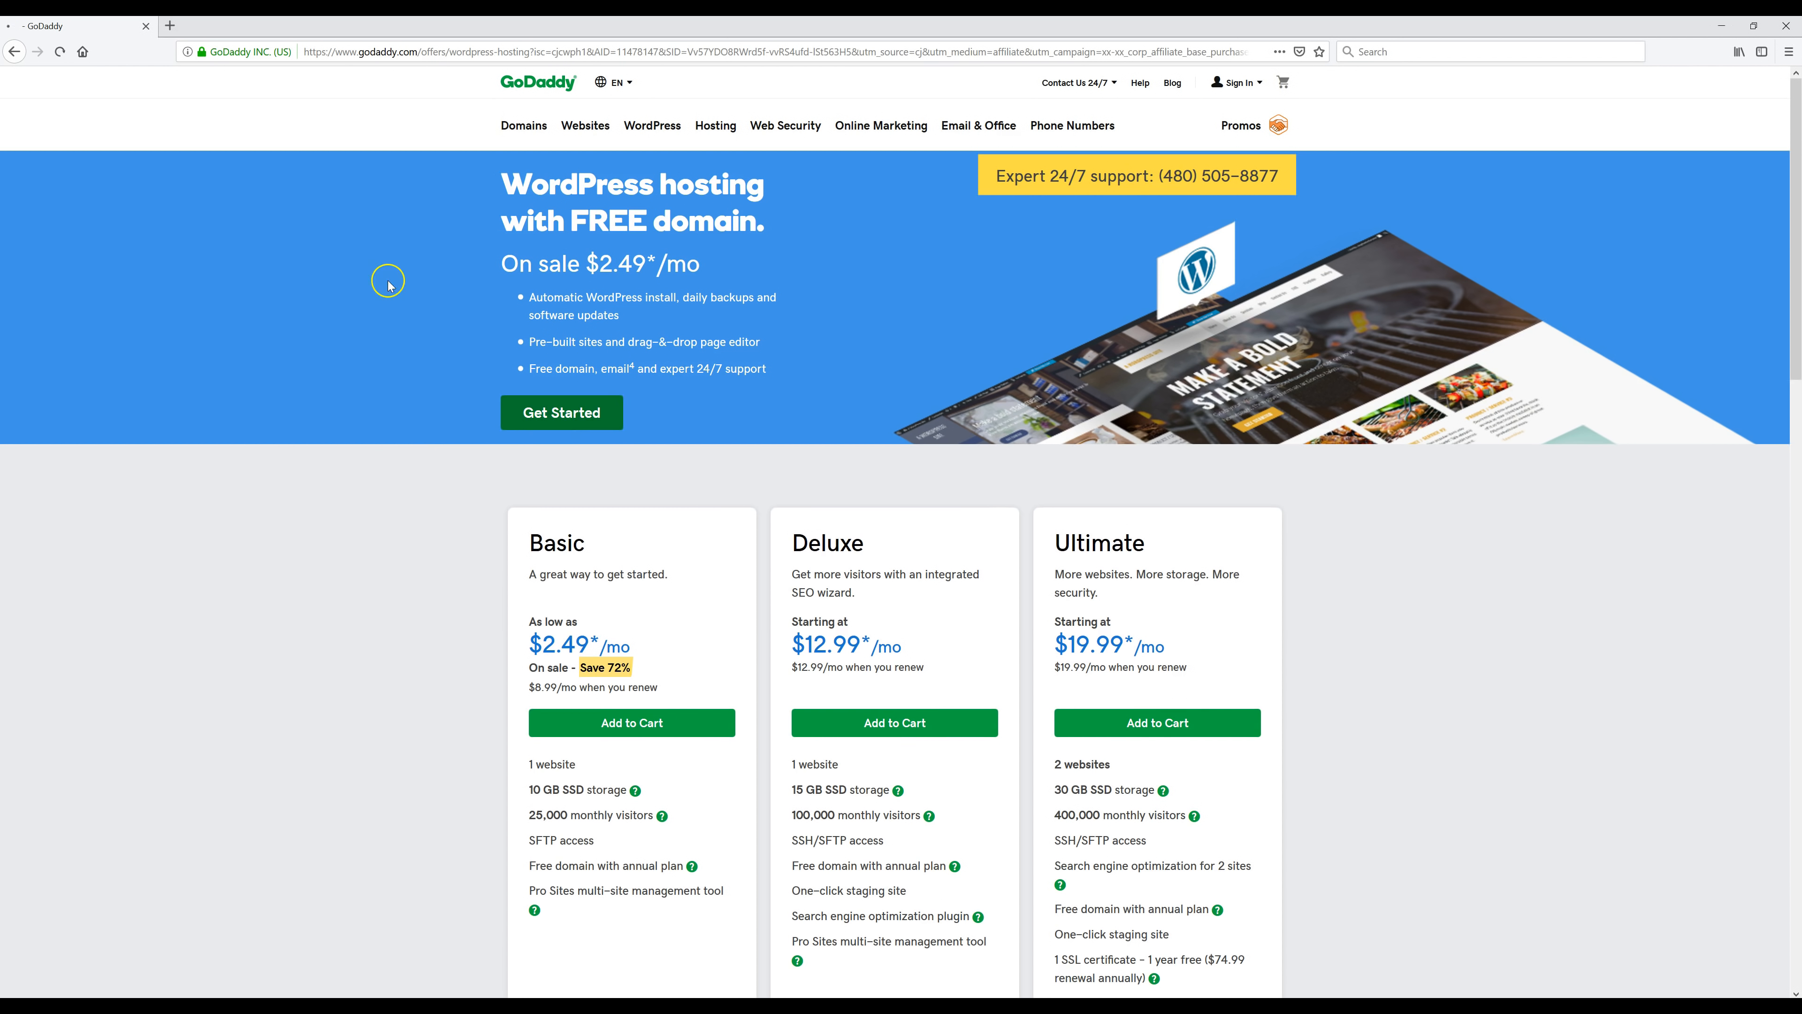
click(631, 721)
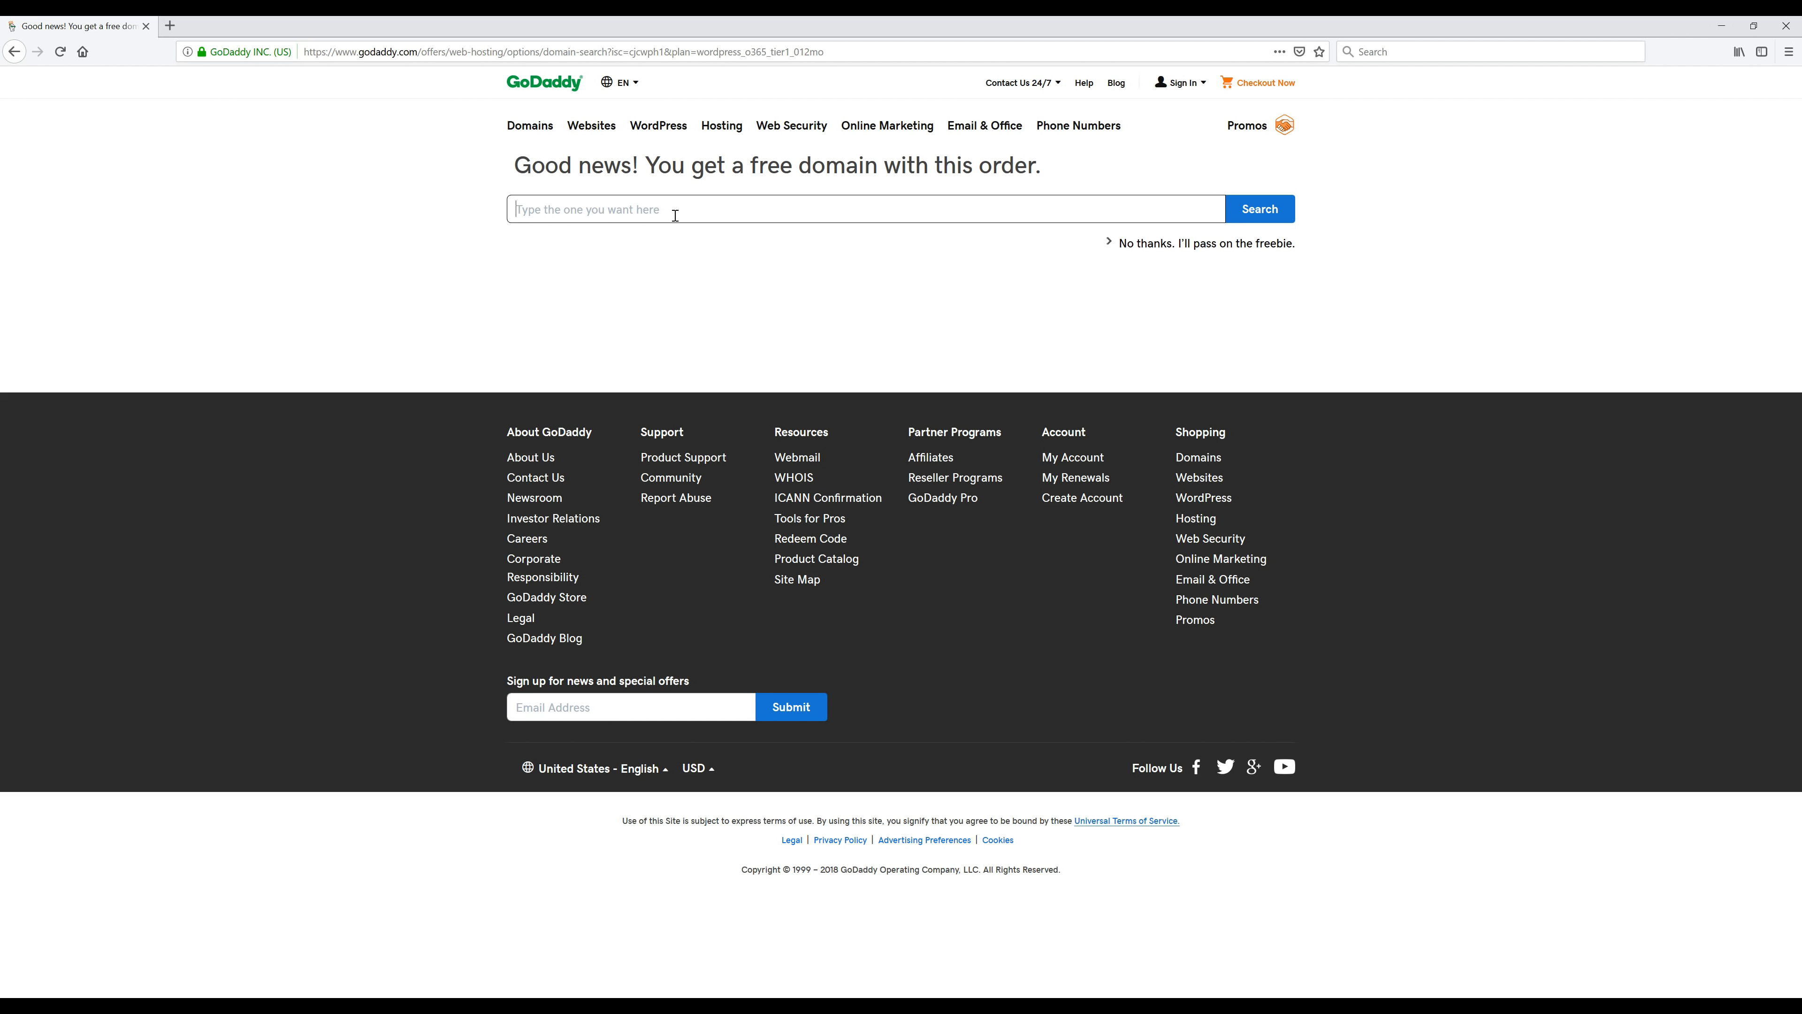
- Search TheBreadAndButterShop.com, confirm it is available and claim it as the free domain
text(TheBreadAndButterShop.com)
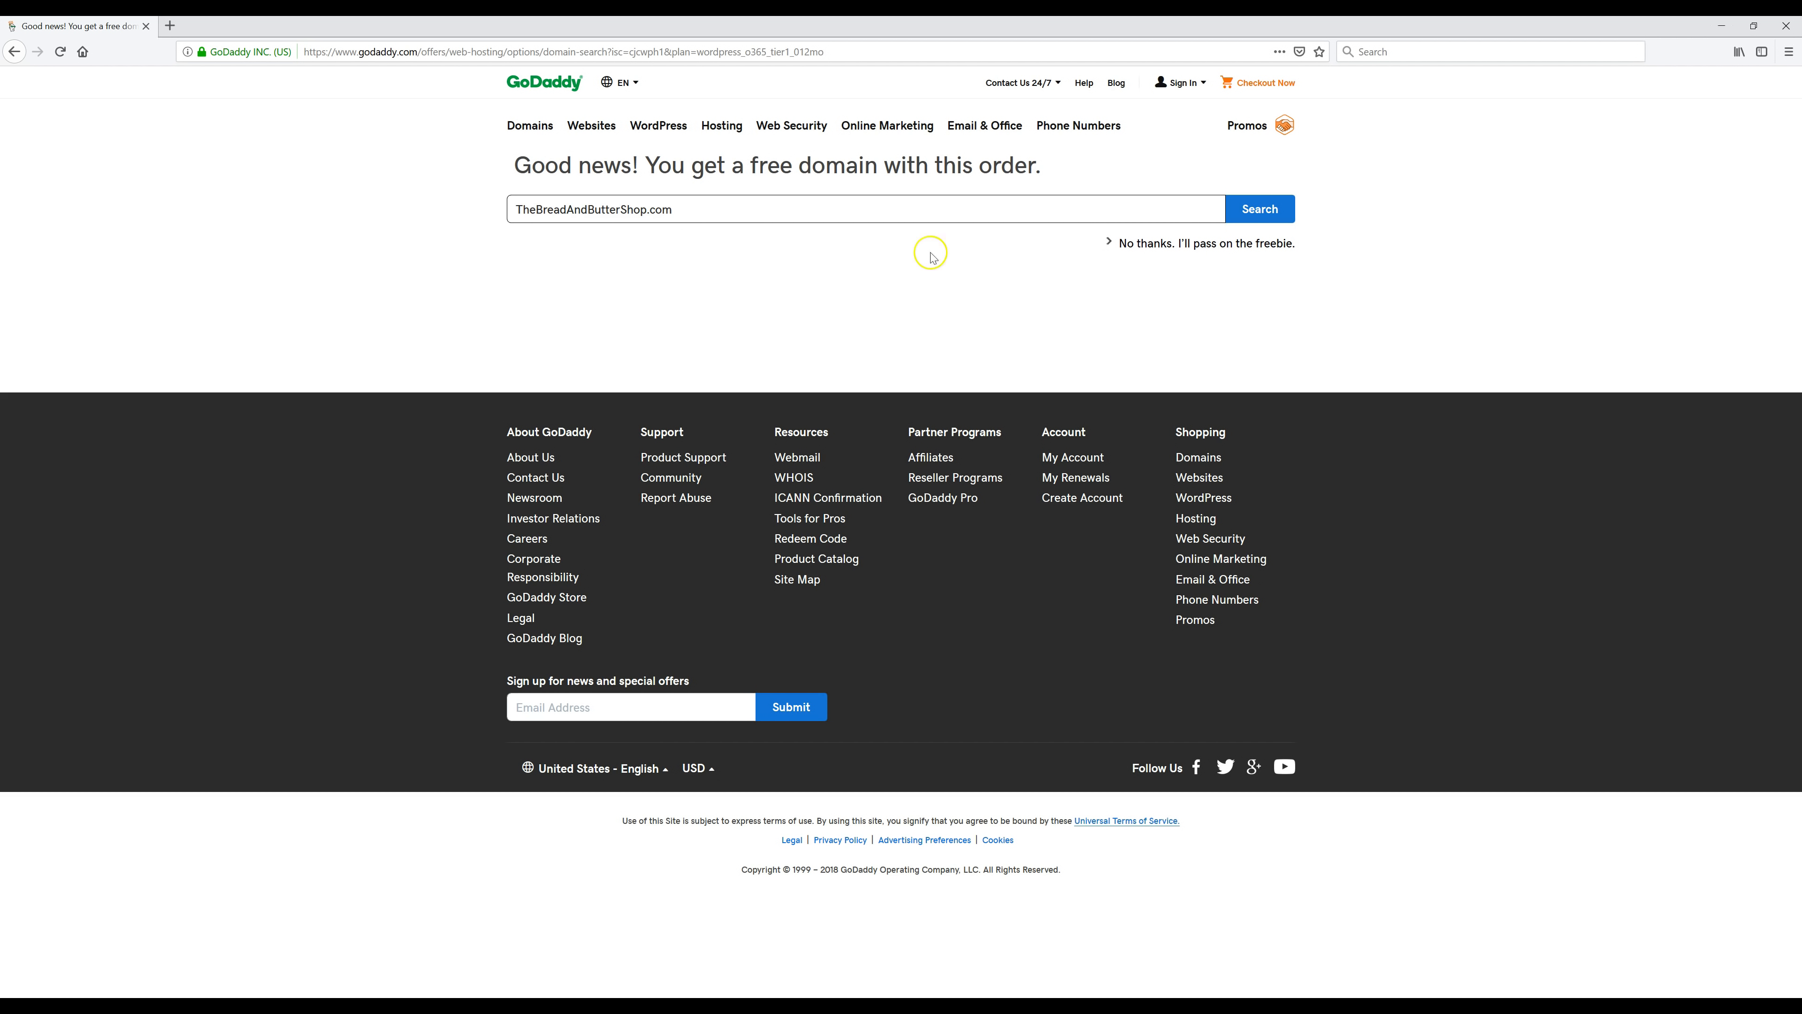
click(1259, 209)
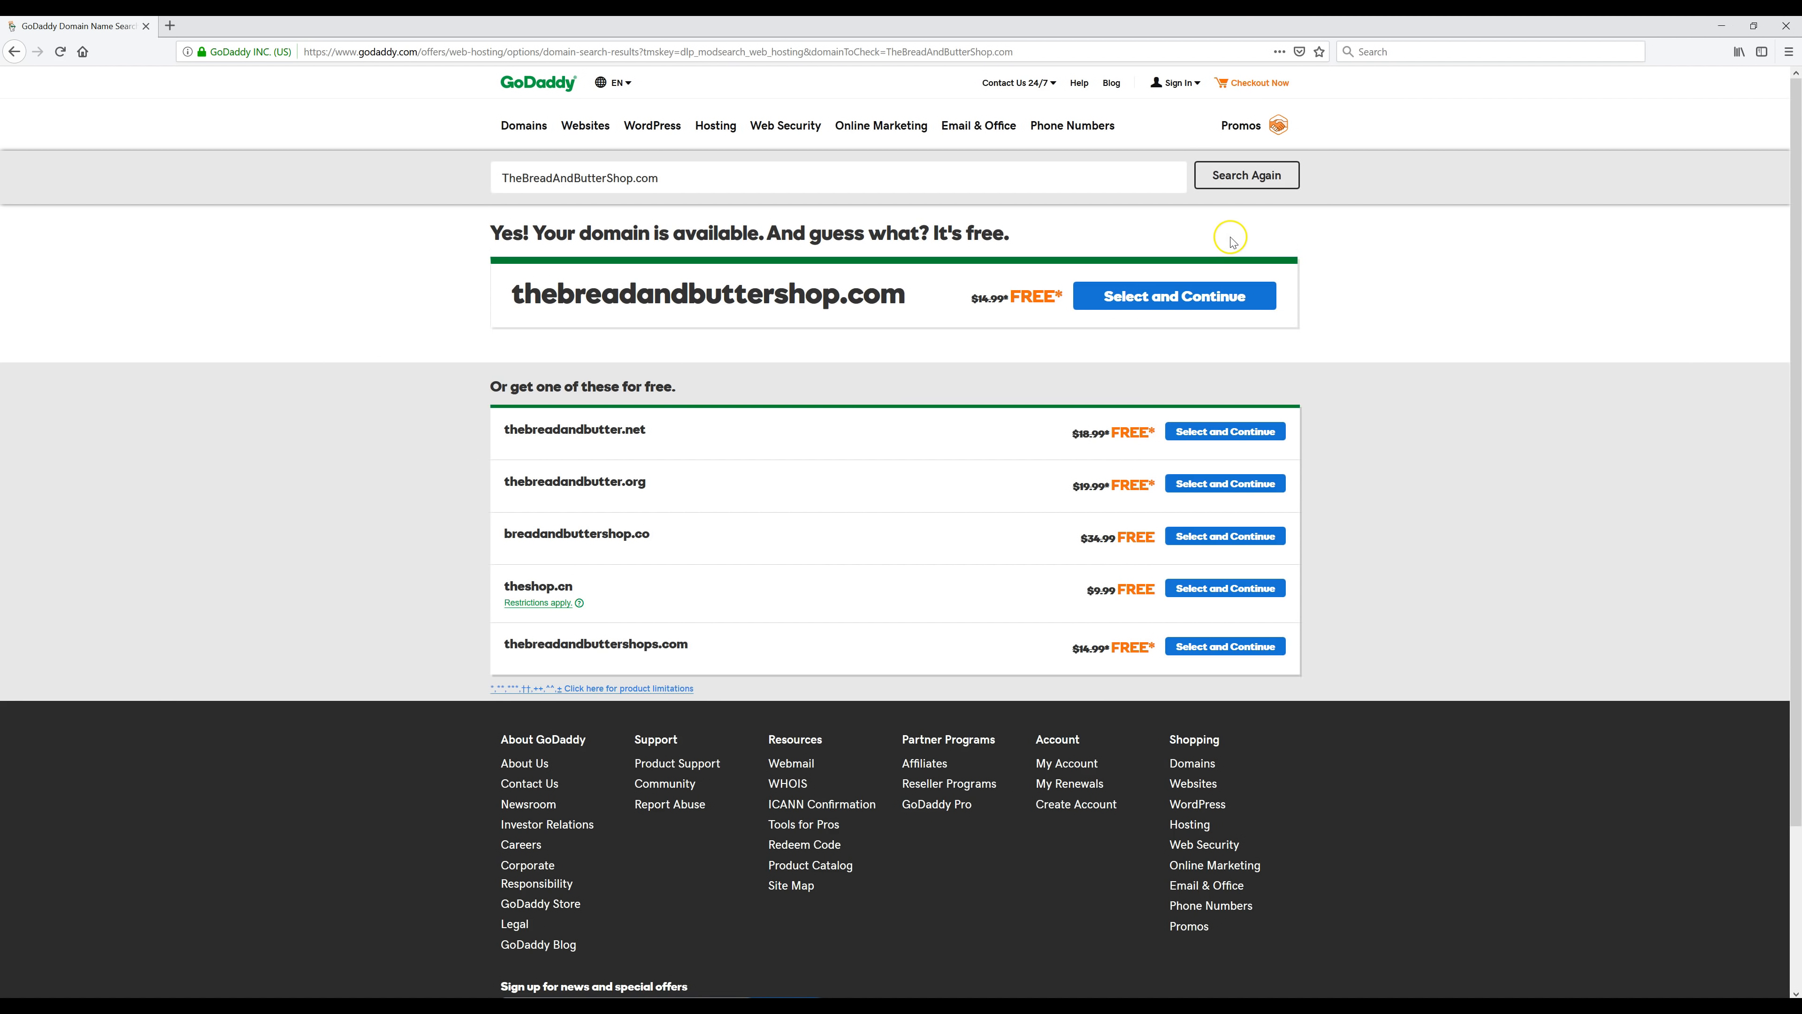
mouse_move(1215, 342)
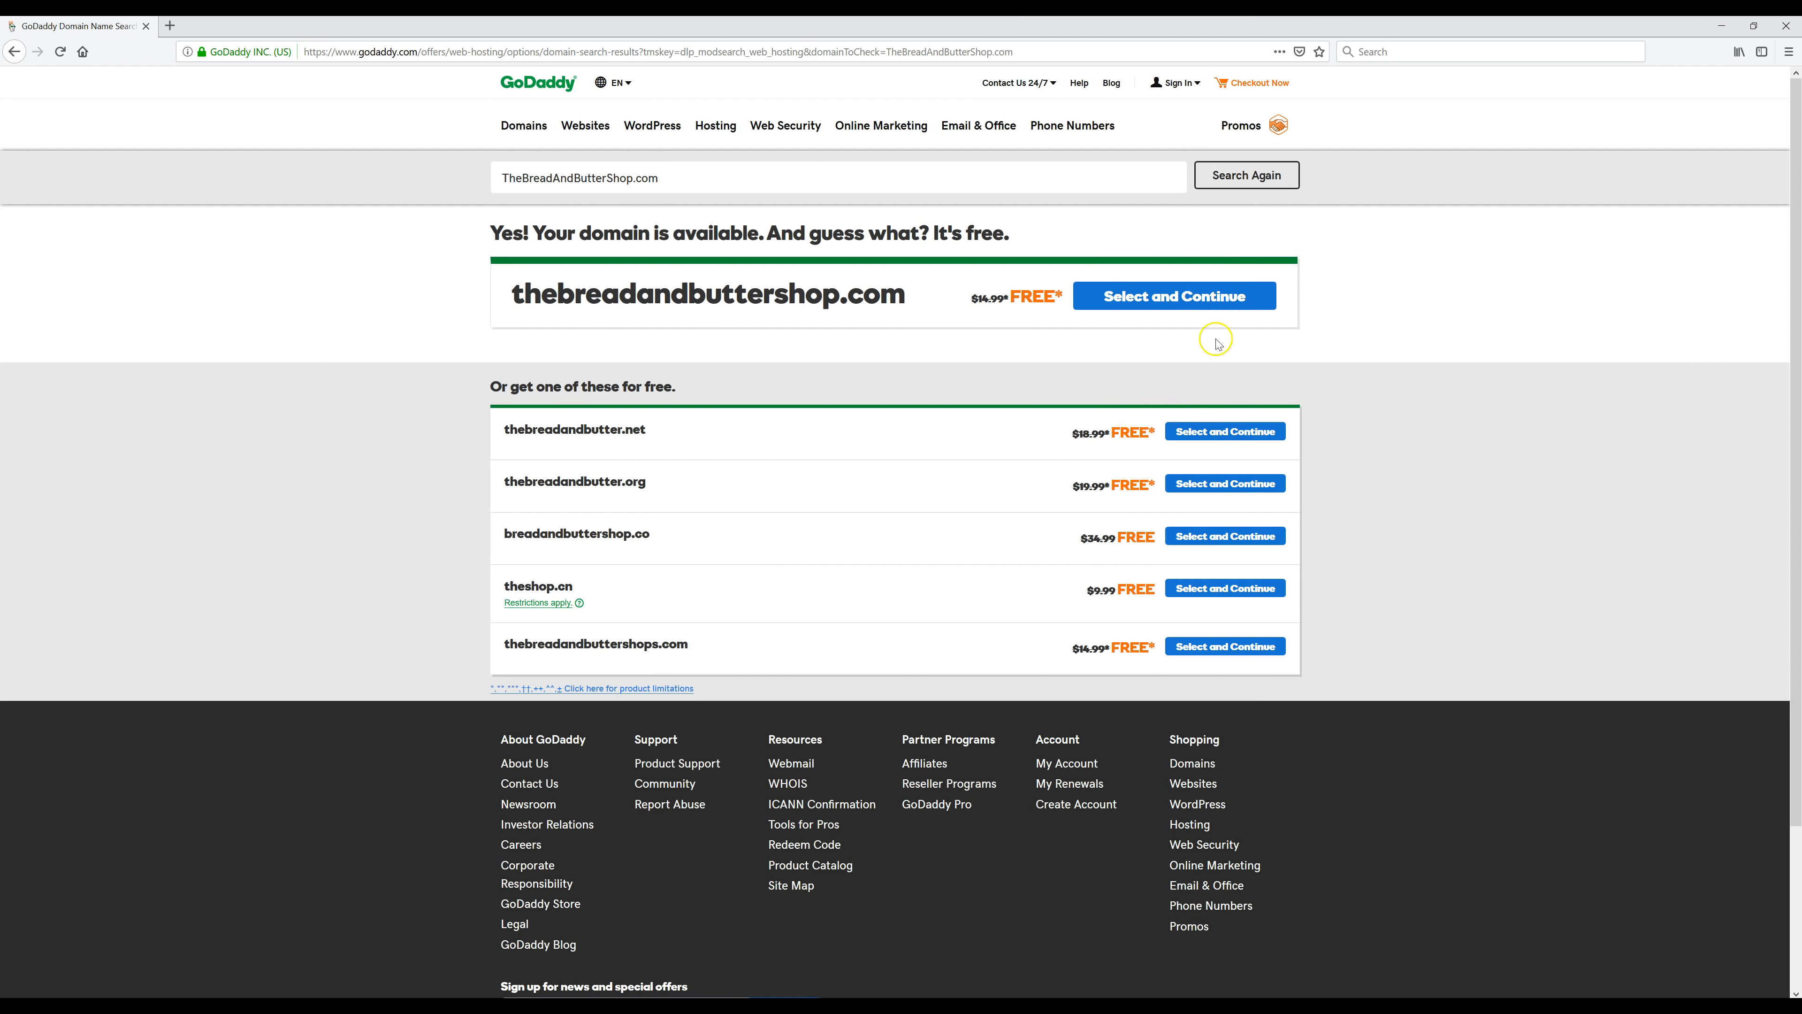
click(1174, 296)
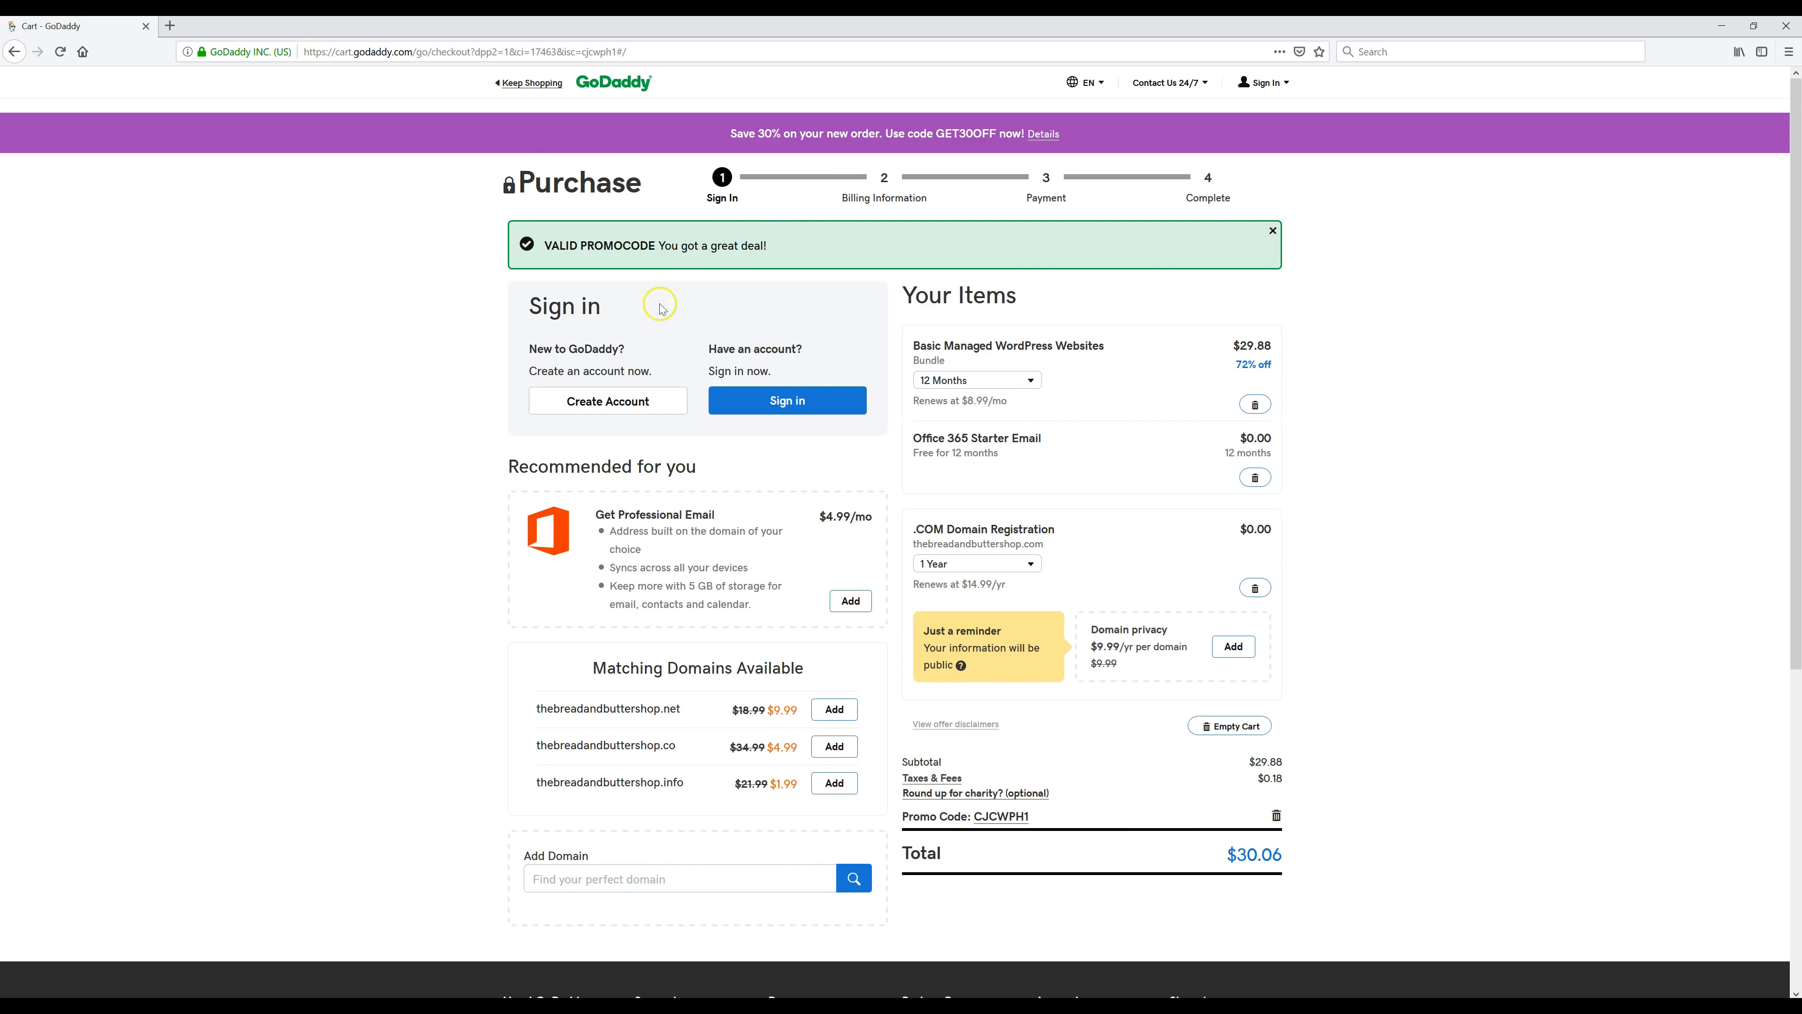
mouse_move(885, 437)
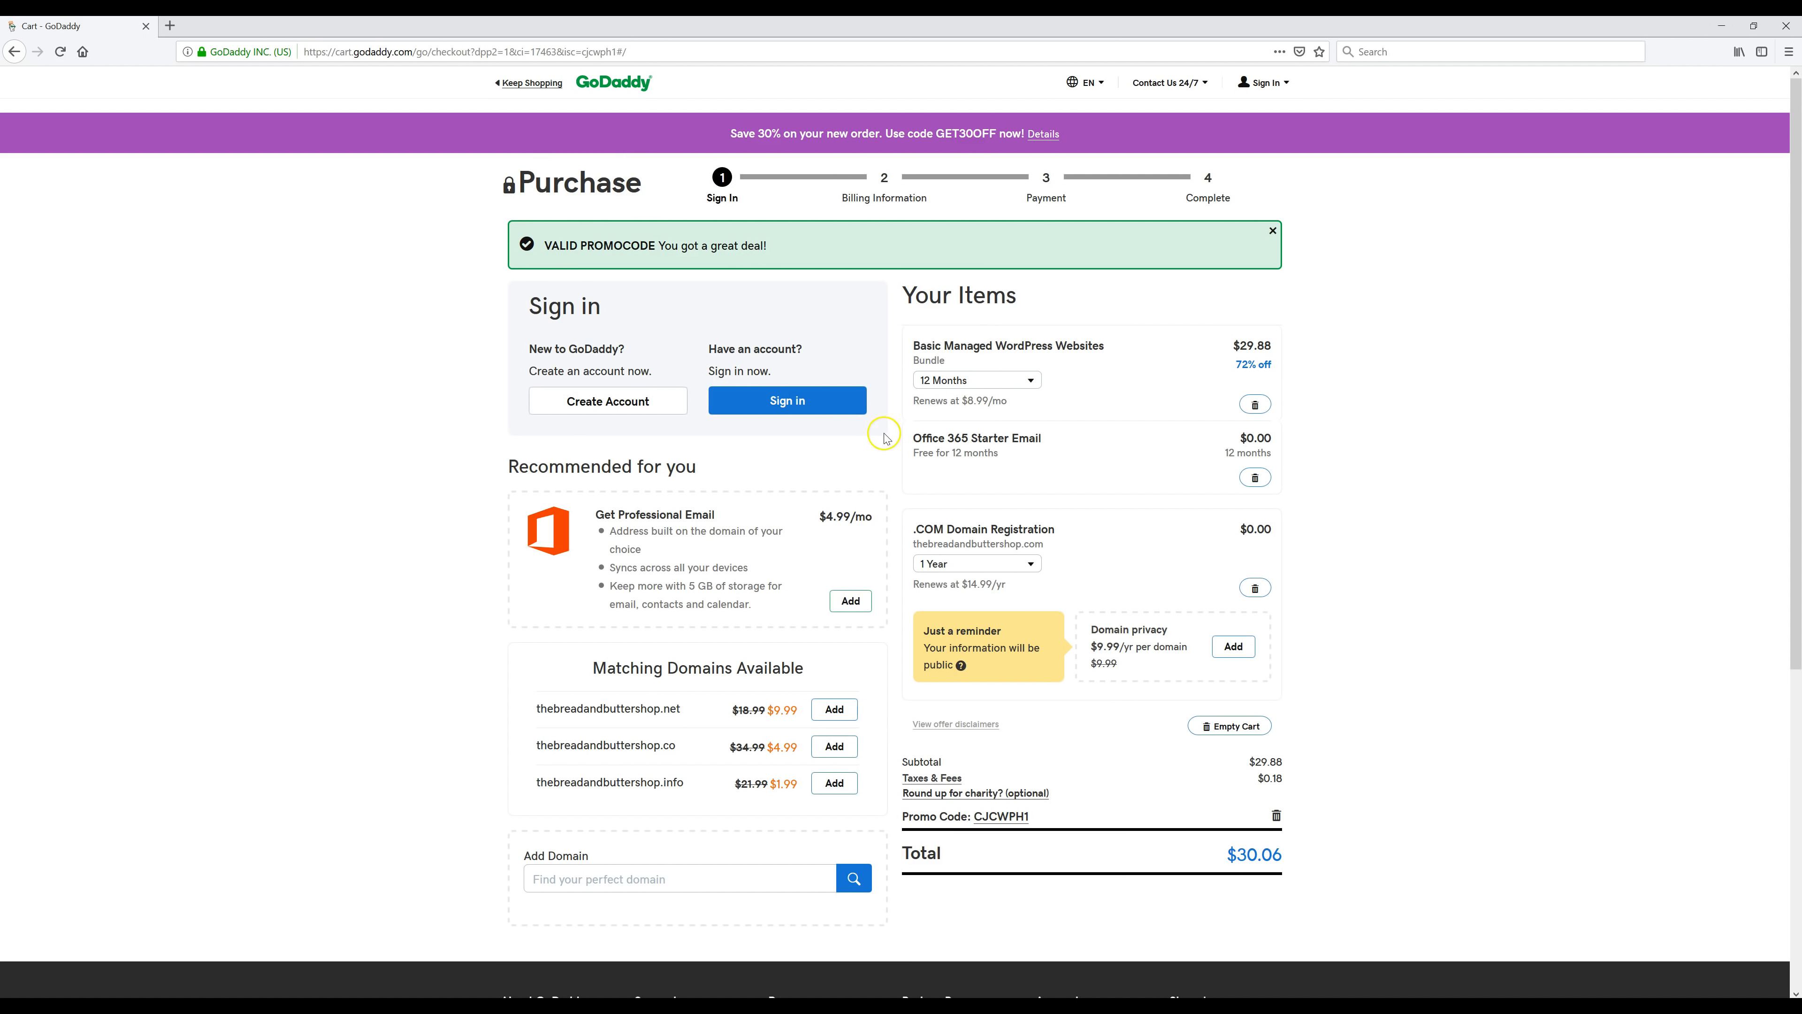
mouse_move(986, 344)
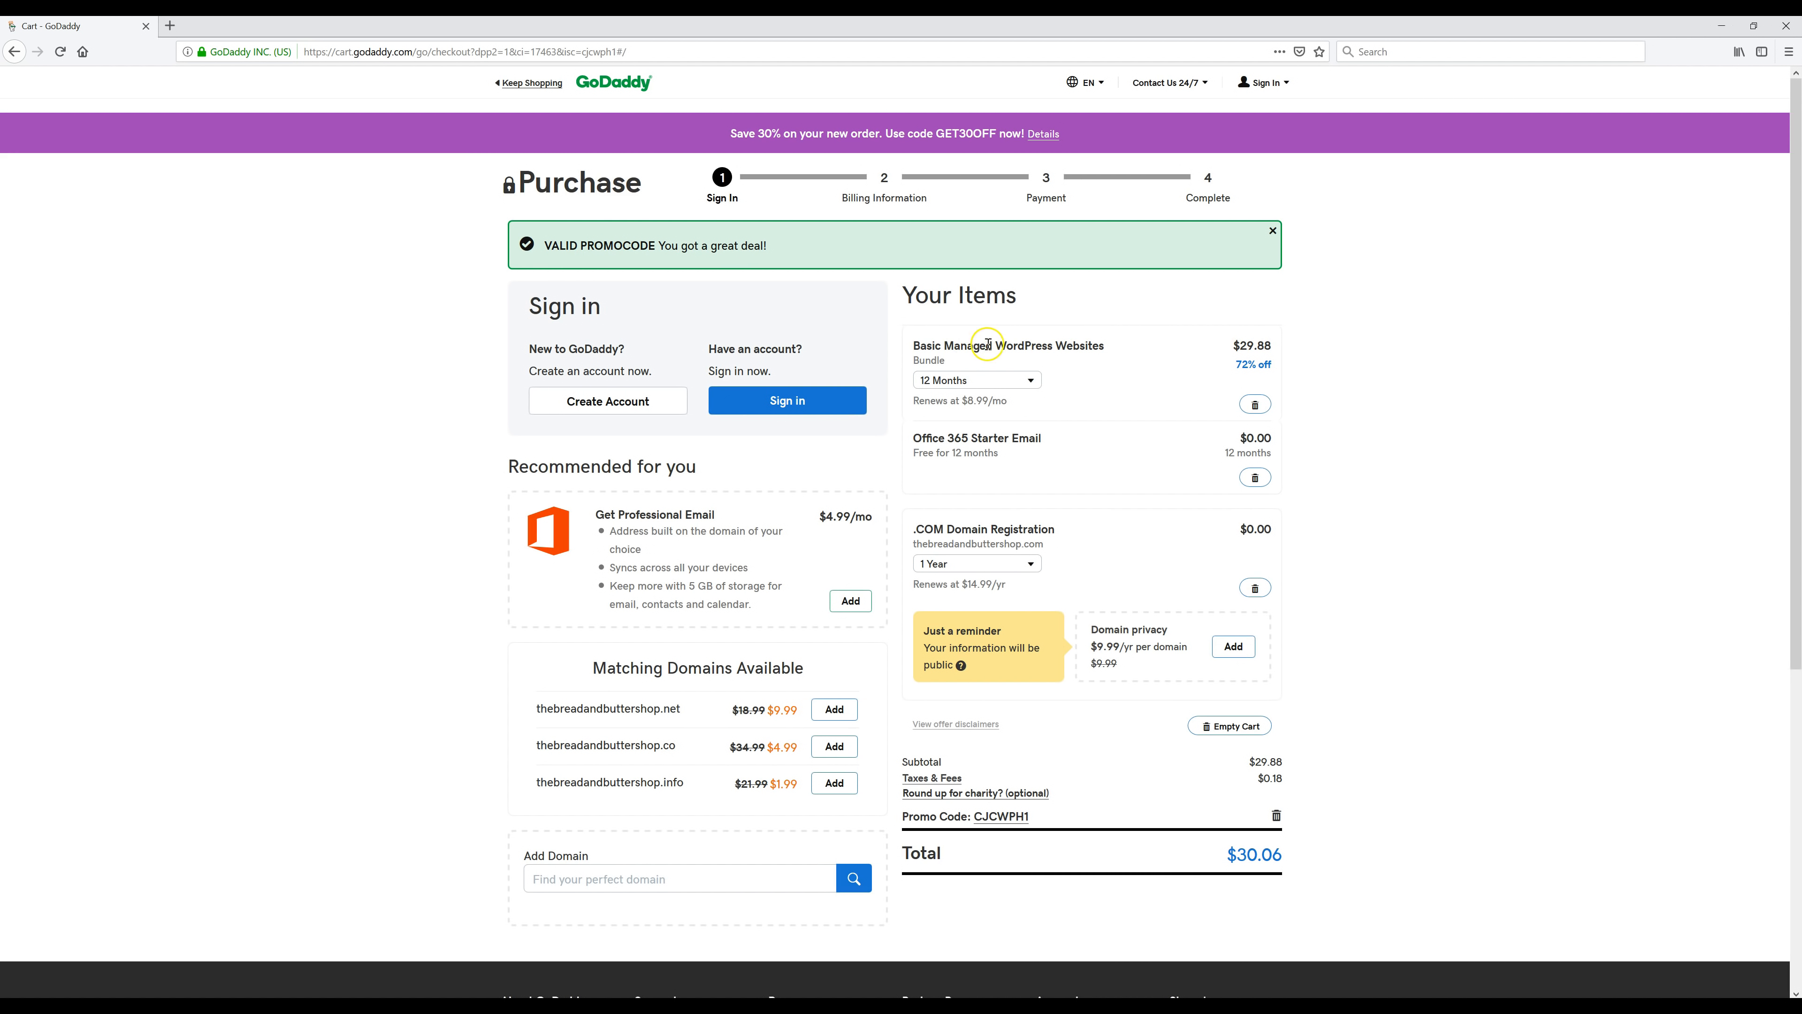
mouse_move(649, 473)
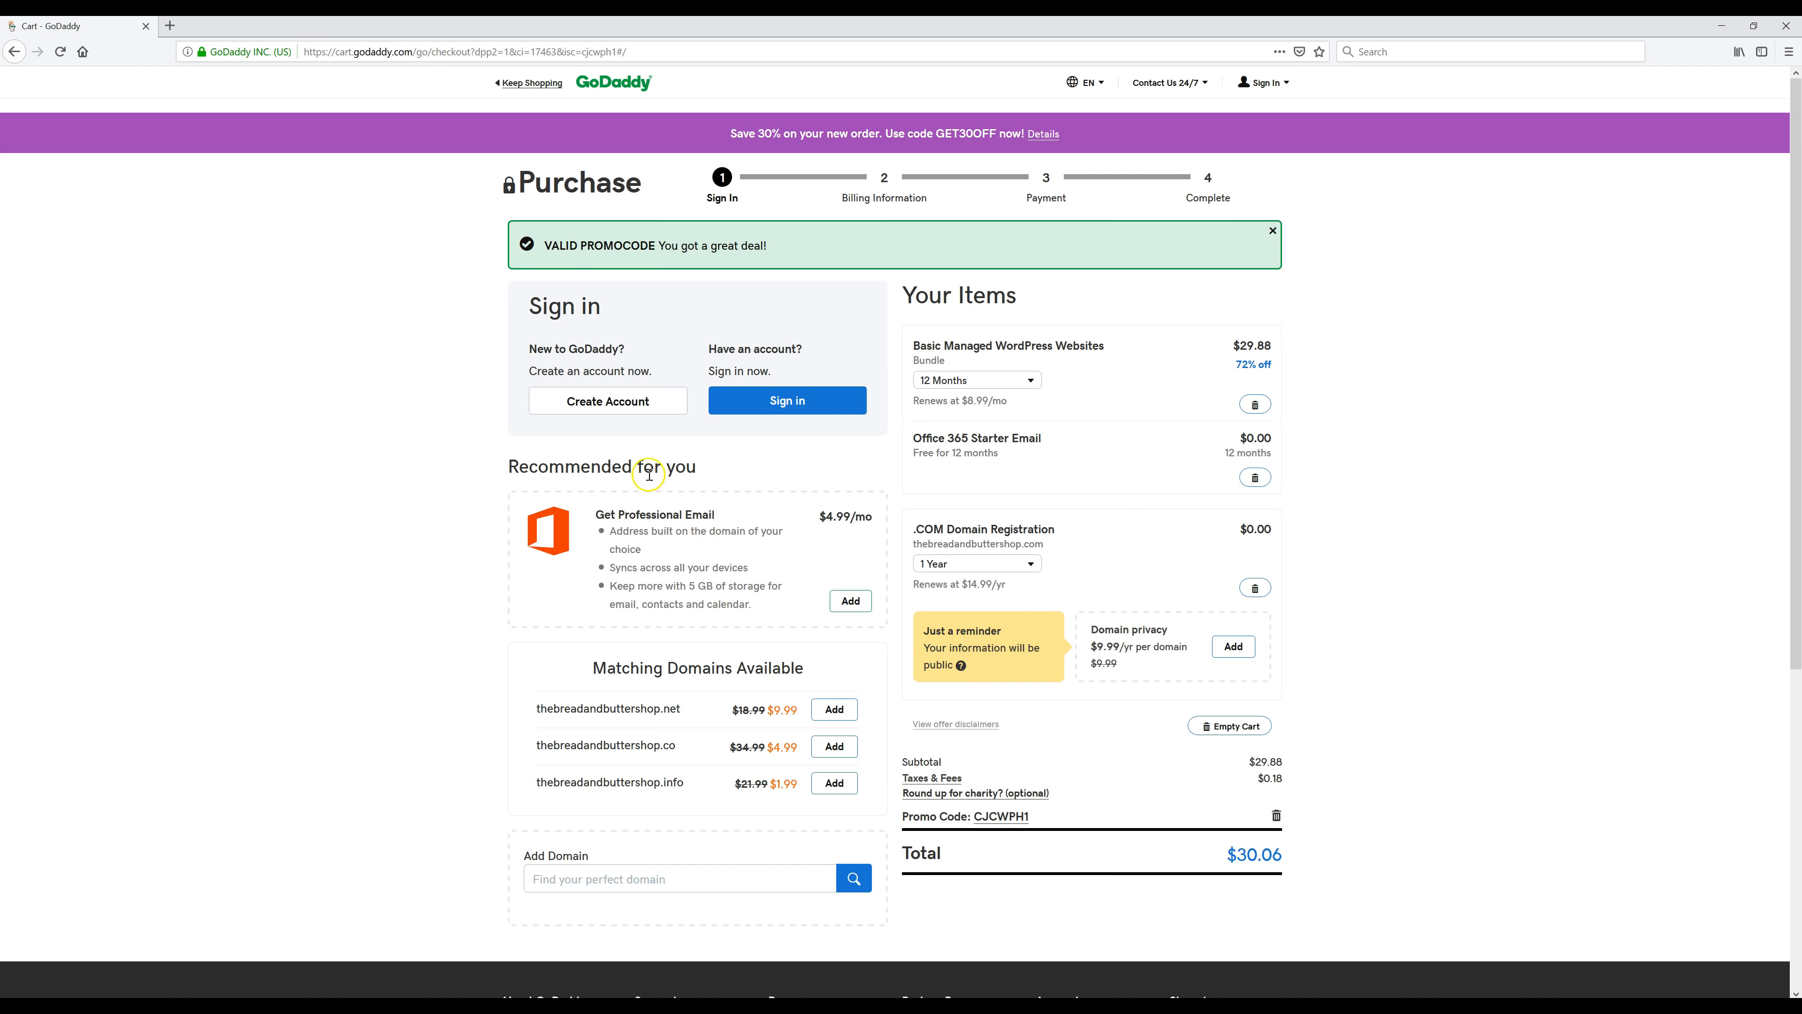
- Choose 'Create Account' under New to GoDaddy at the checkout sign-in
click(609, 400)
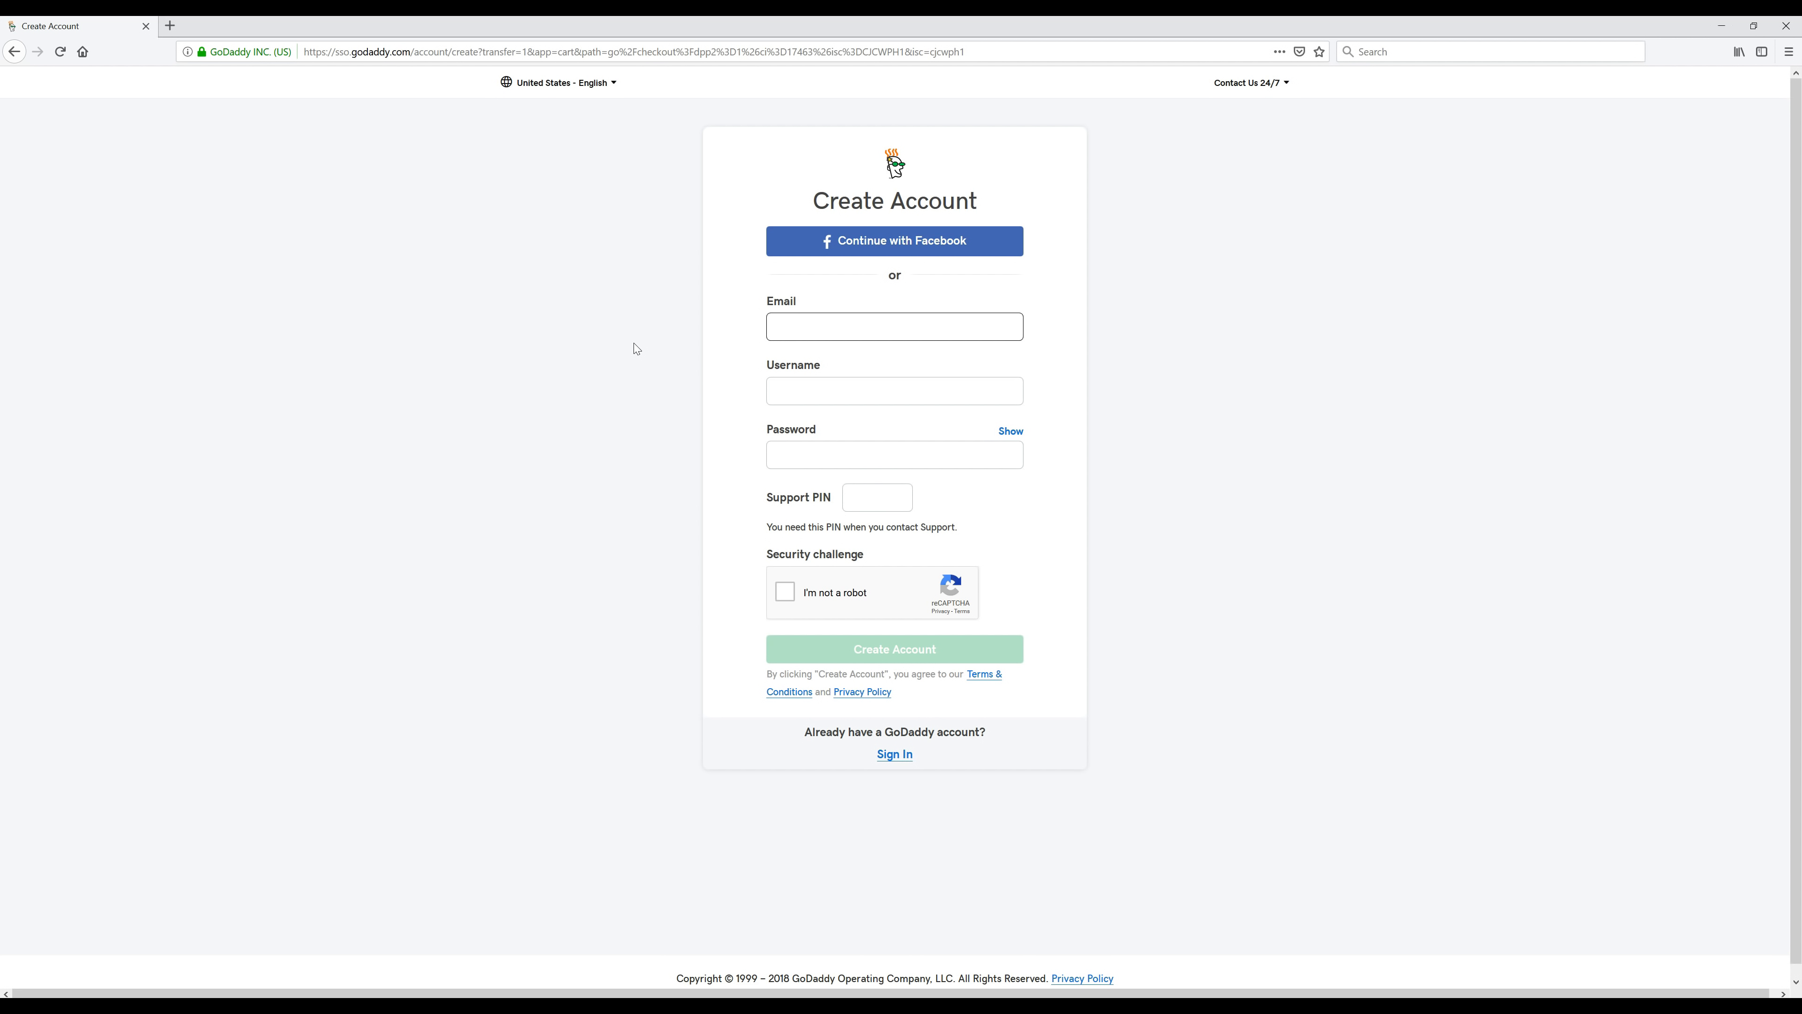
- Fill email, username, password and Support PIN, pass reCAPTCHA, and create the account
click(894, 326)
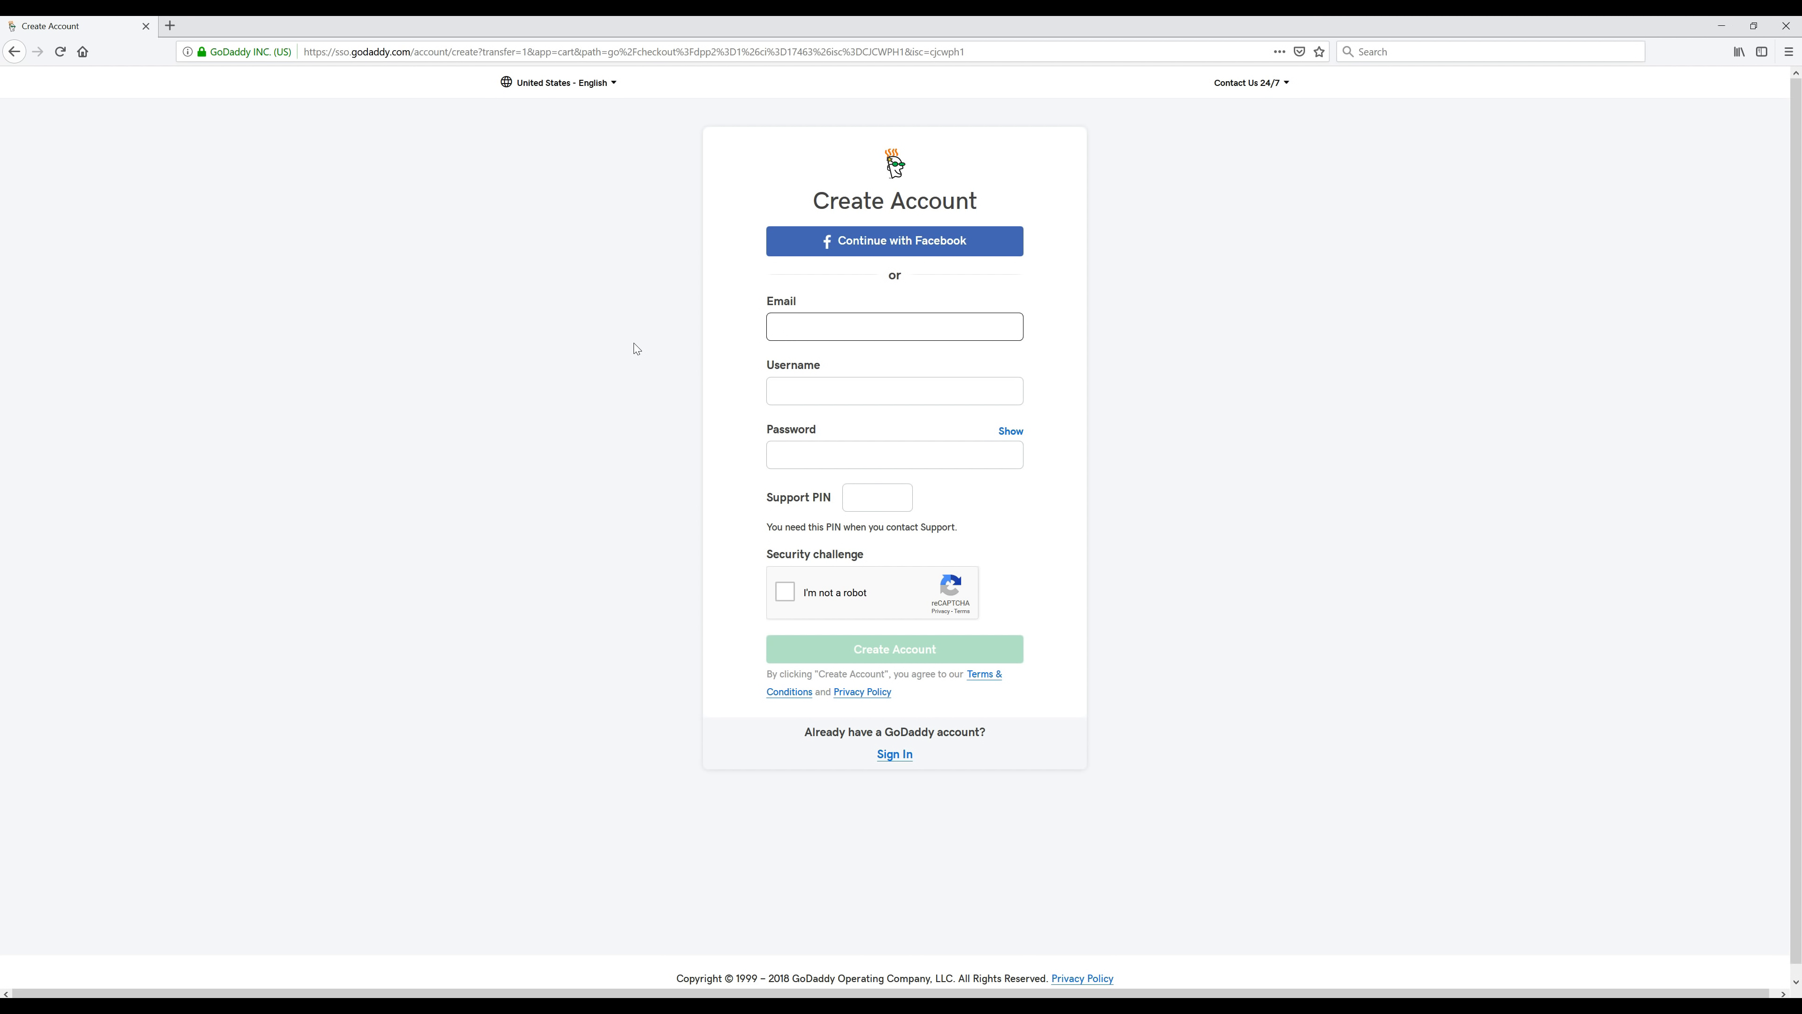
click(894, 327)
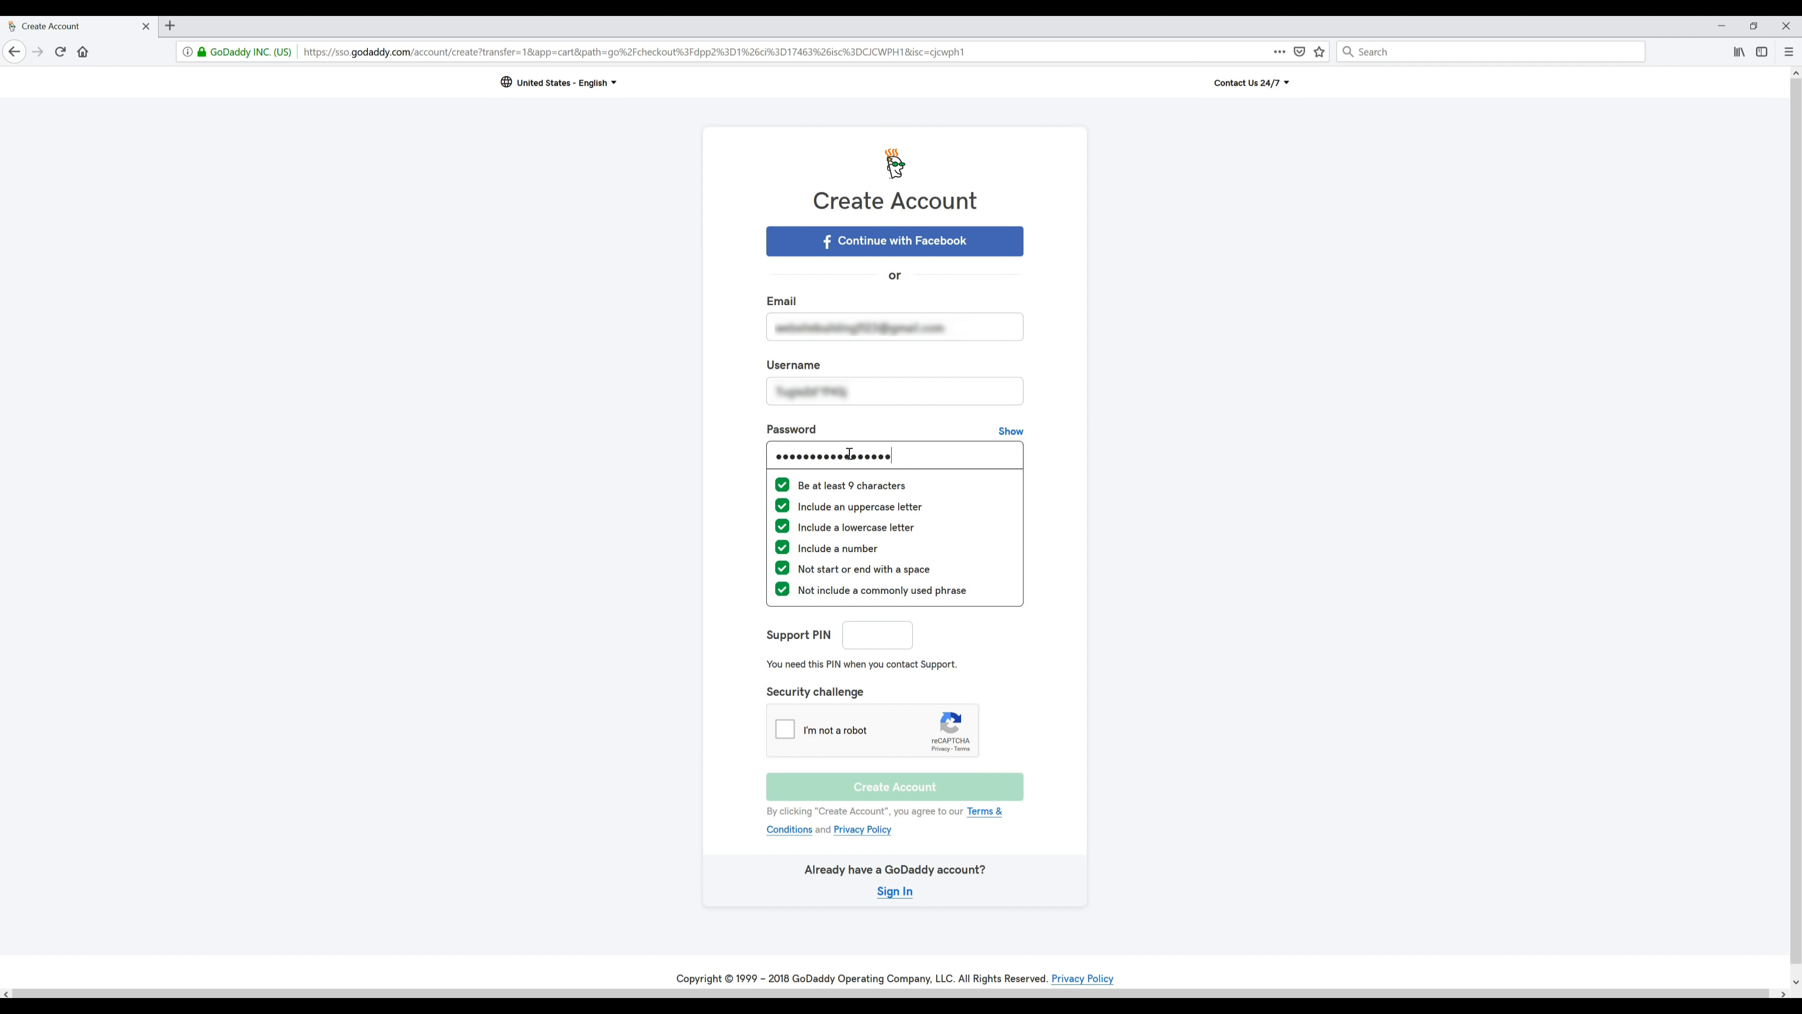
click(876, 497)
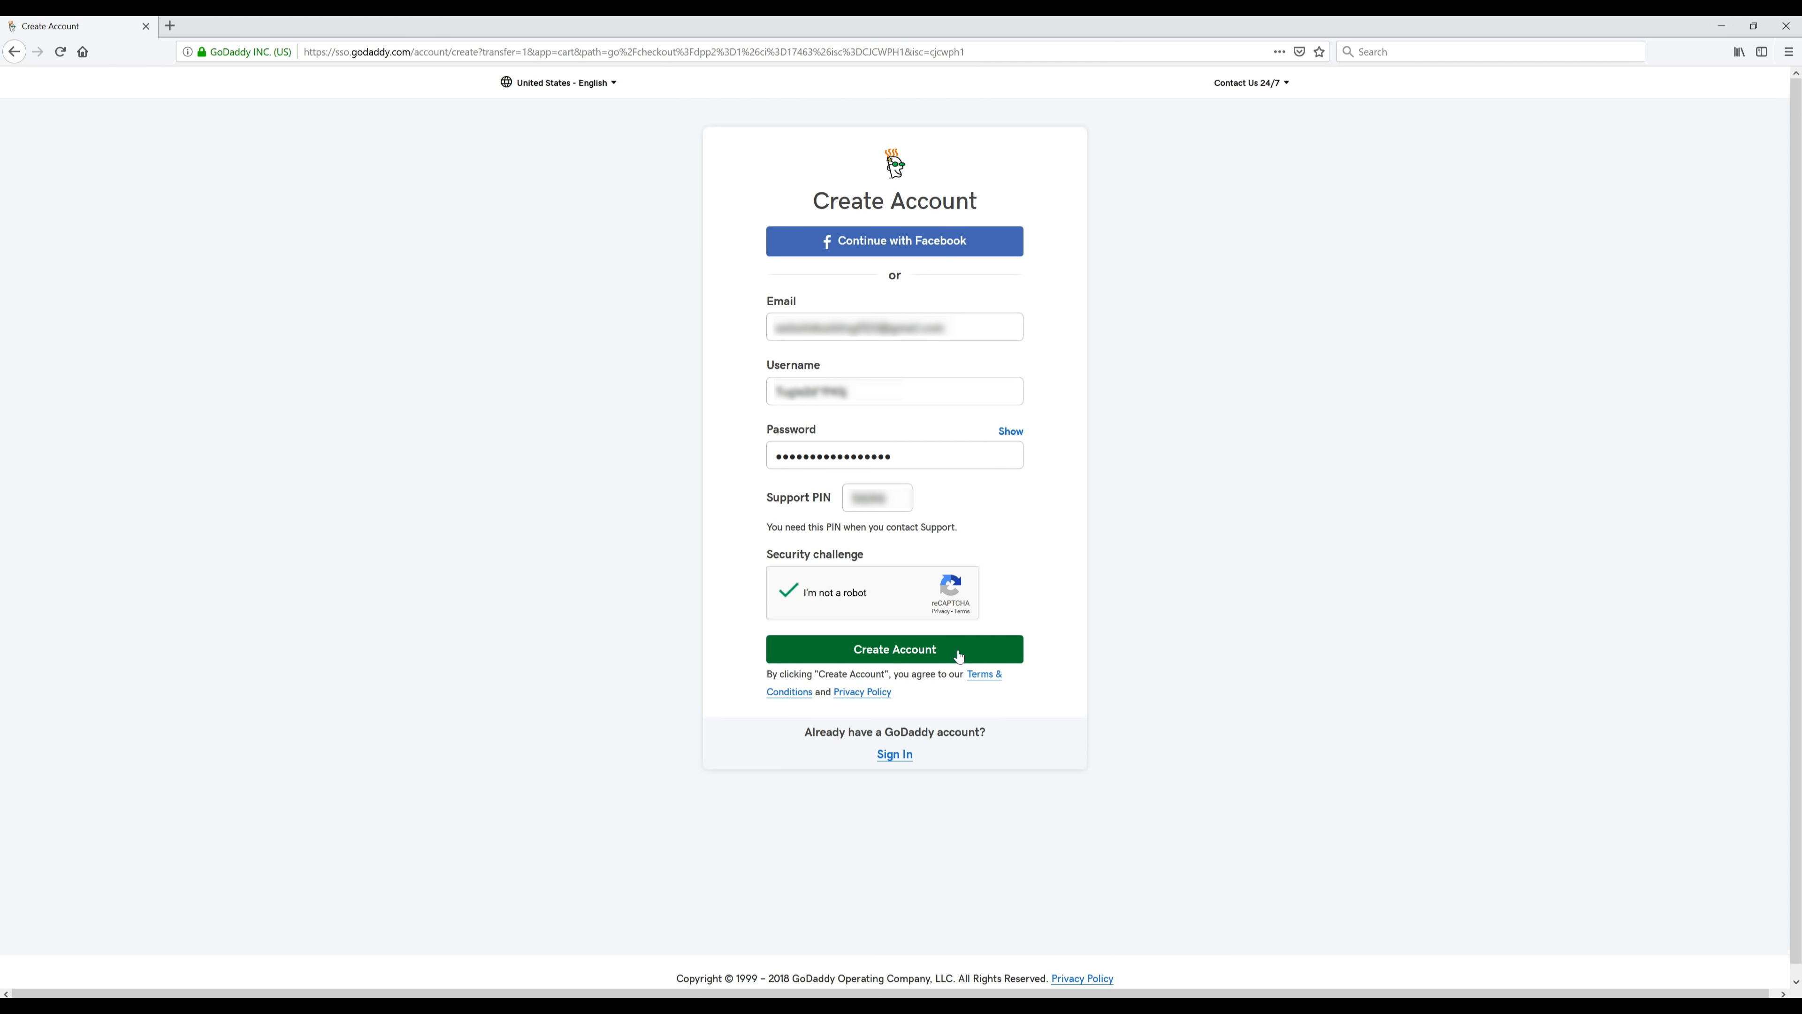
click(895, 649)
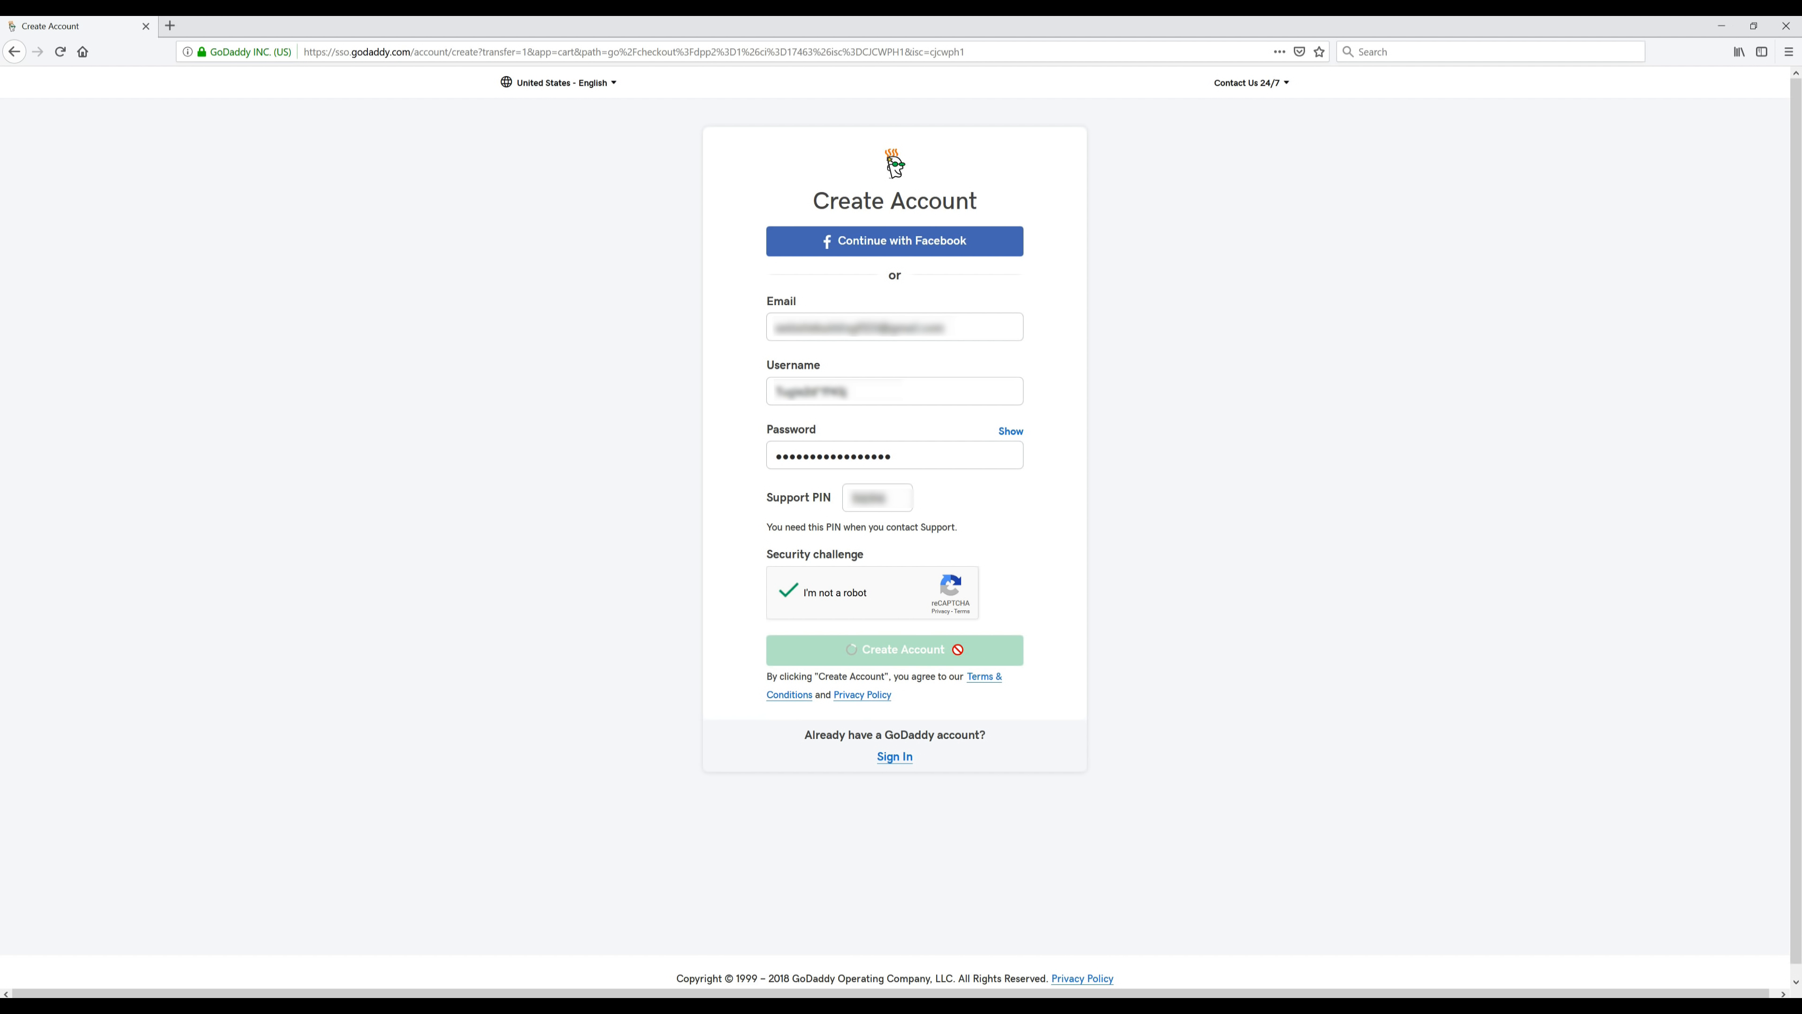
click(895, 649)
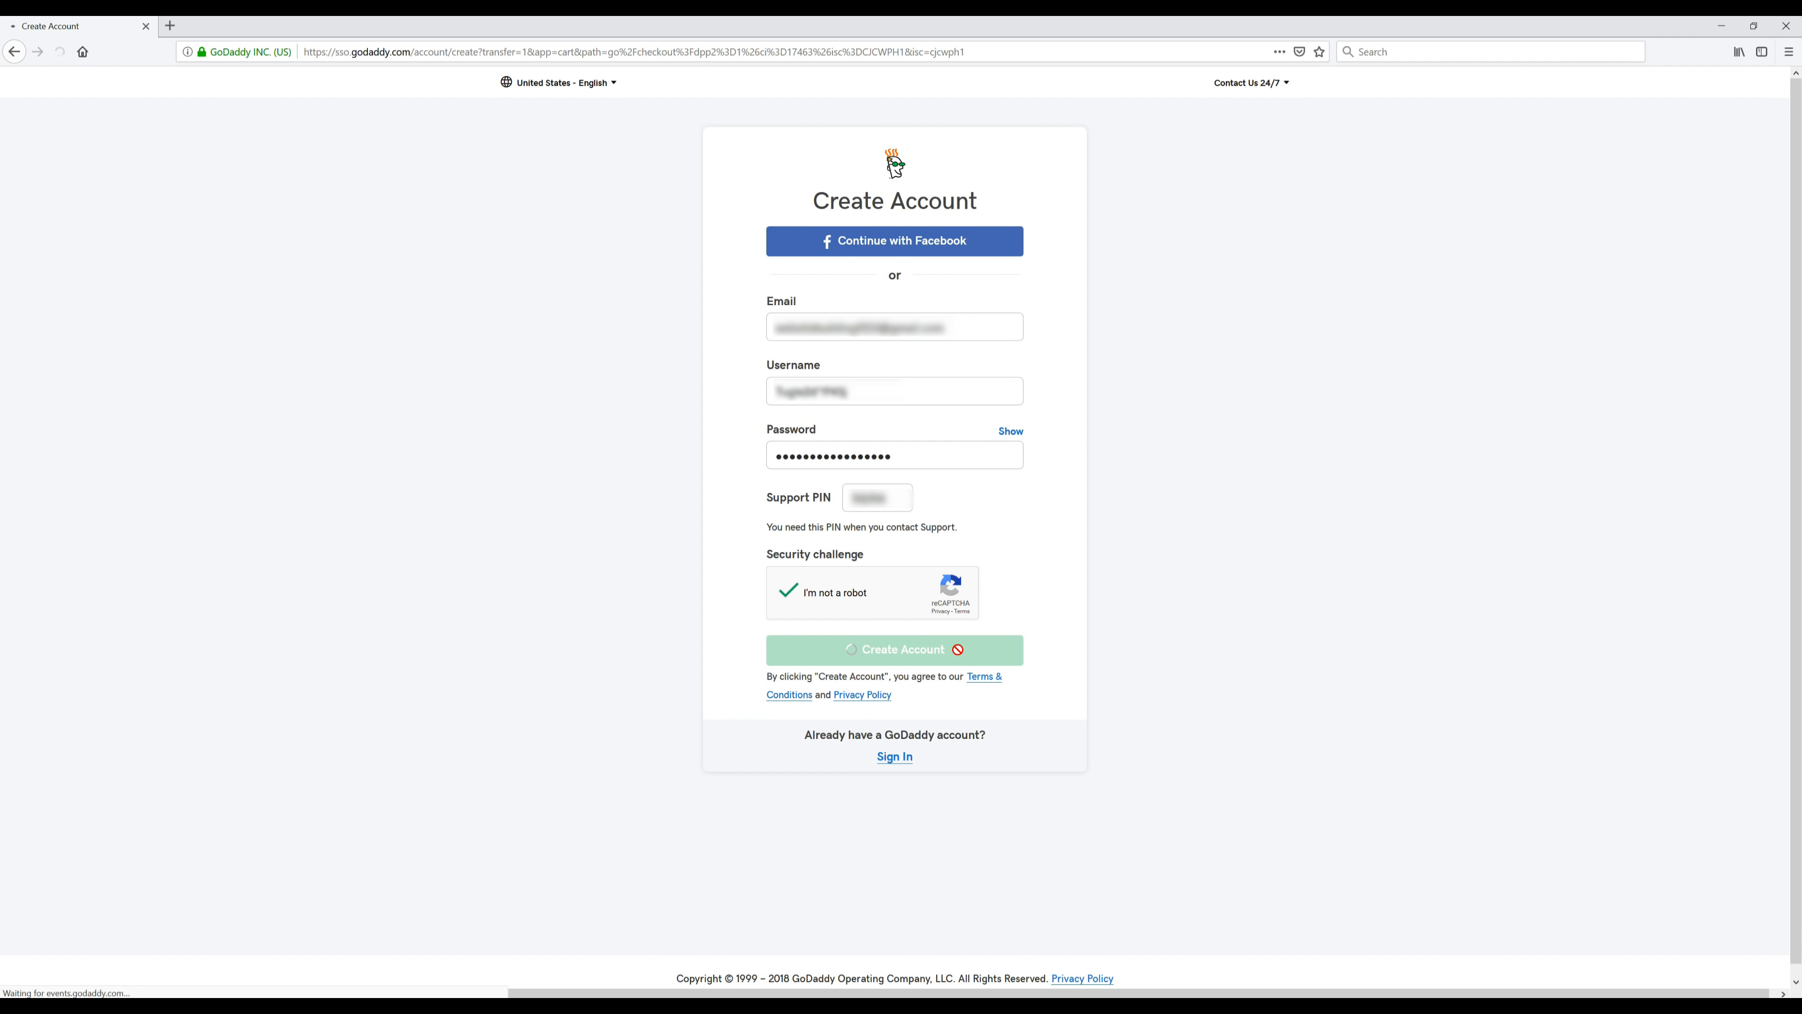
click(894, 649)
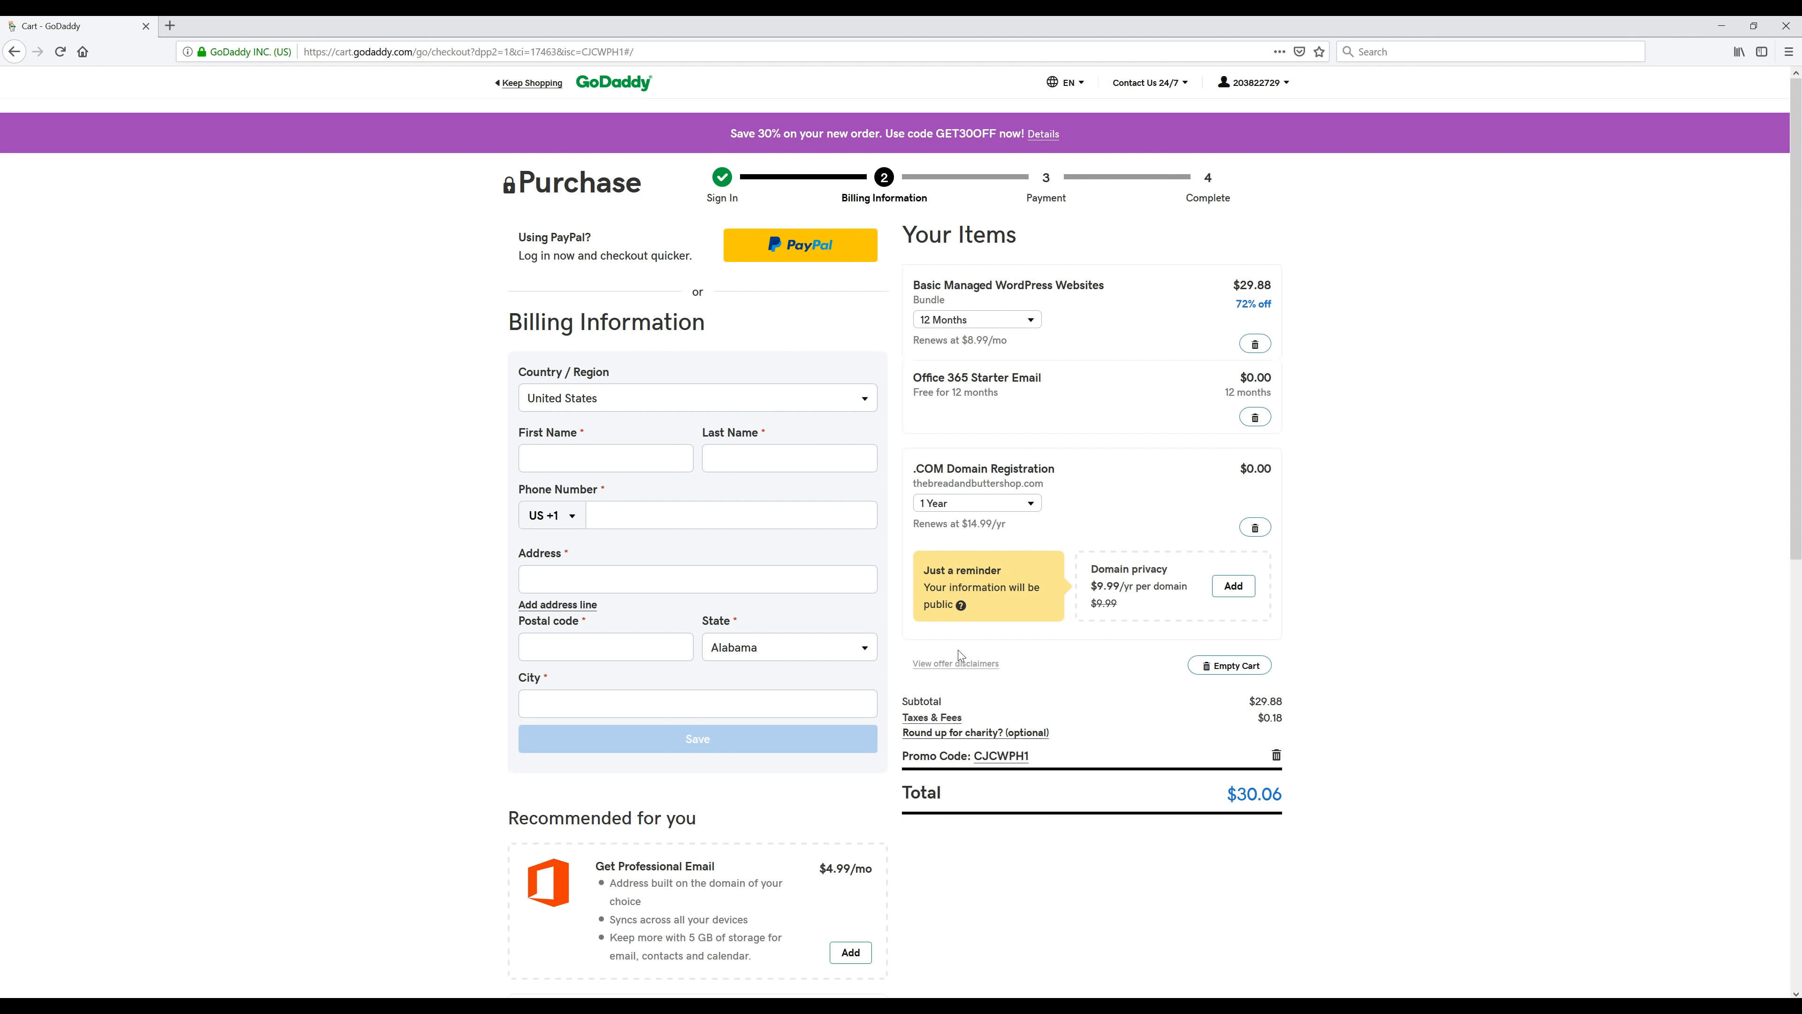
- Enter billing name, phone and address details and save the billing information
click(605, 457)
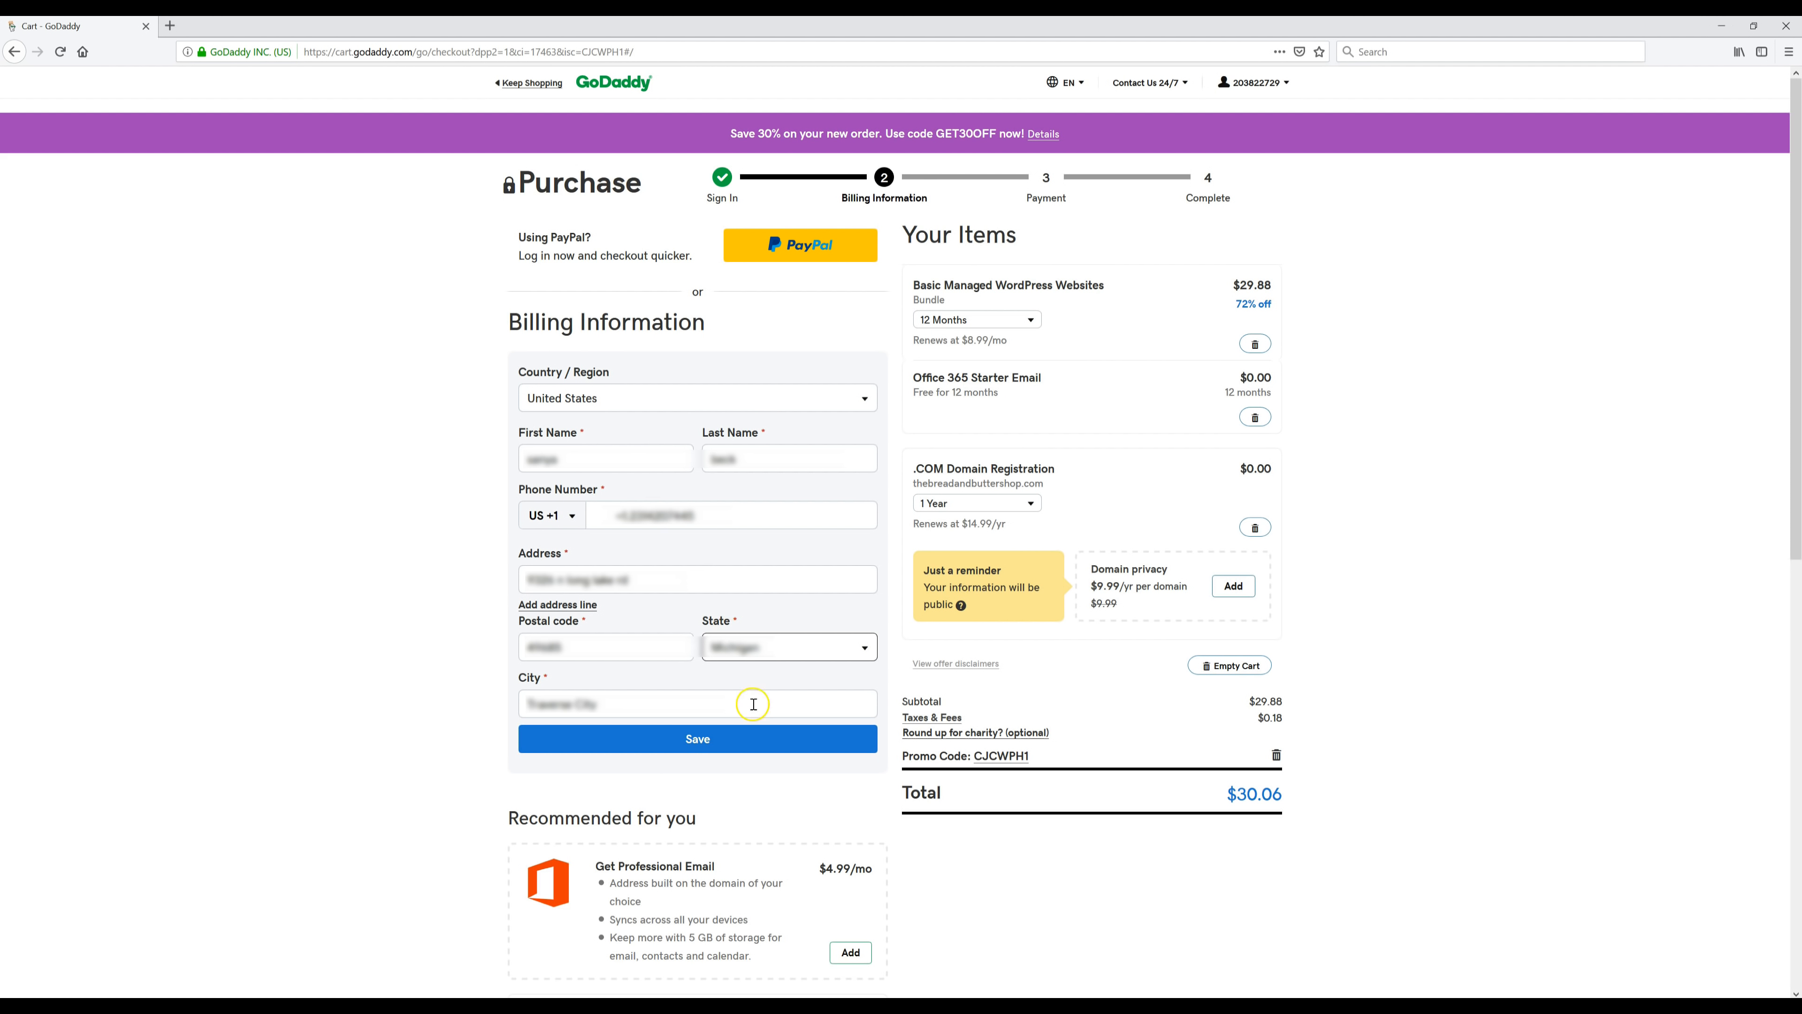
click(697, 739)
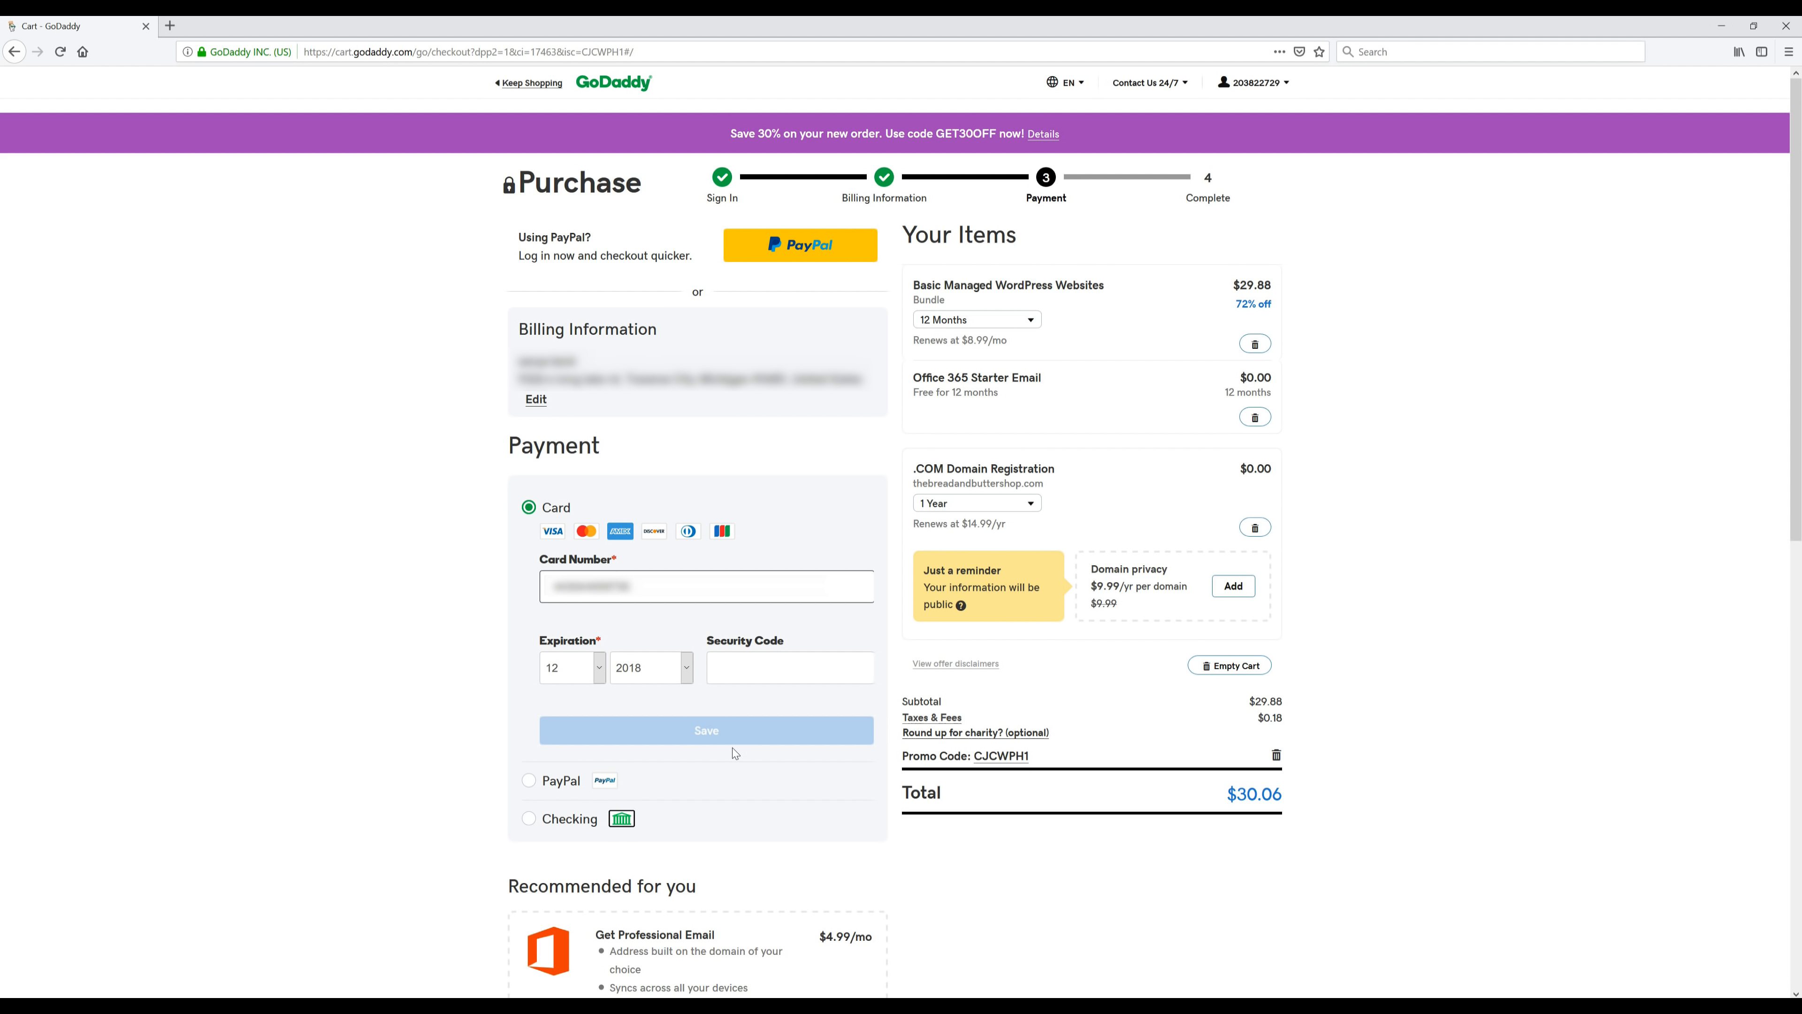
- Choose Card payment, enter card number, expiration and security code, and save
click(706, 584)
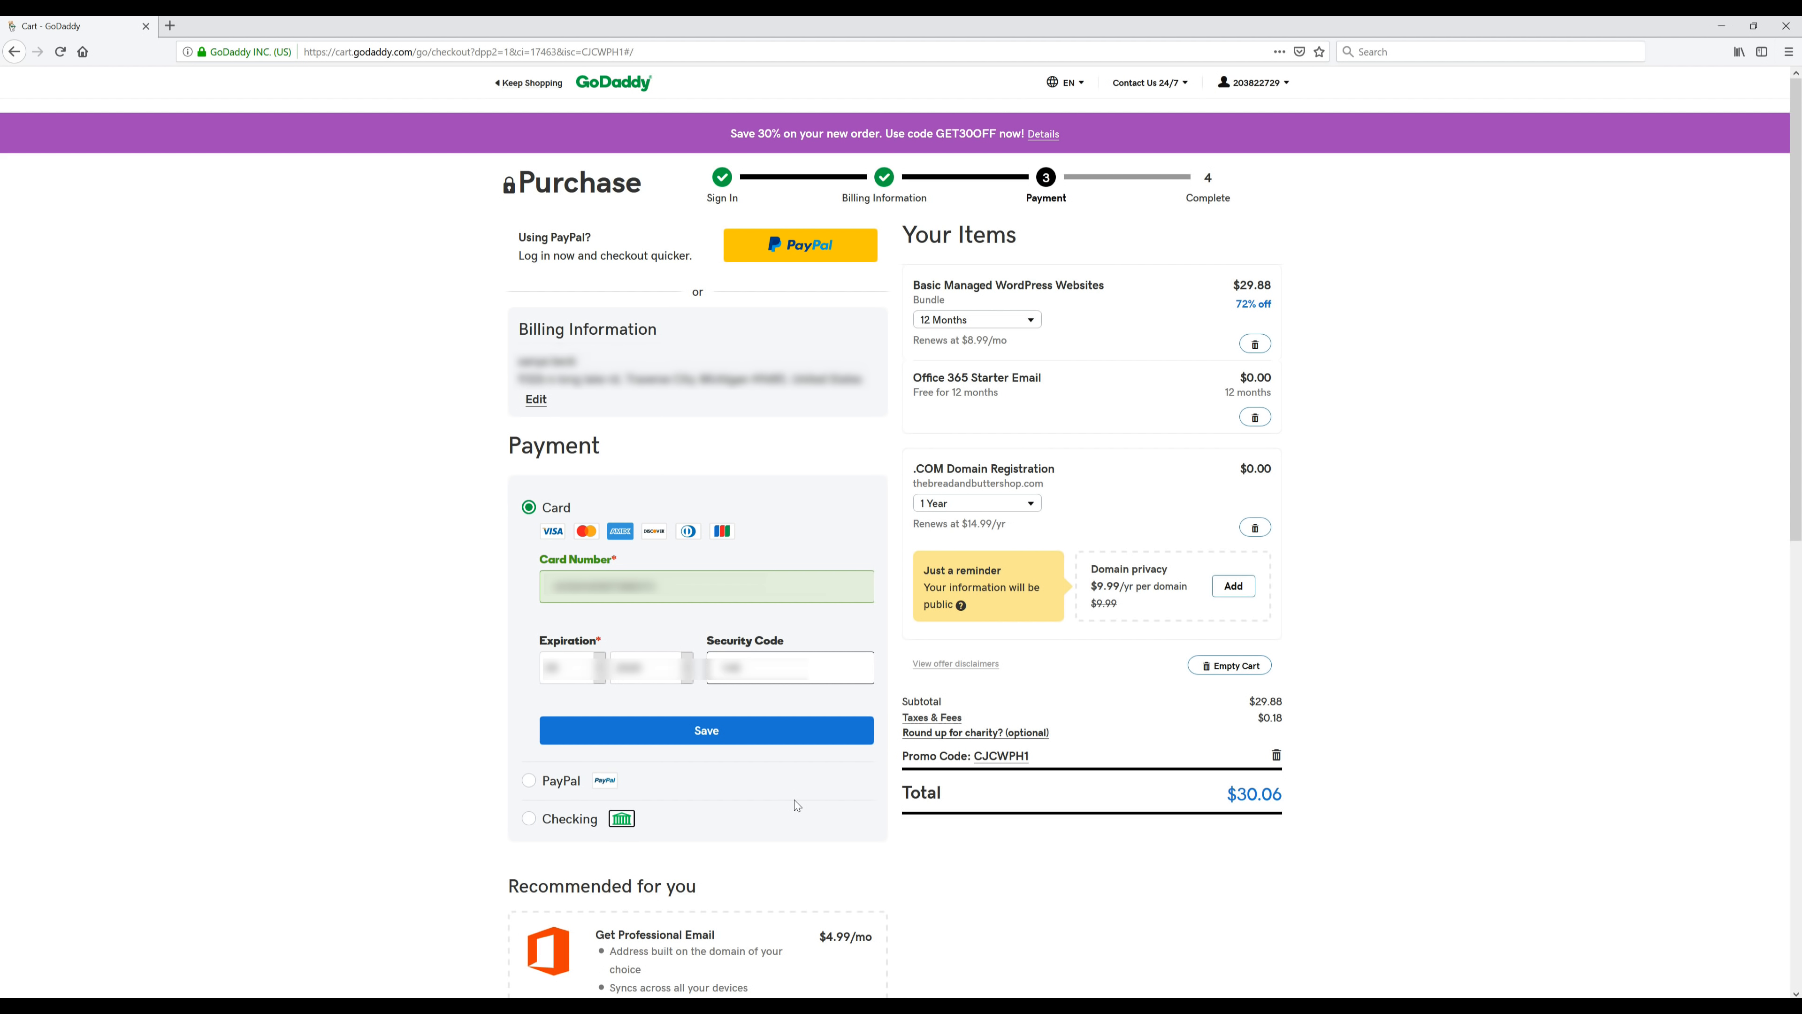
mouse_move(787, 782)
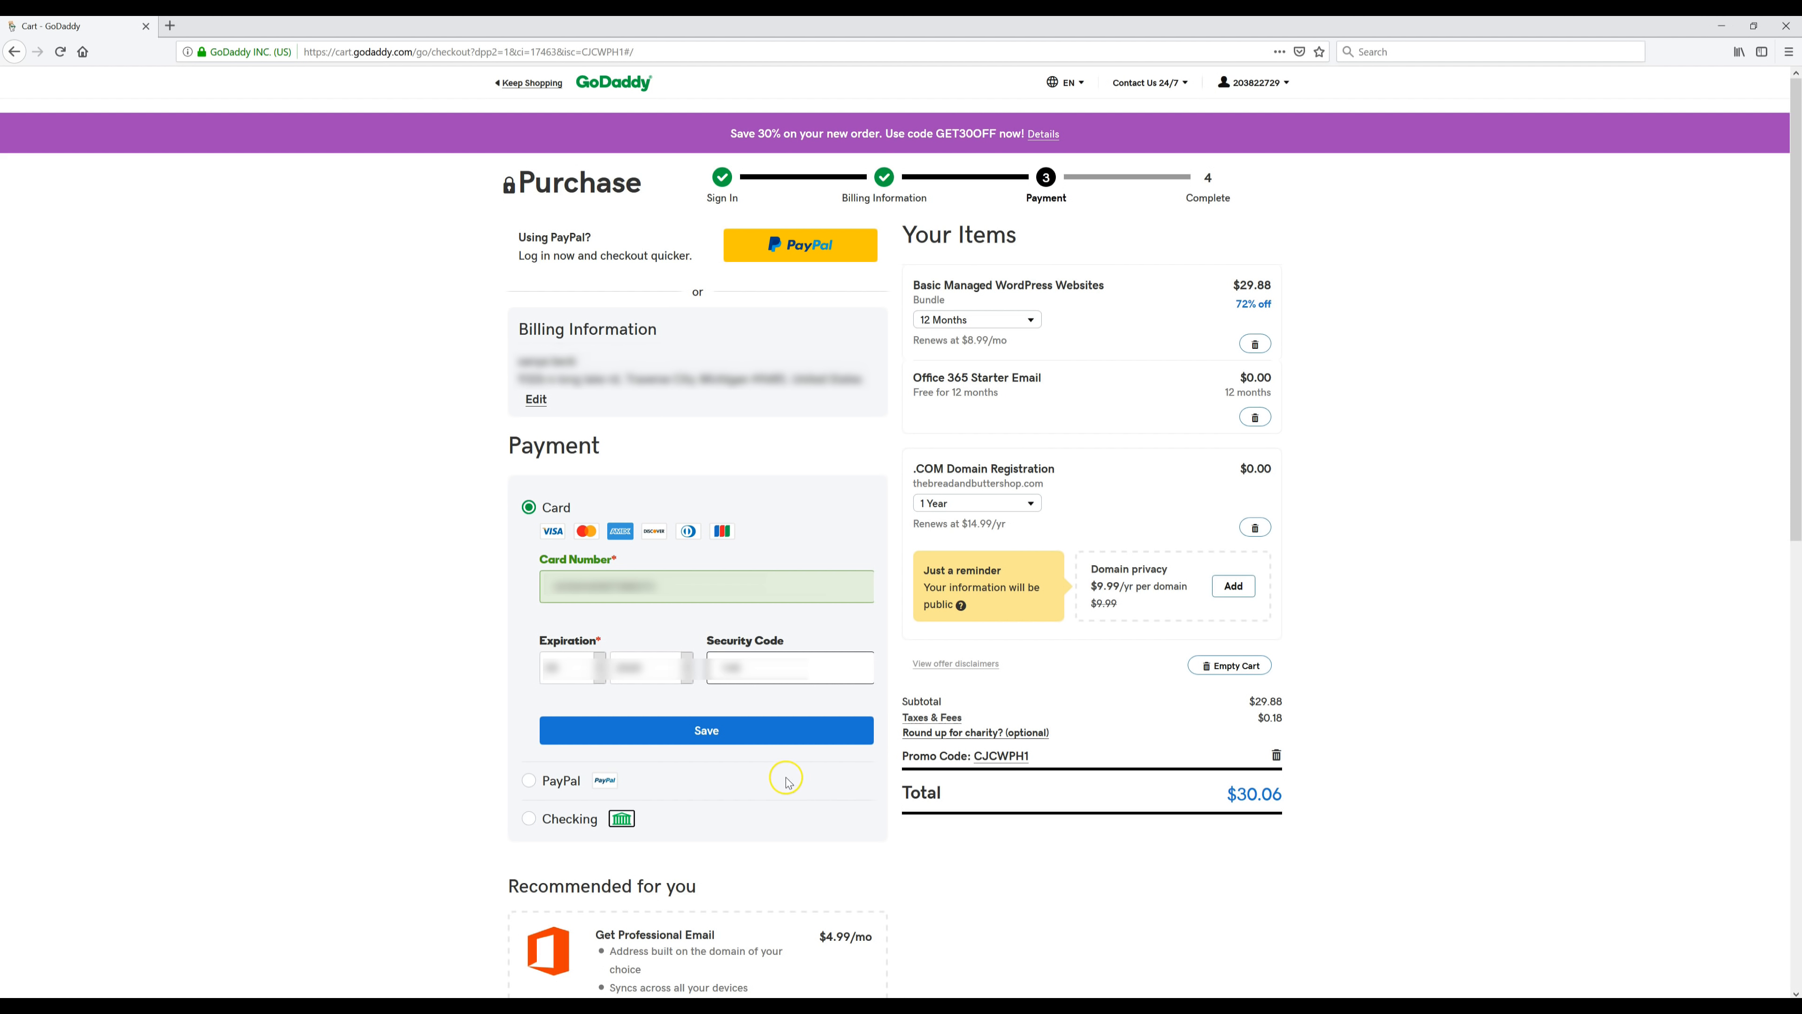
click(706, 731)
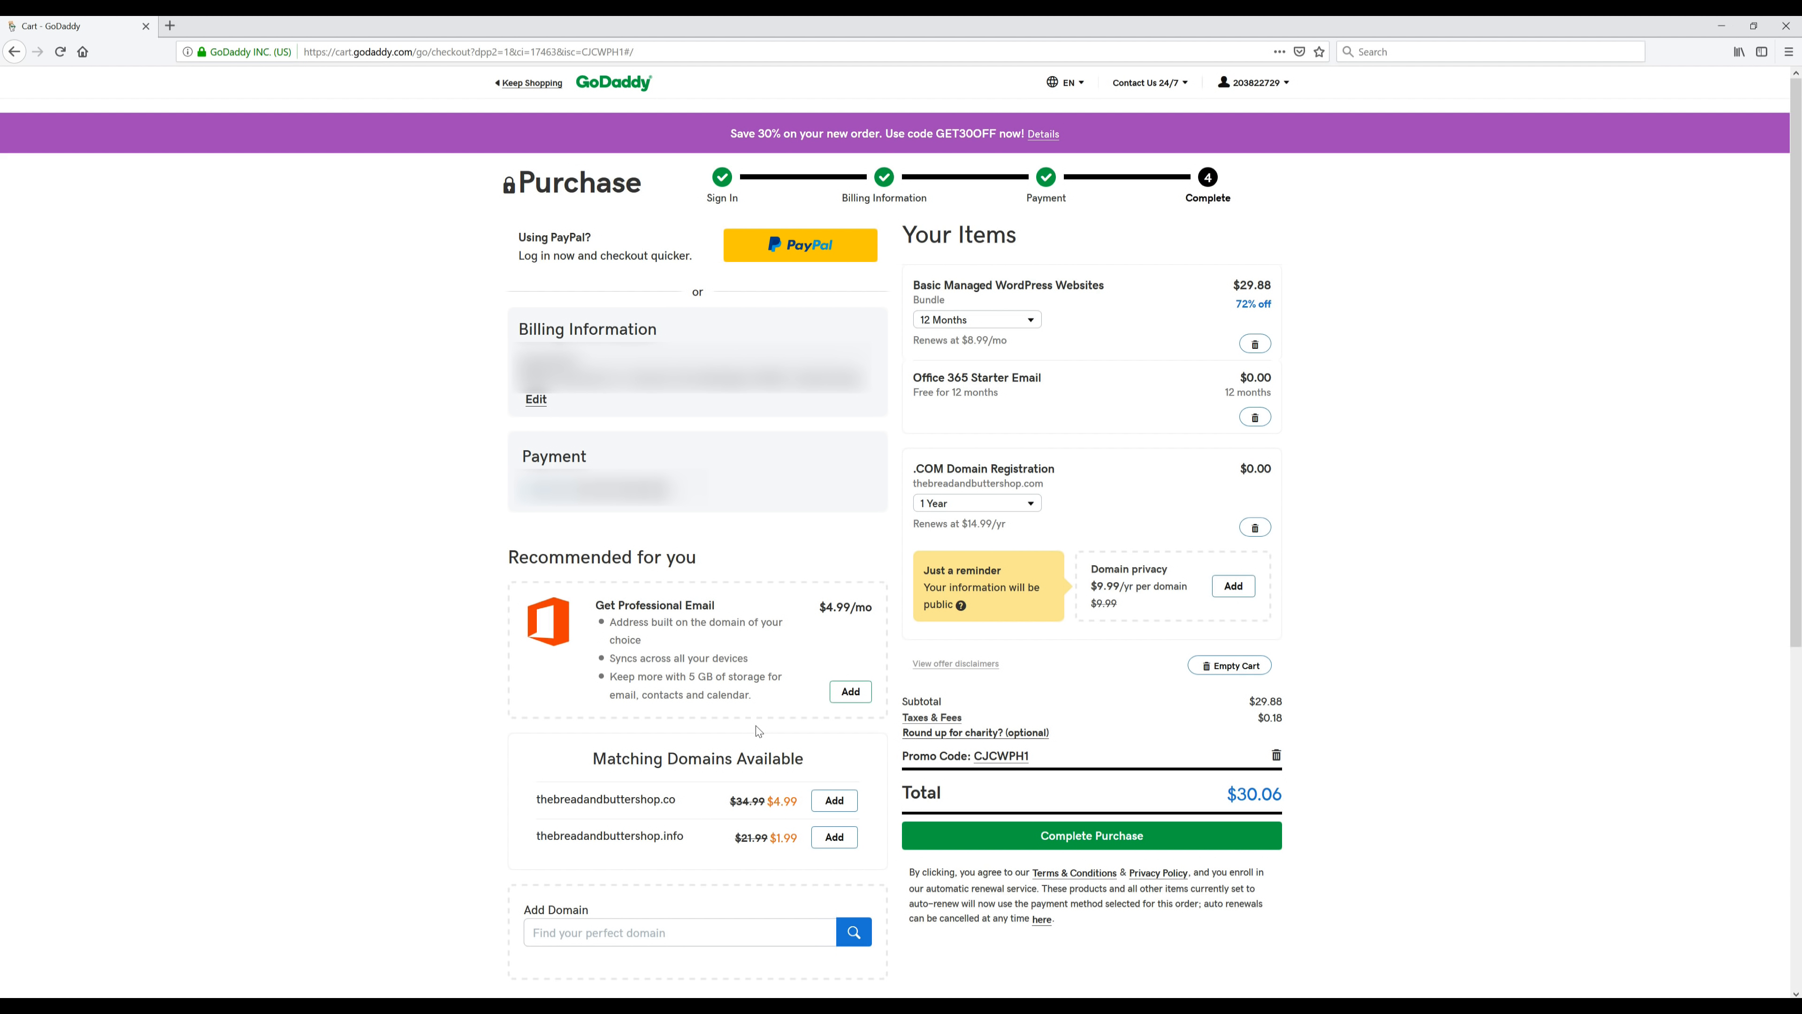
mouse_move(757, 731)
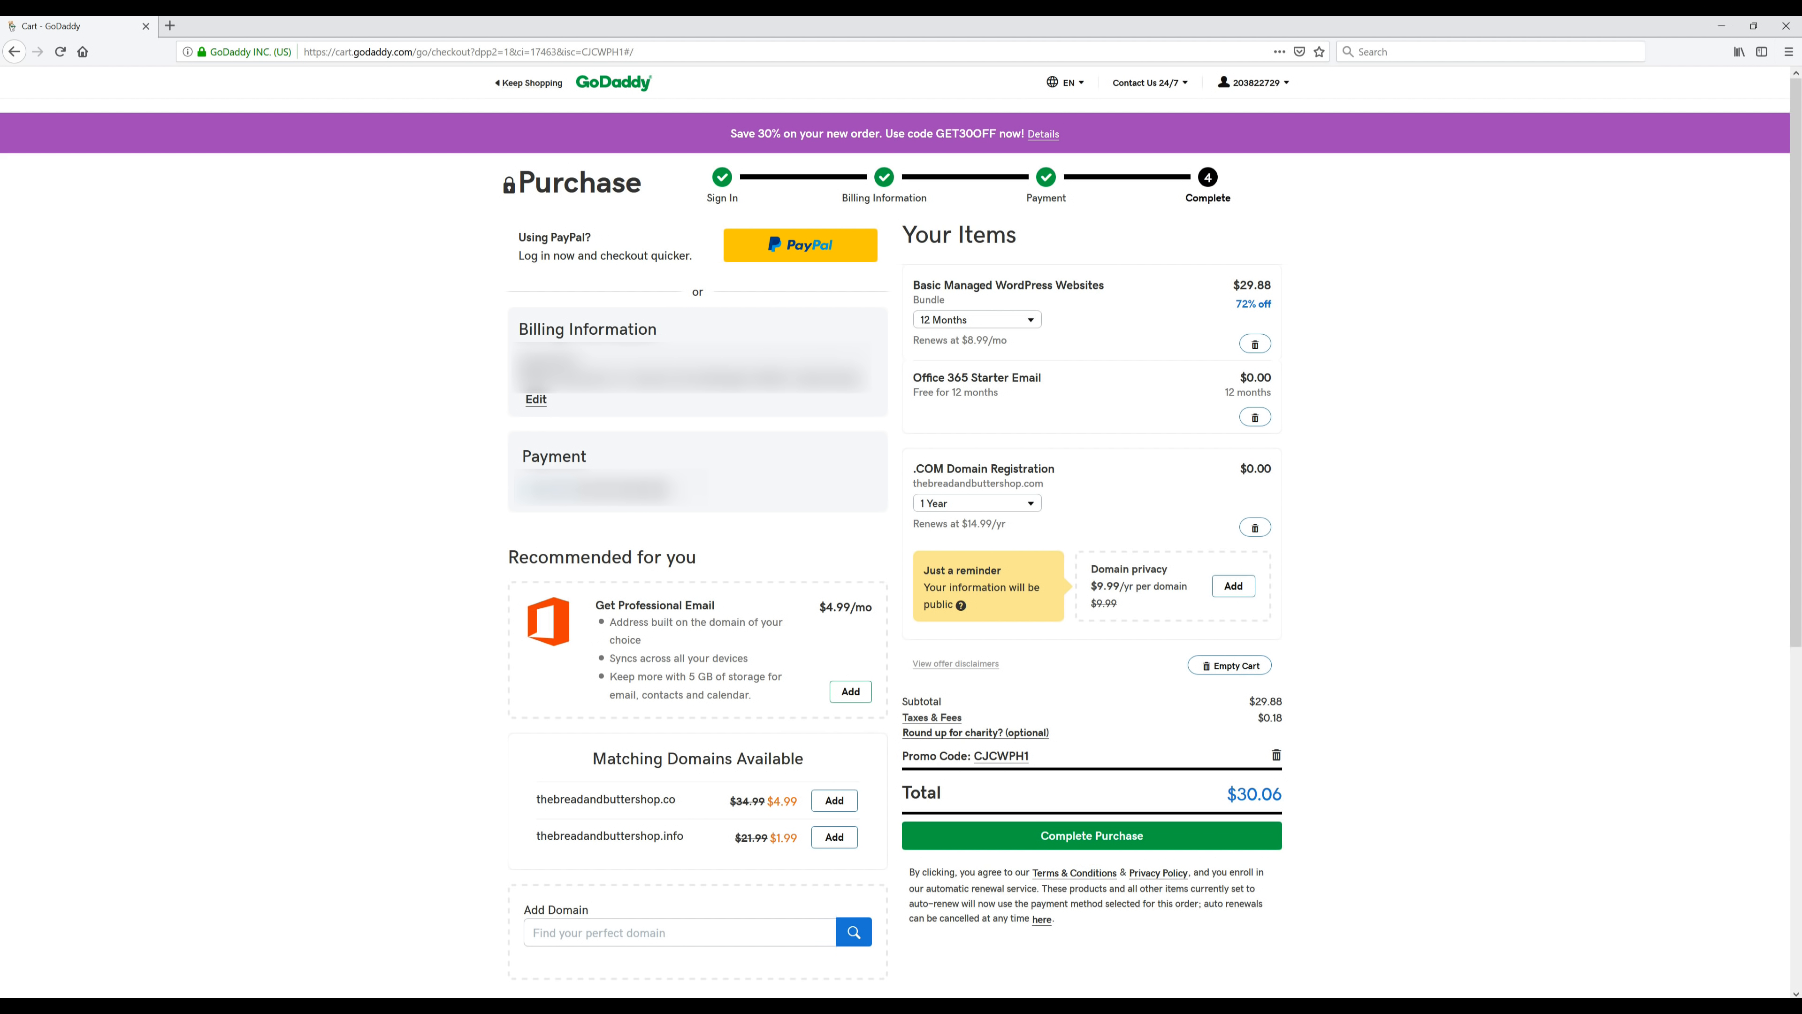
- Complete the purchase of the $30.06 order
click(1091, 834)
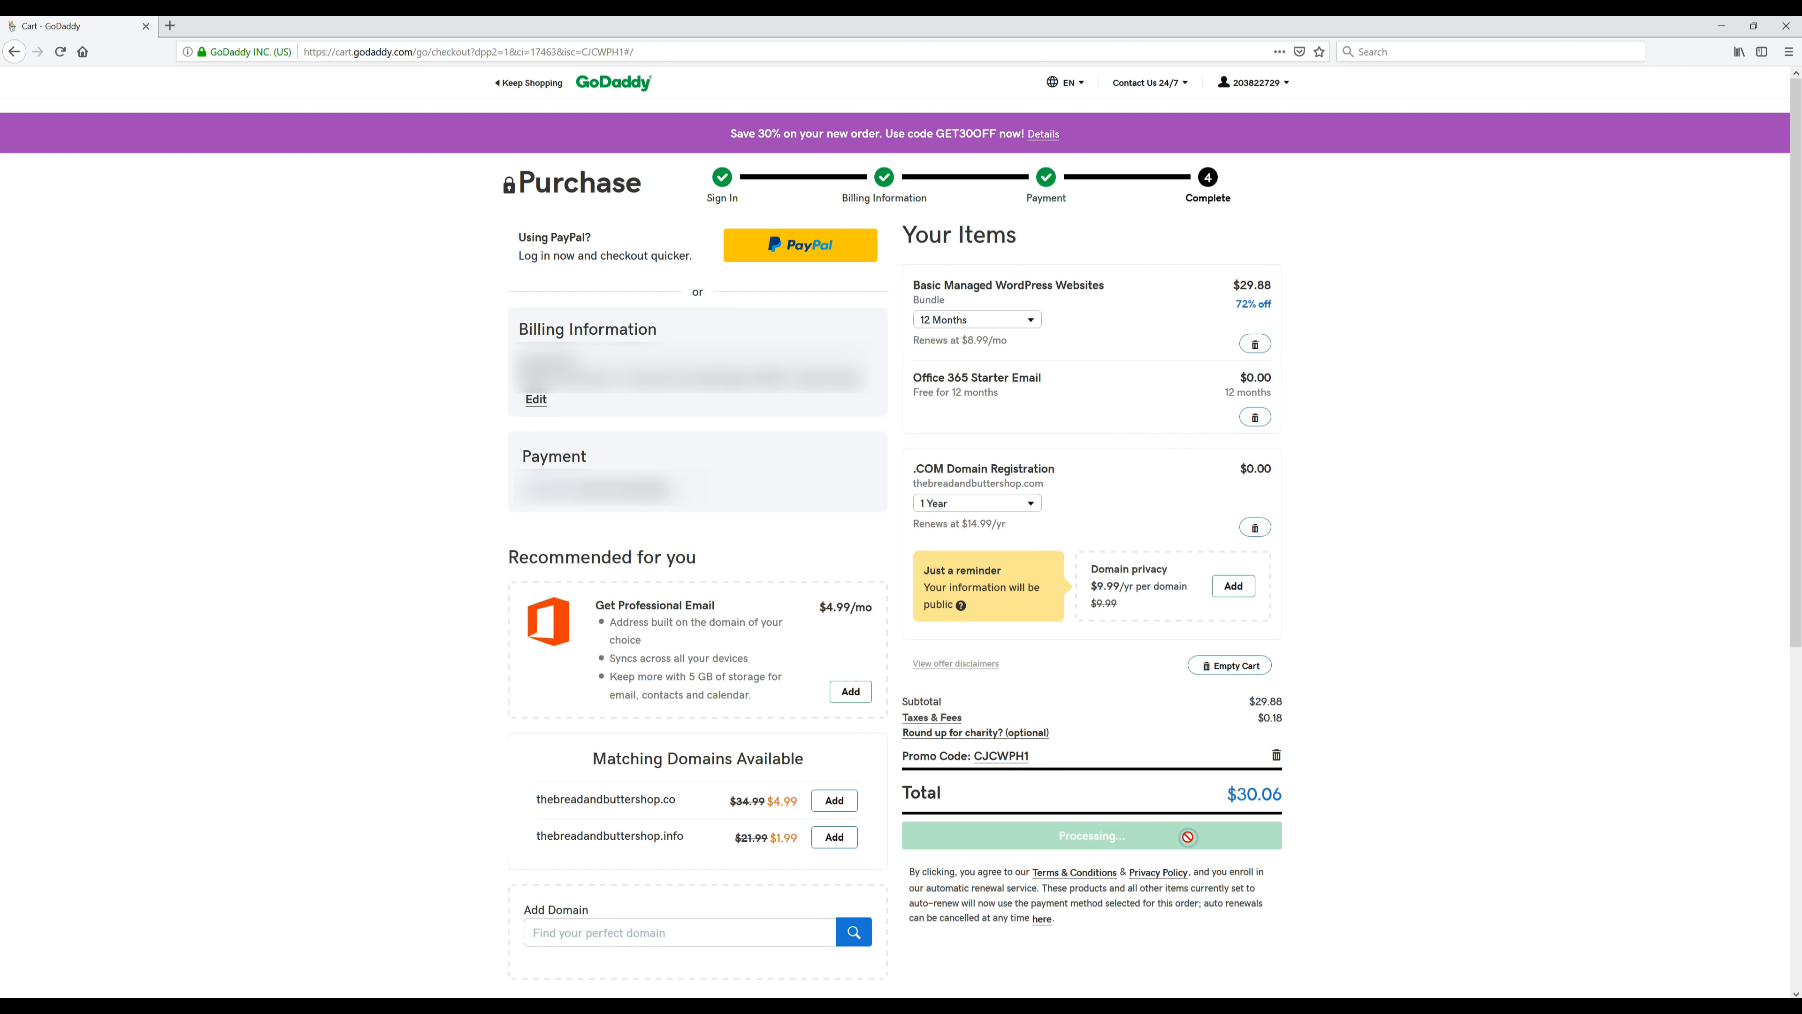
click(1090, 835)
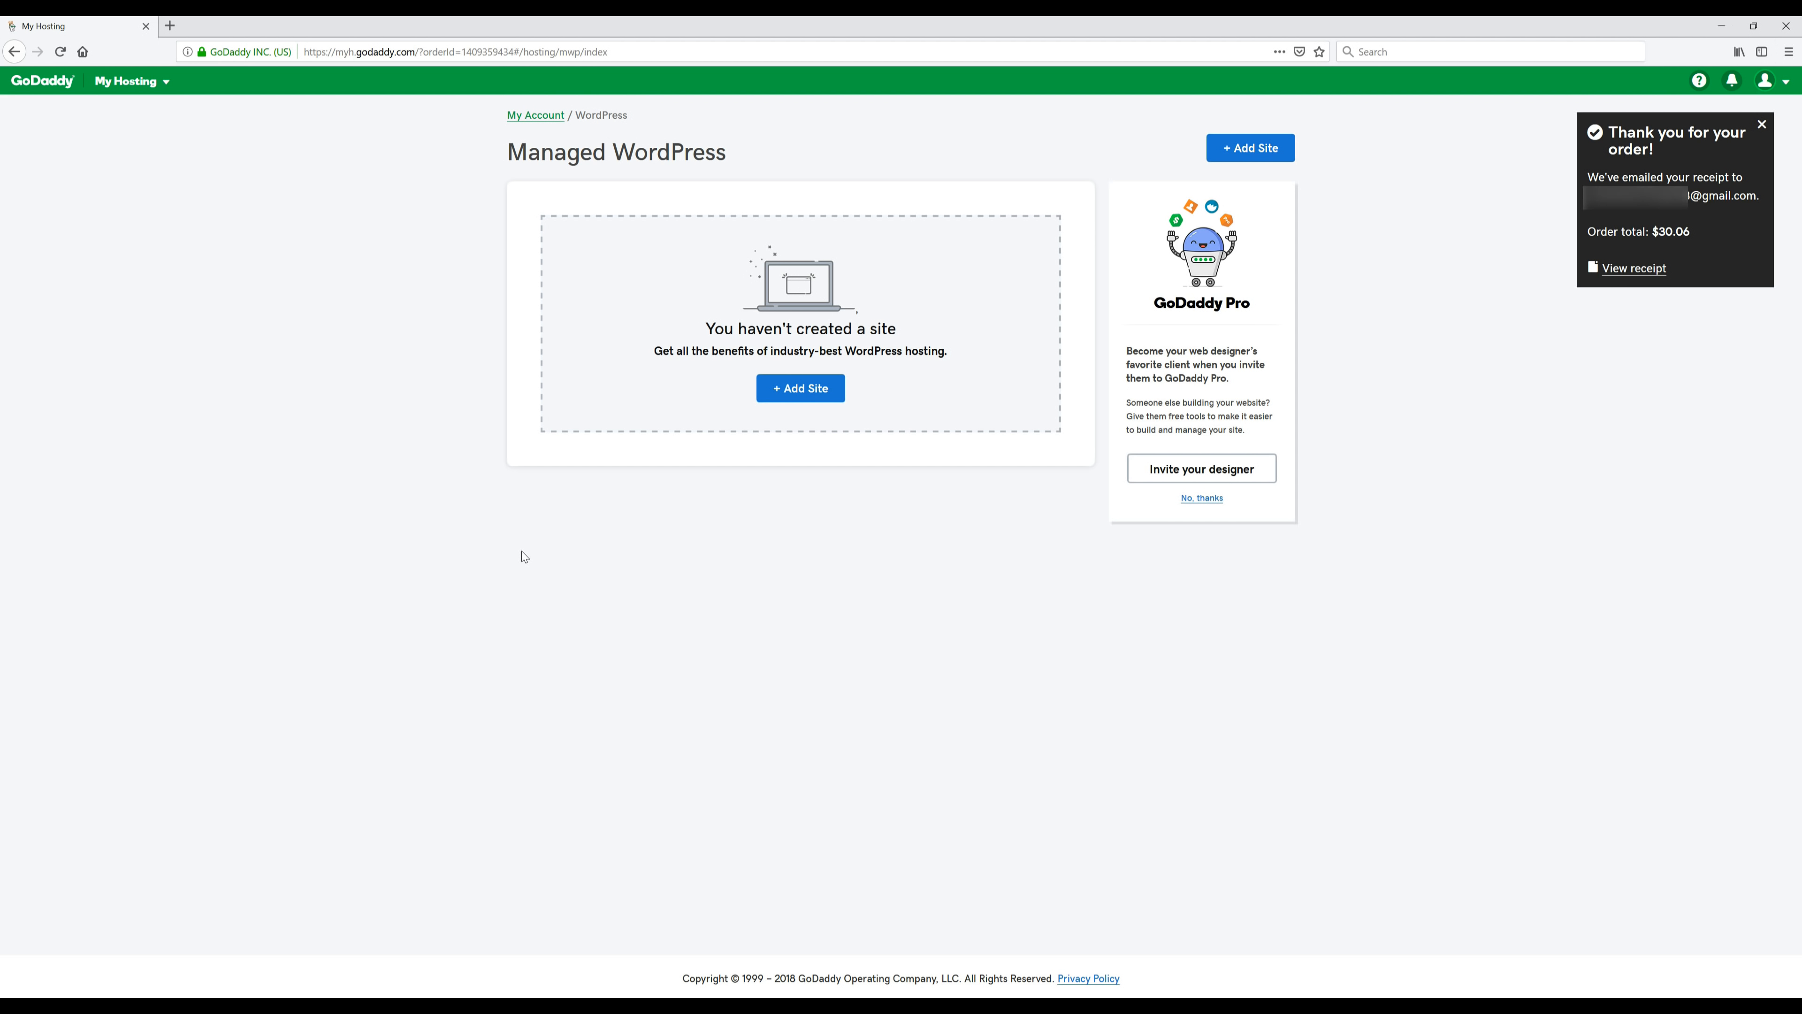
mouse_move(790, 490)
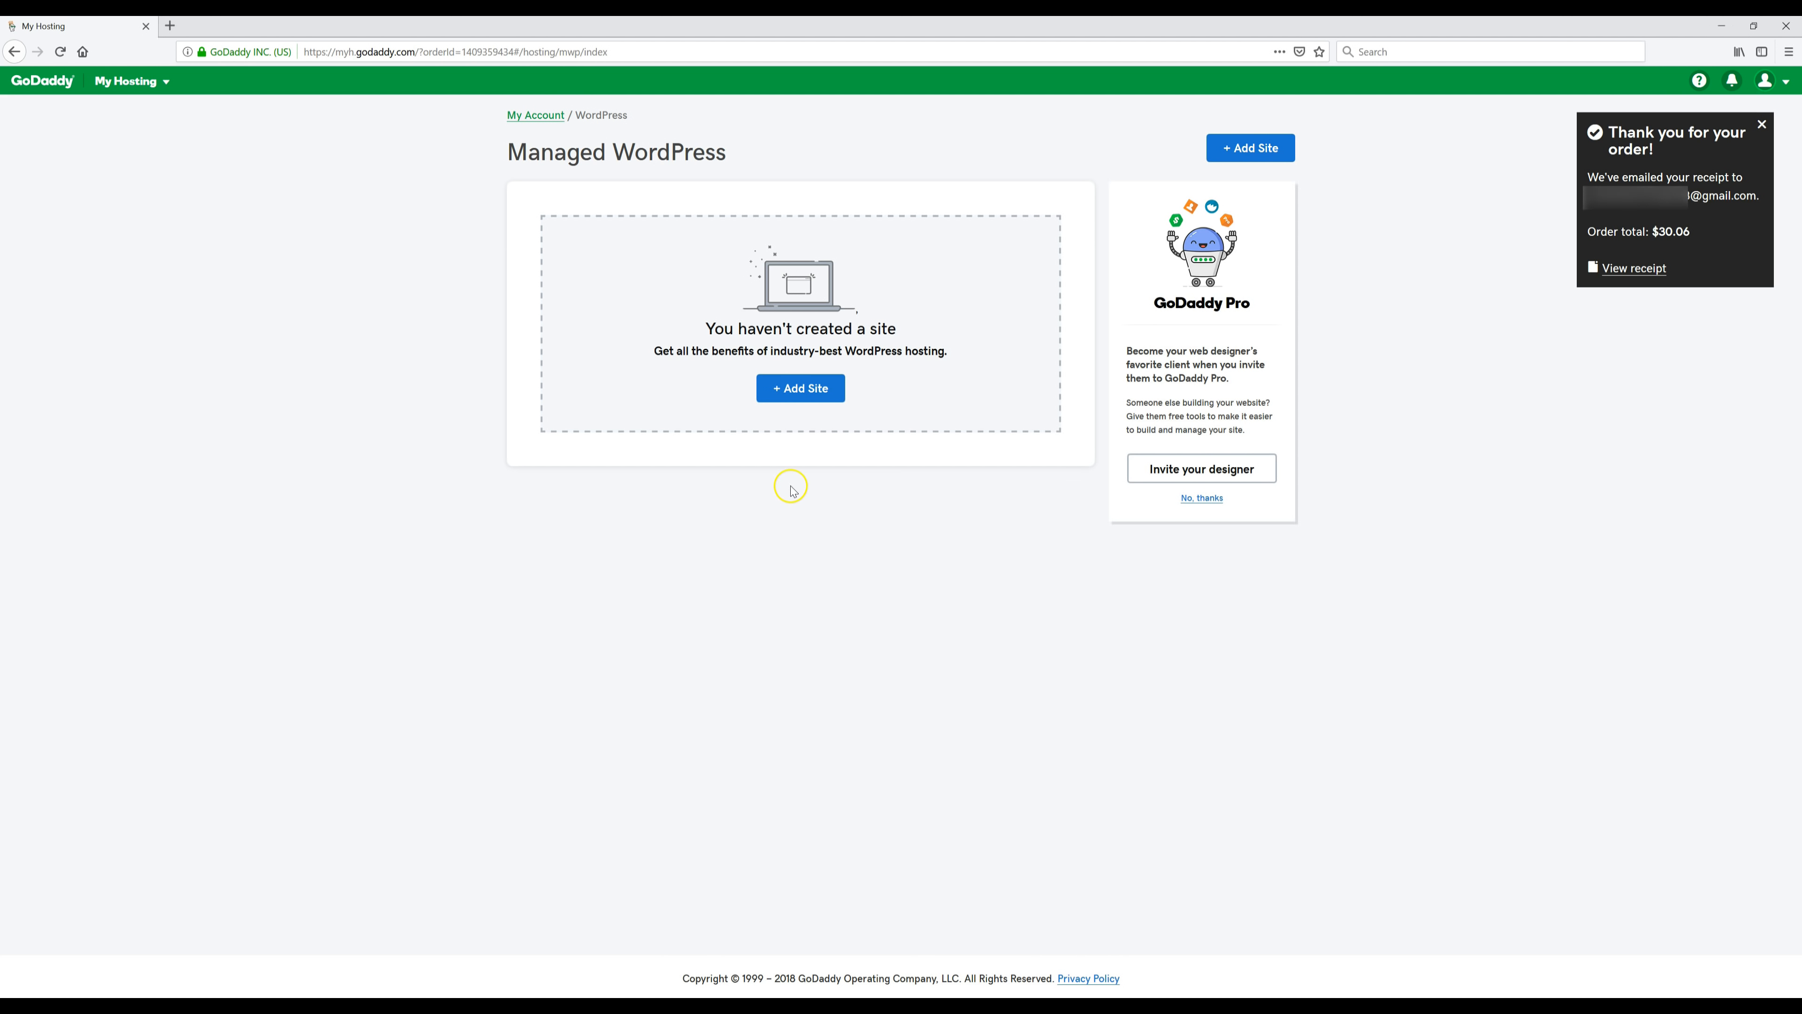
- Start adding the first site from the Managed WordPress dashboard
click(800, 388)
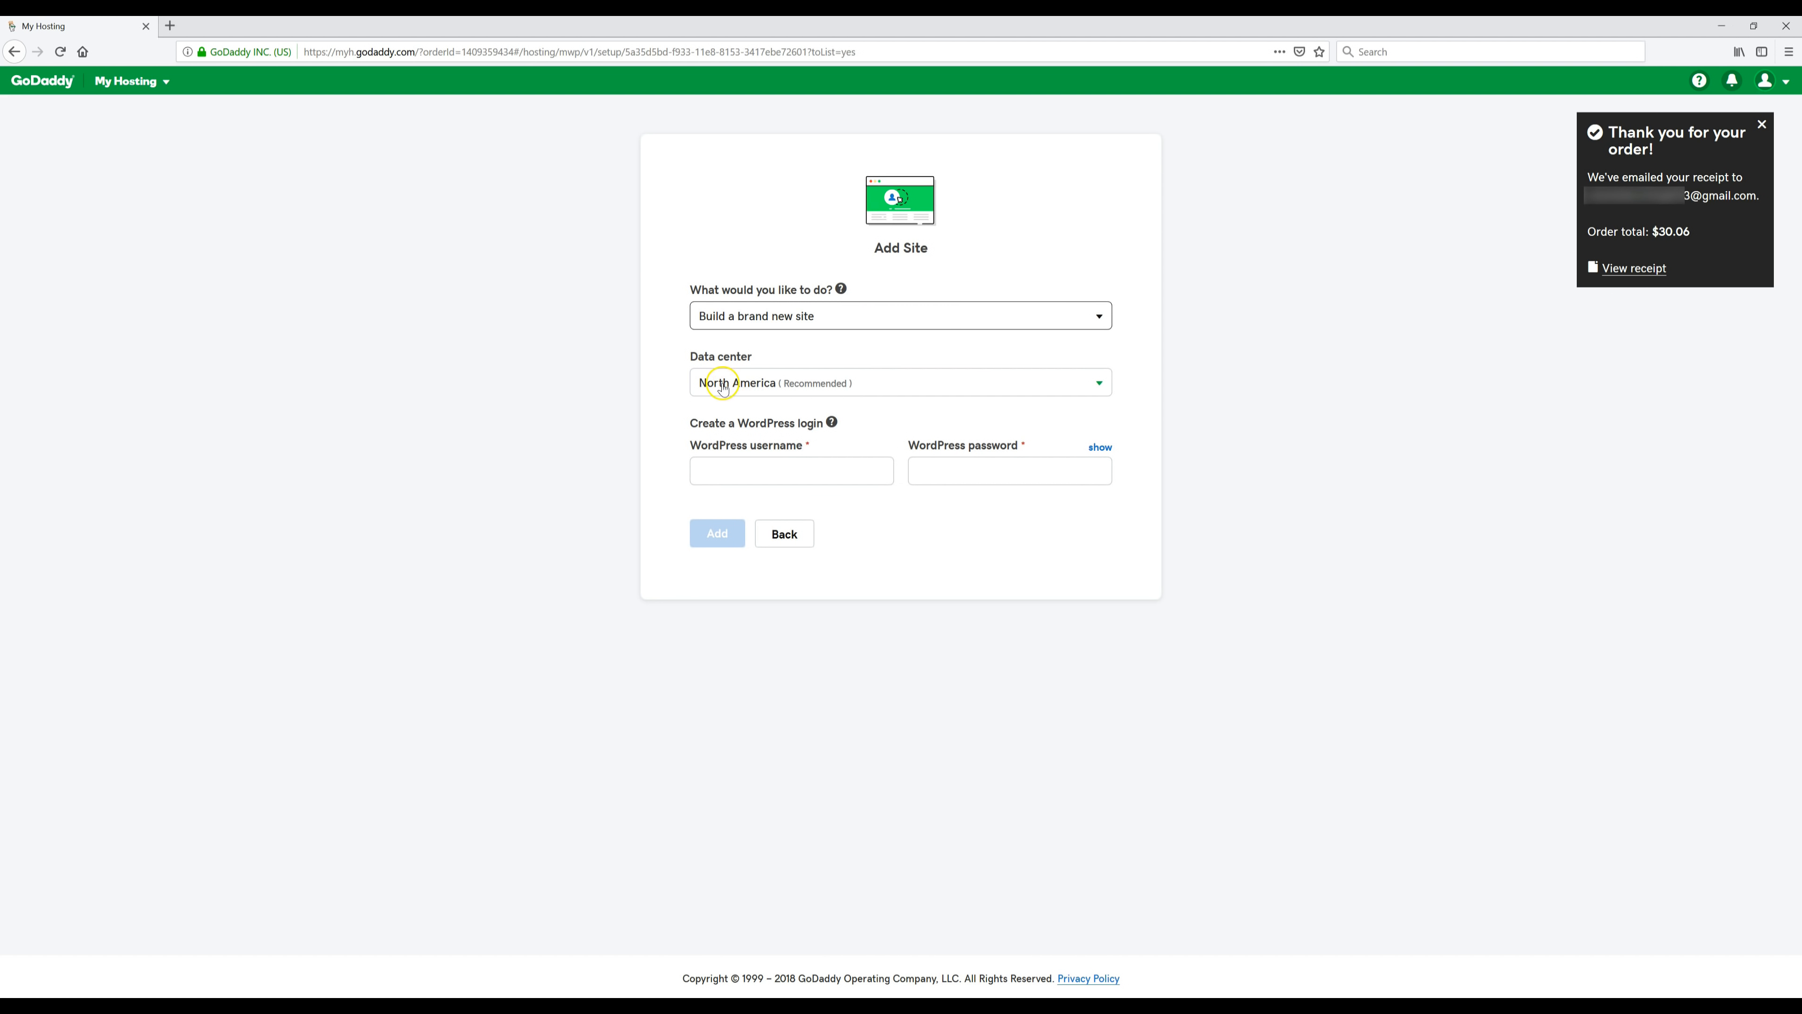
mouse_move(817, 389)
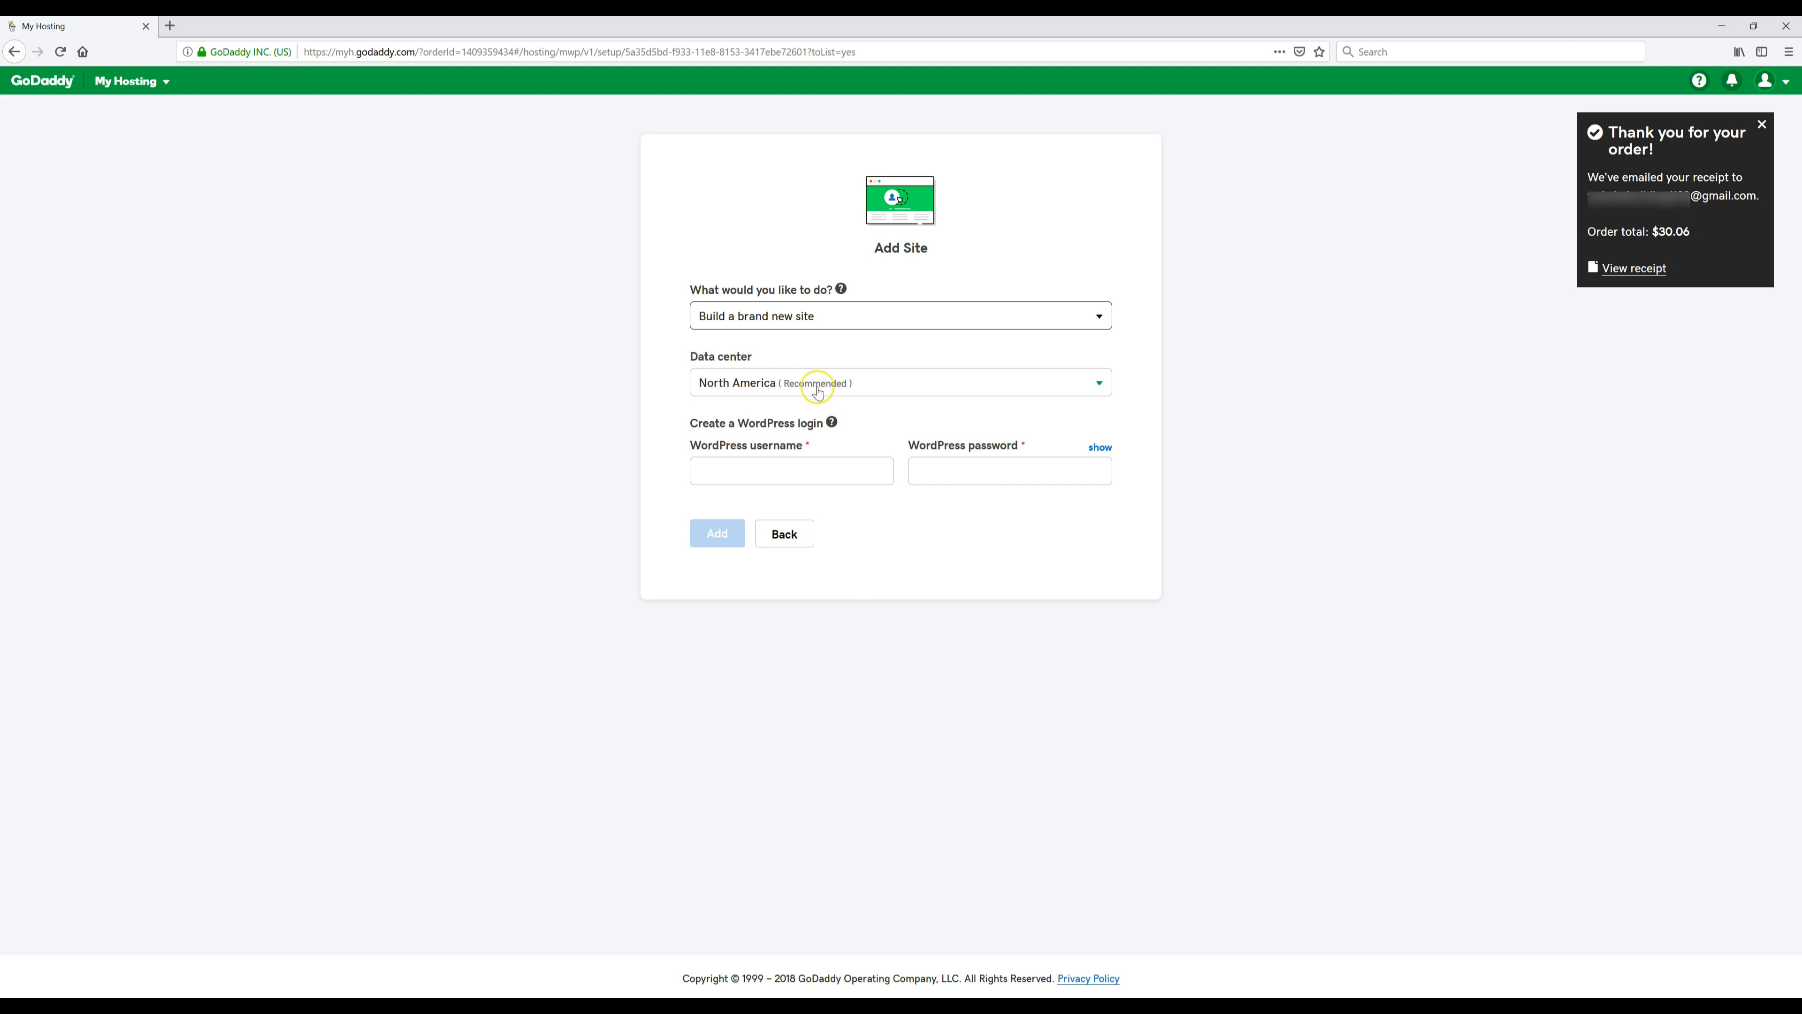
mouse_move(659, 456)
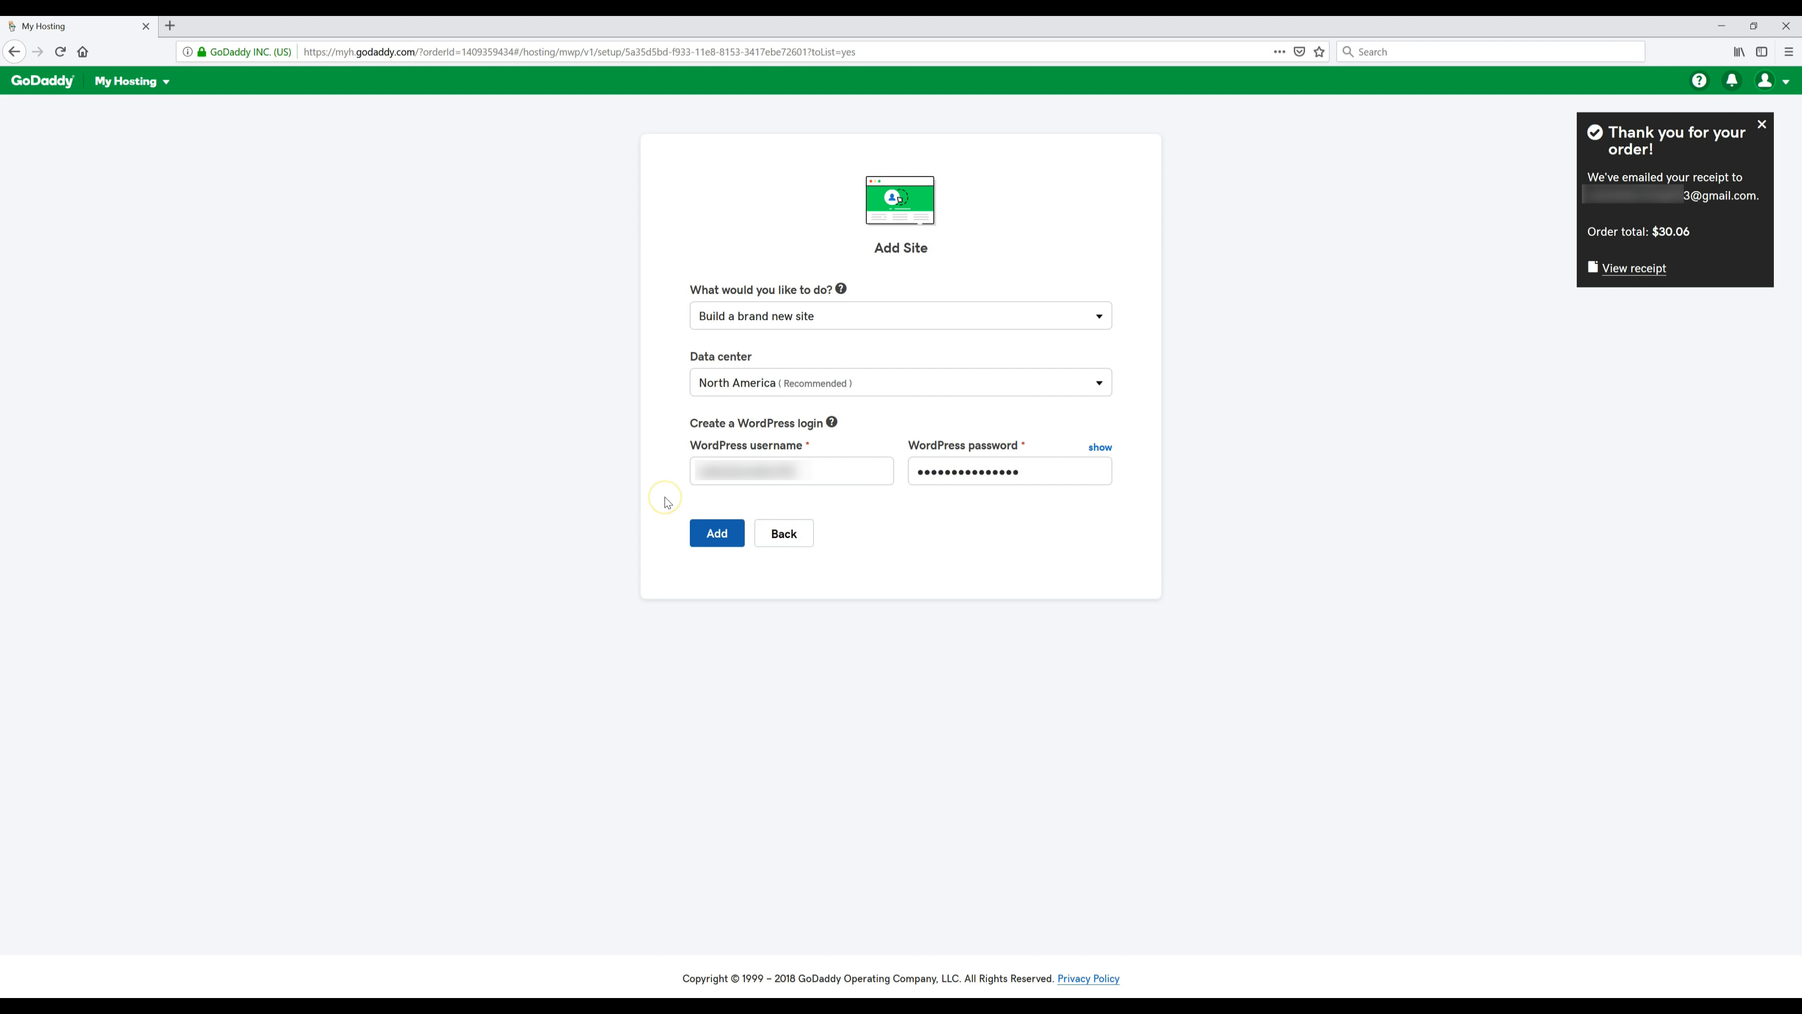
mouse_move(695, 574)
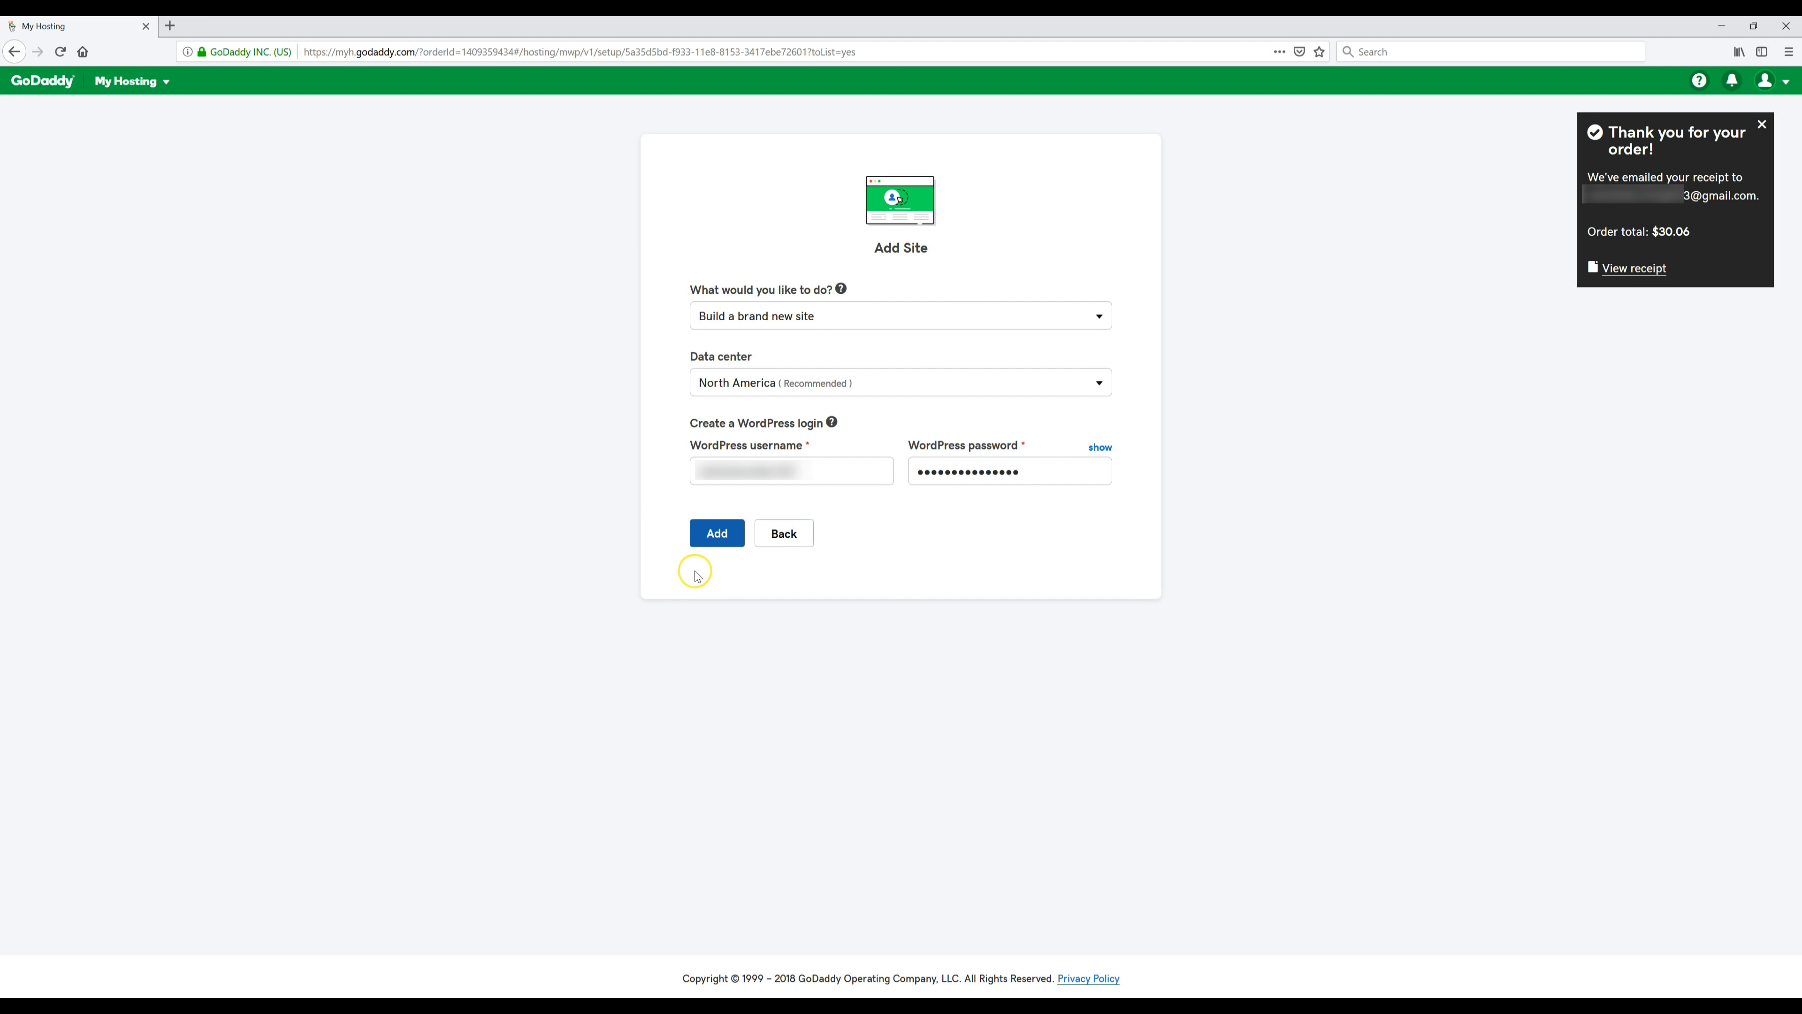
- Submit the brand new North America site with its WordPress username and password
click(716, 532)
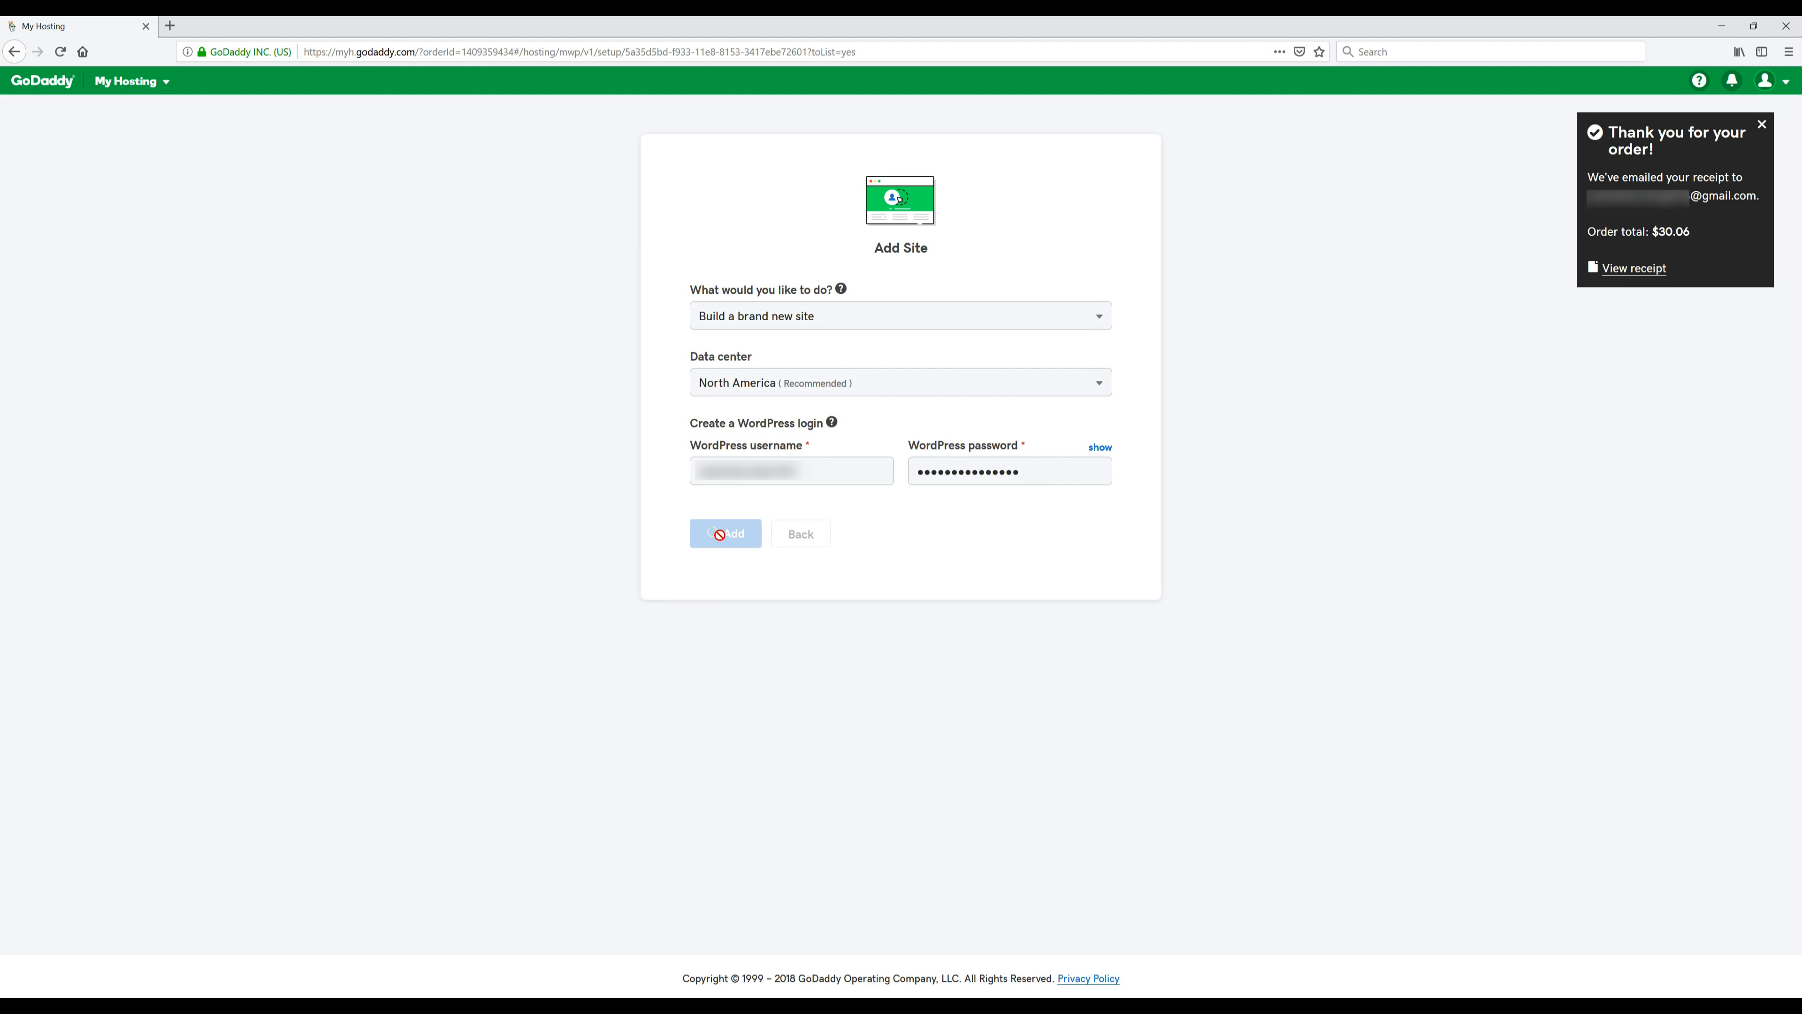
click(726, 533)
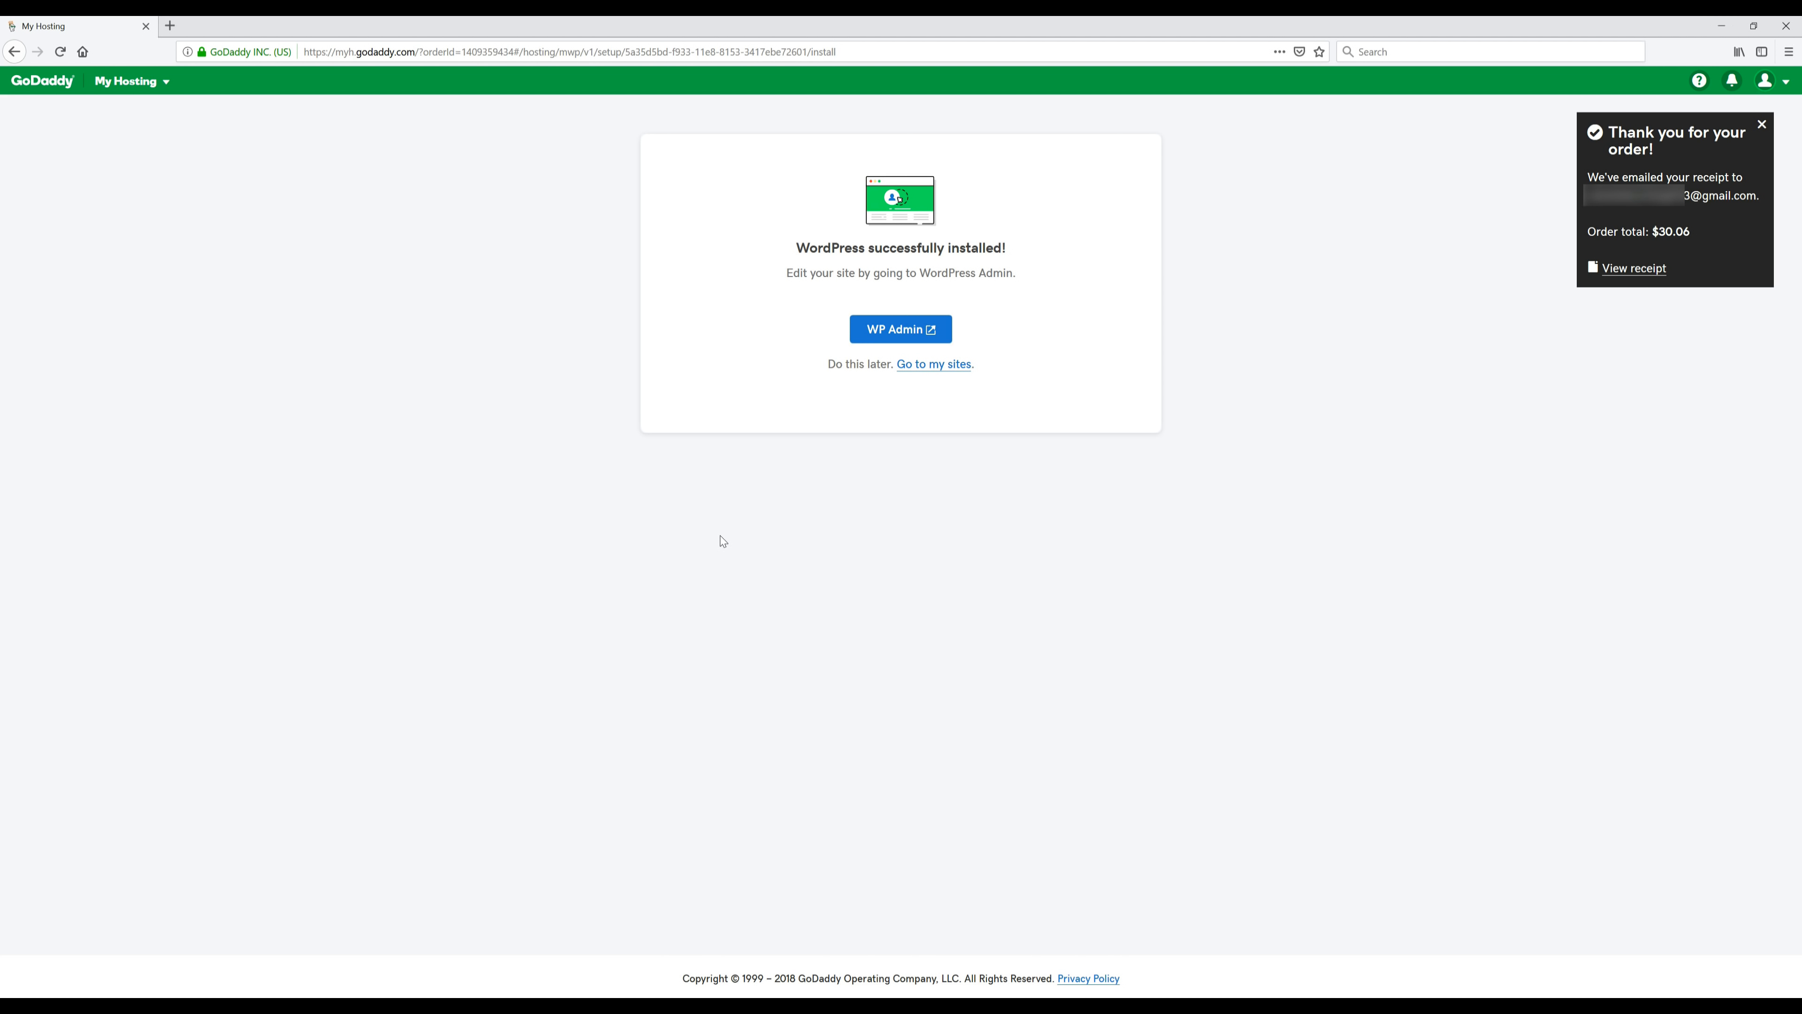
- Launch the new site's WordPress admin from the 'WordPress successfully installed!' page
click(900, 328)
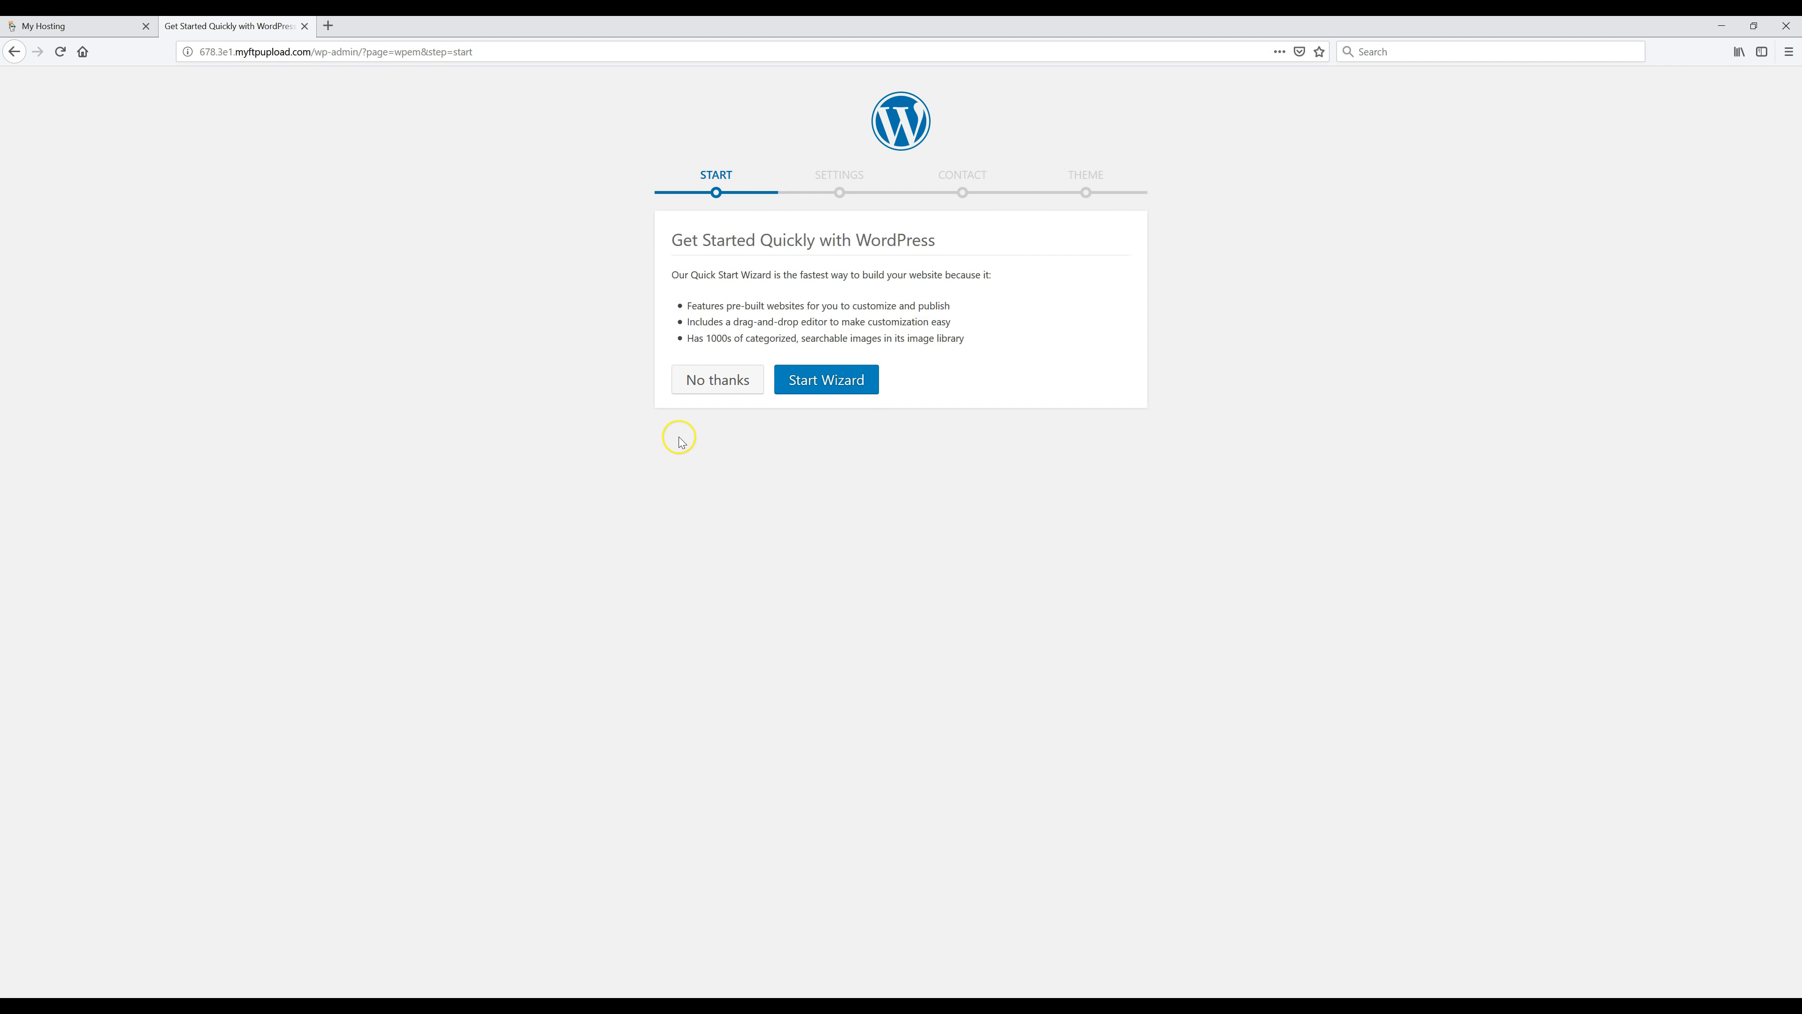
- Skip the Get Started Quickly wizard with 'No thanks' and confirm, reaching the Dashboard
click(716, 379)
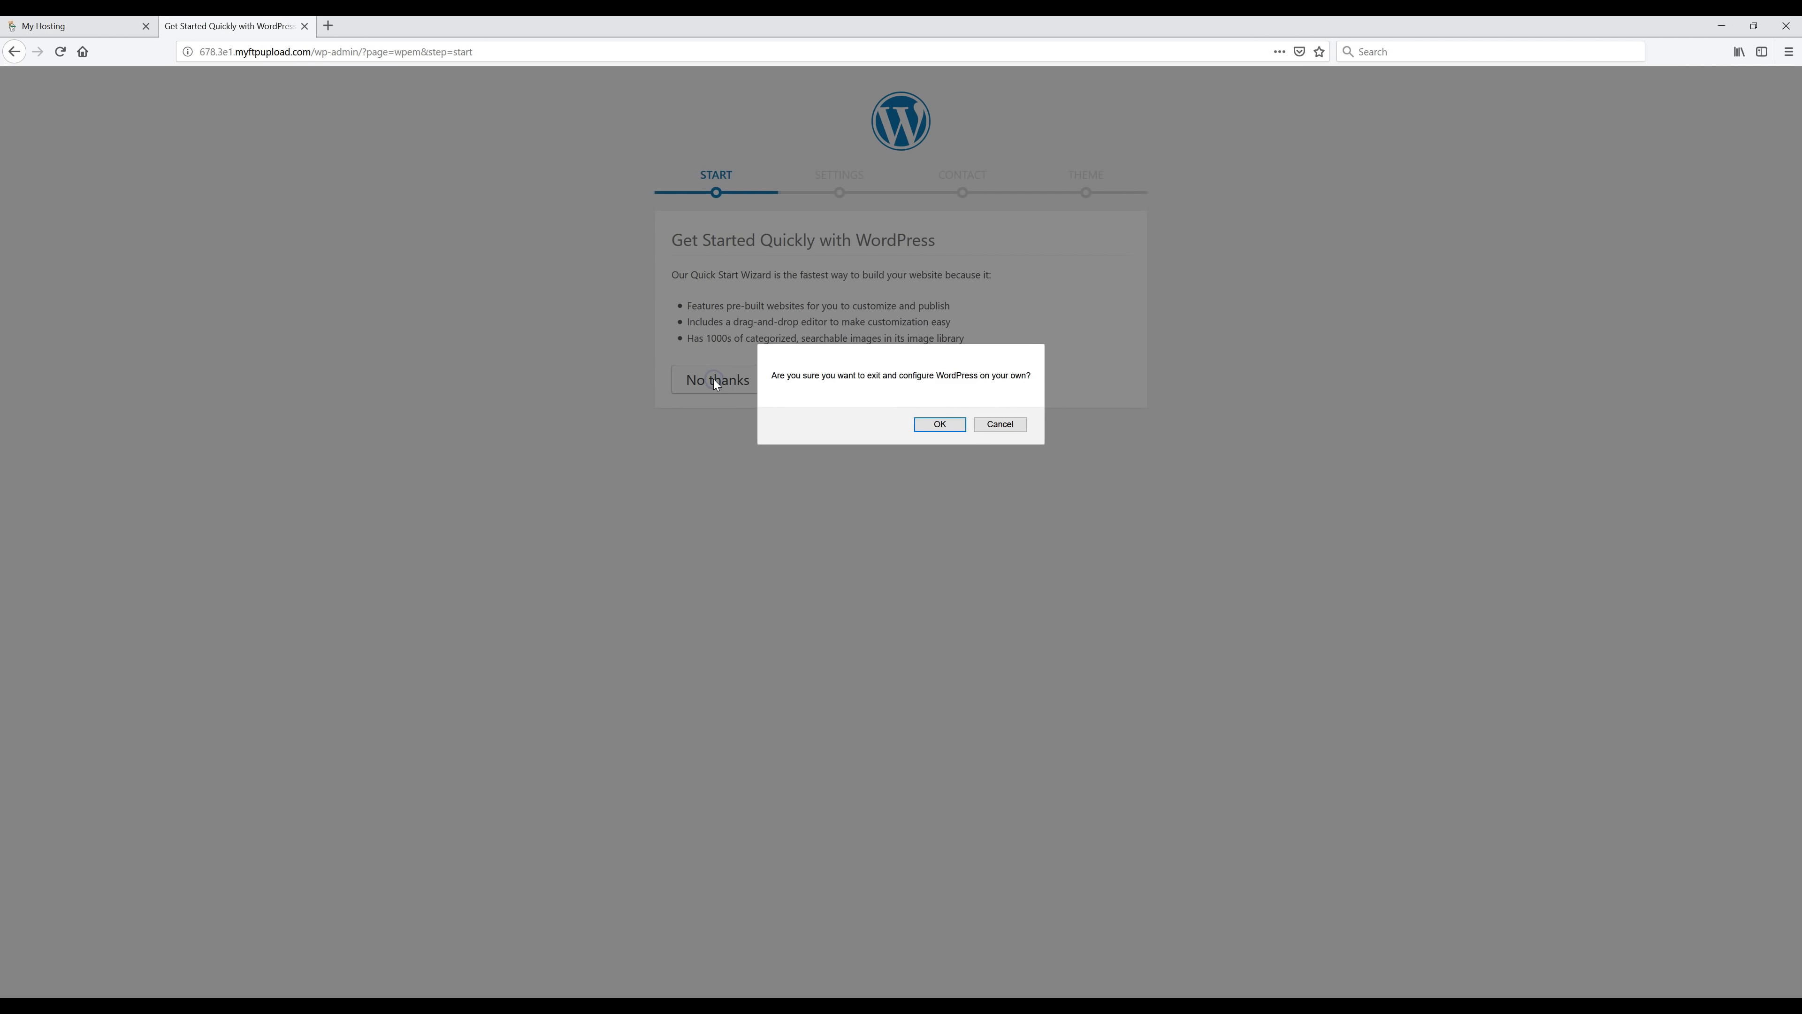
click(939, 424)
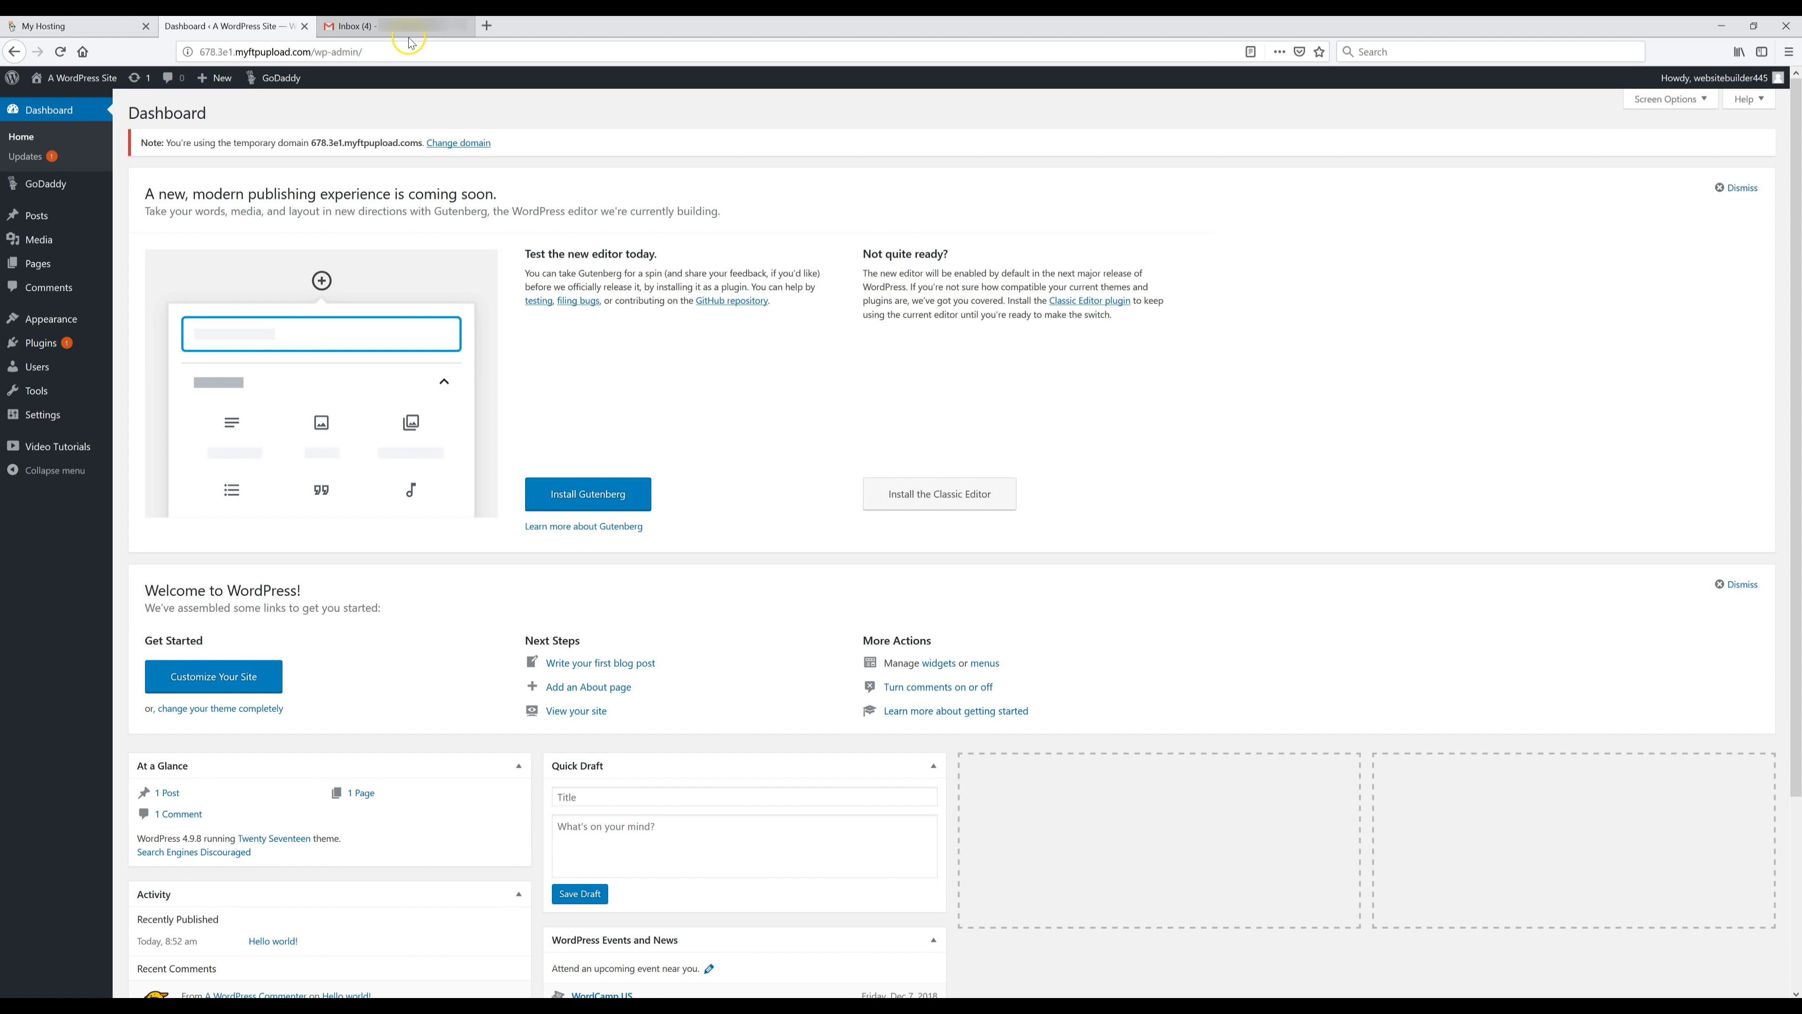
- Verify the GoDaddy email address from the 'Action required' Gmail message and return to WordPress
click(390, 25)
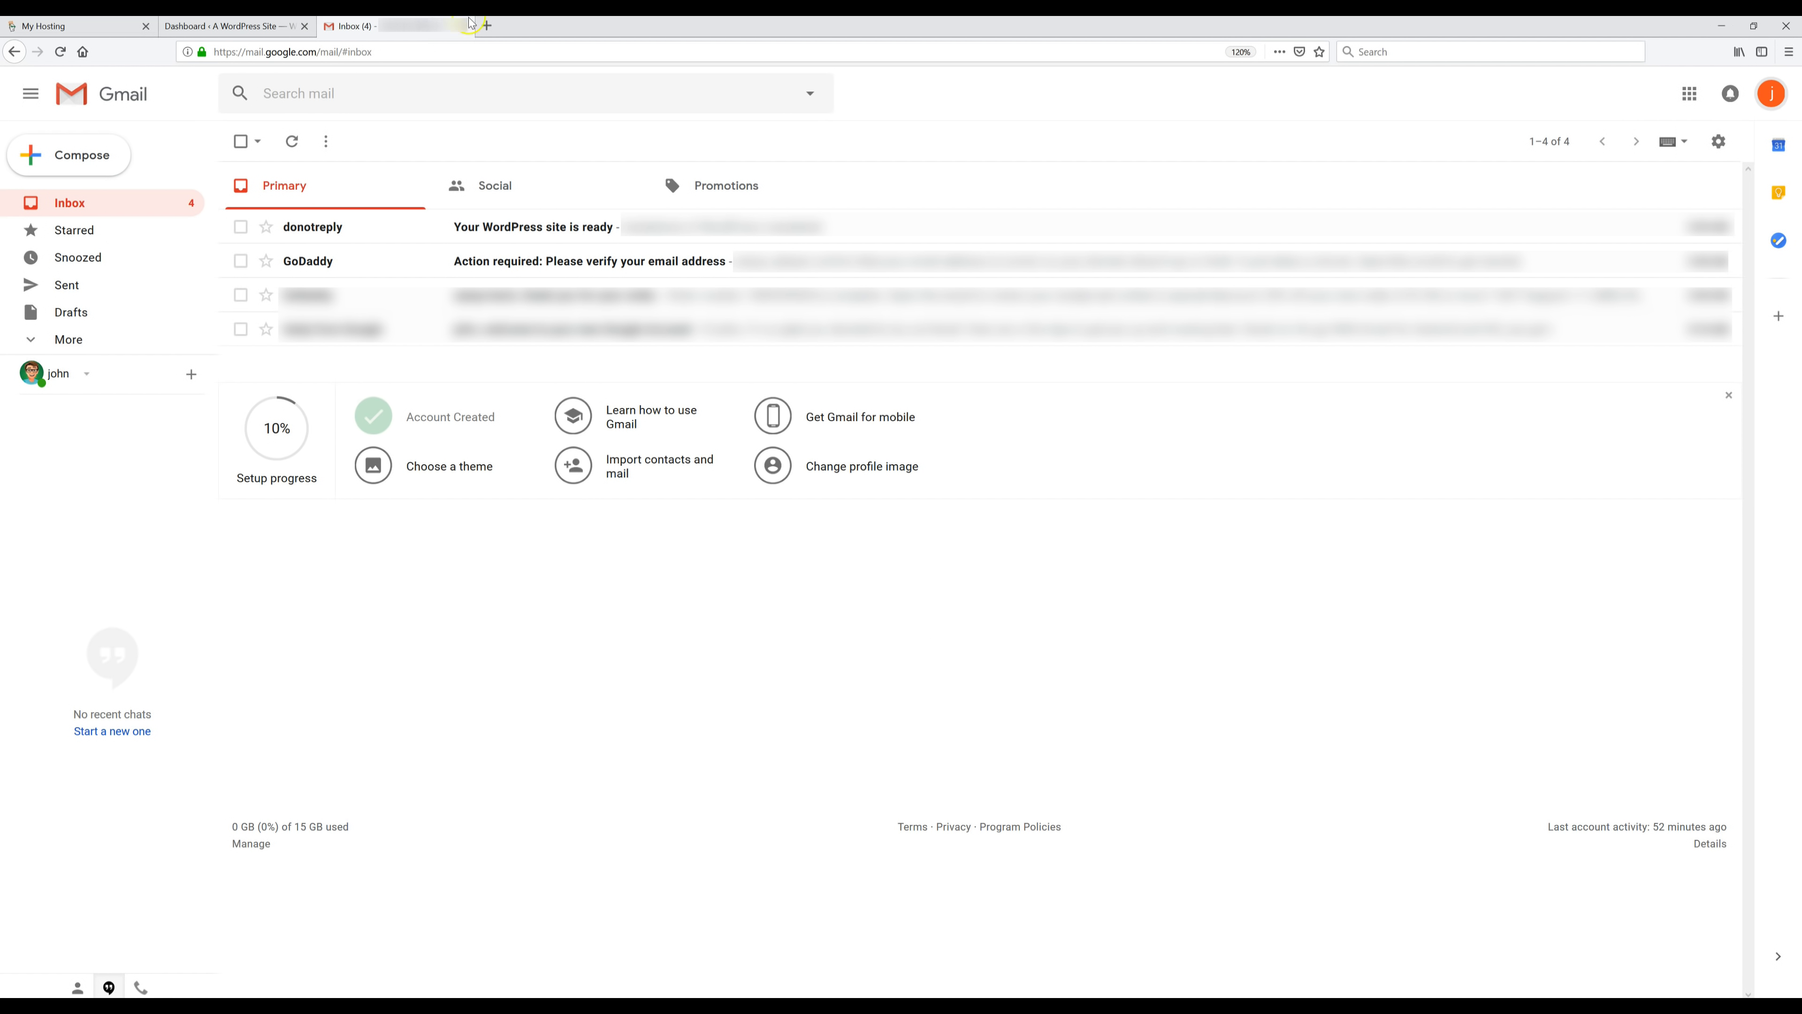
mouse_move(667, 328)
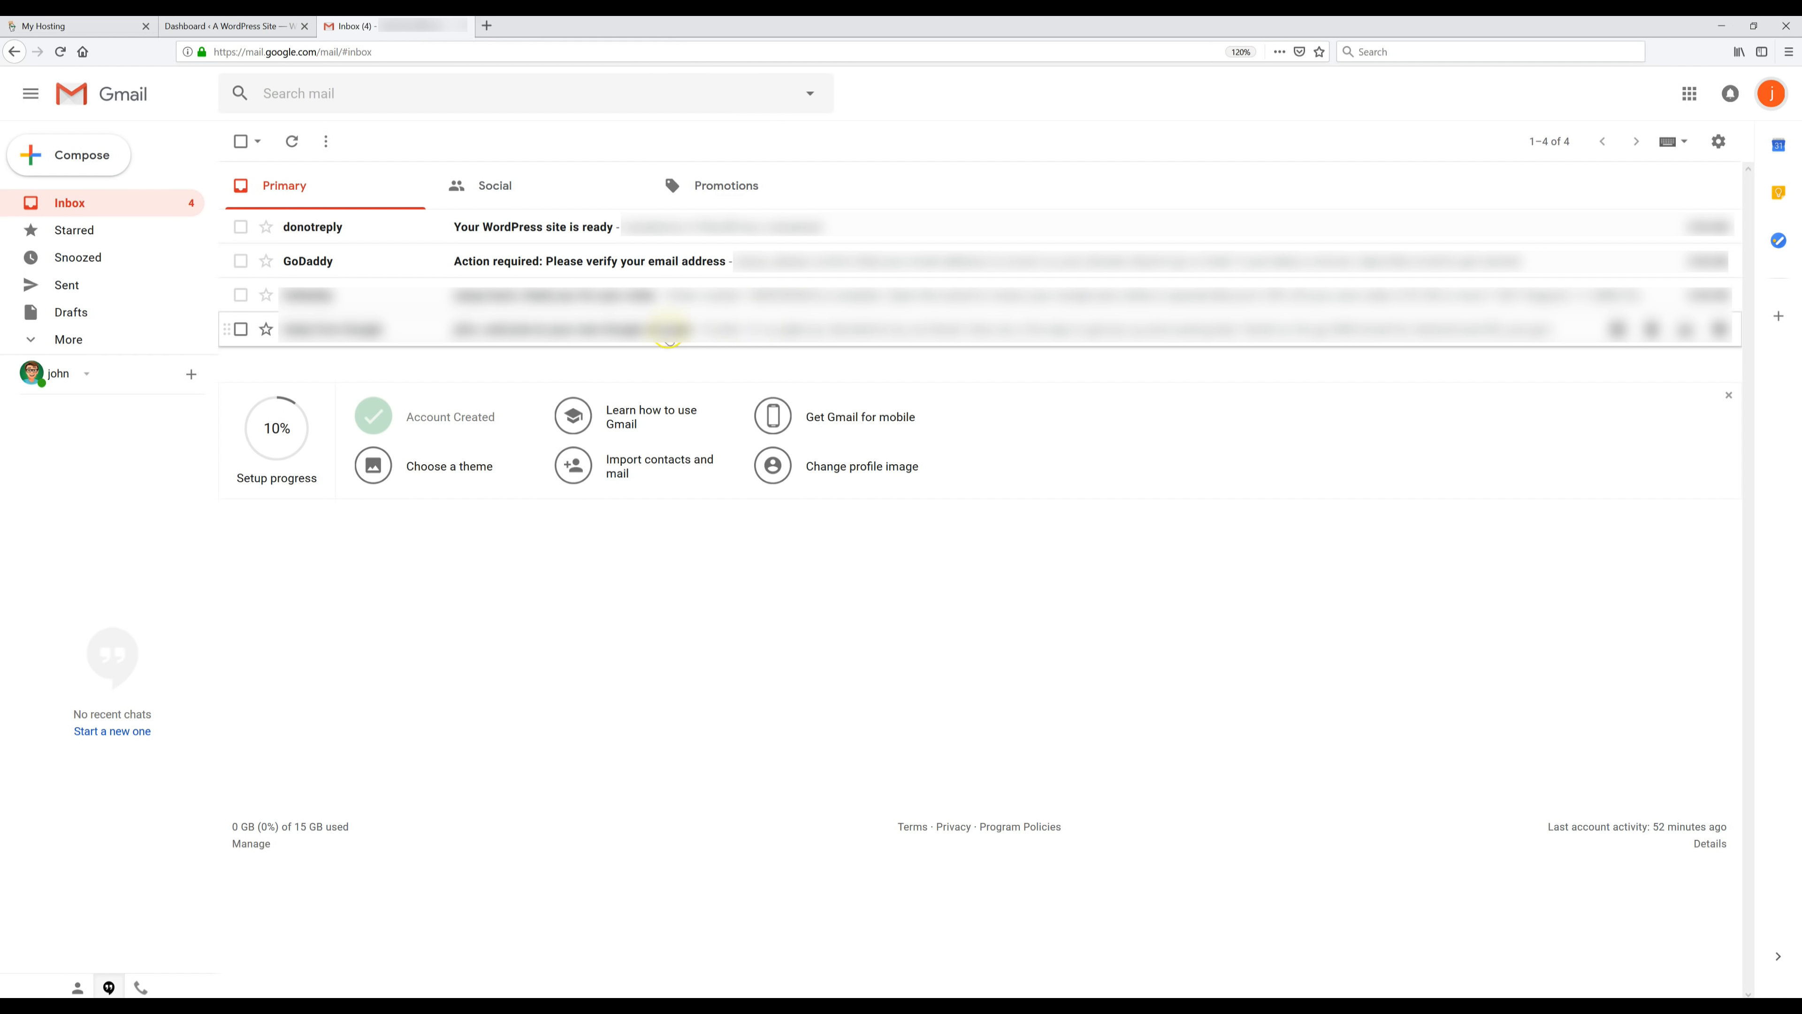
mouse_move(532, 261)
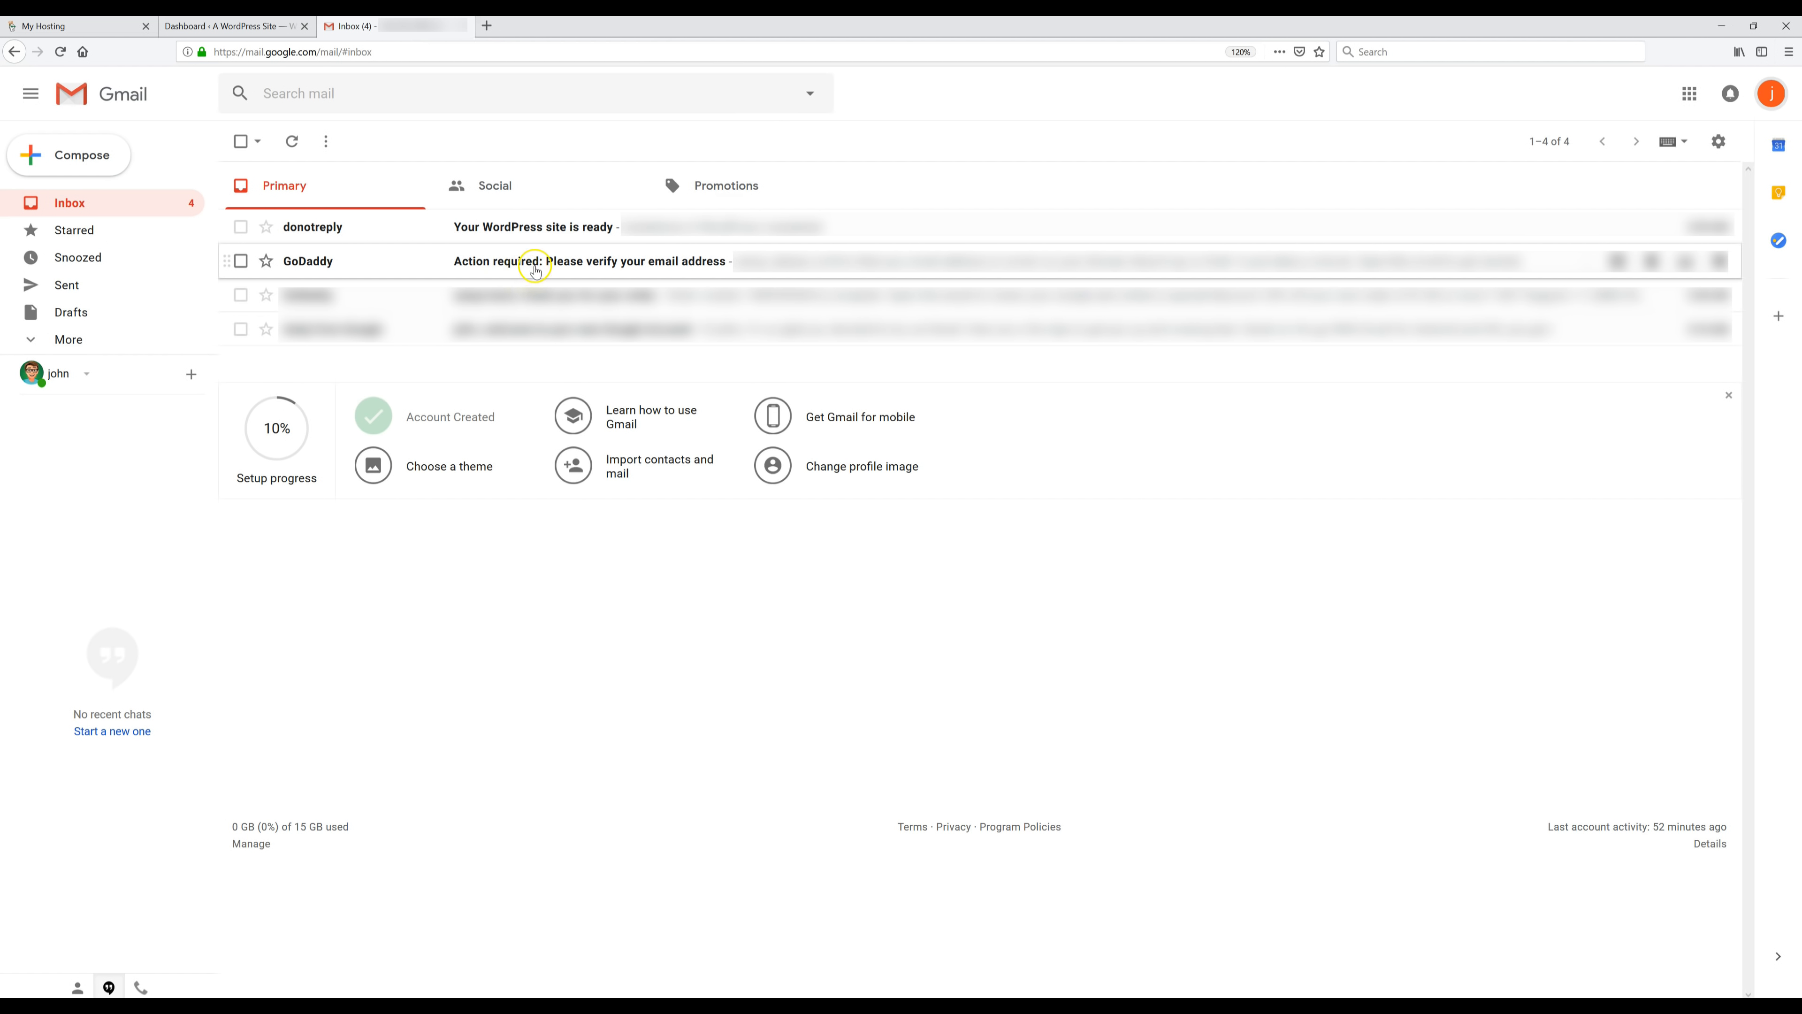
mouse_move(555, 266)
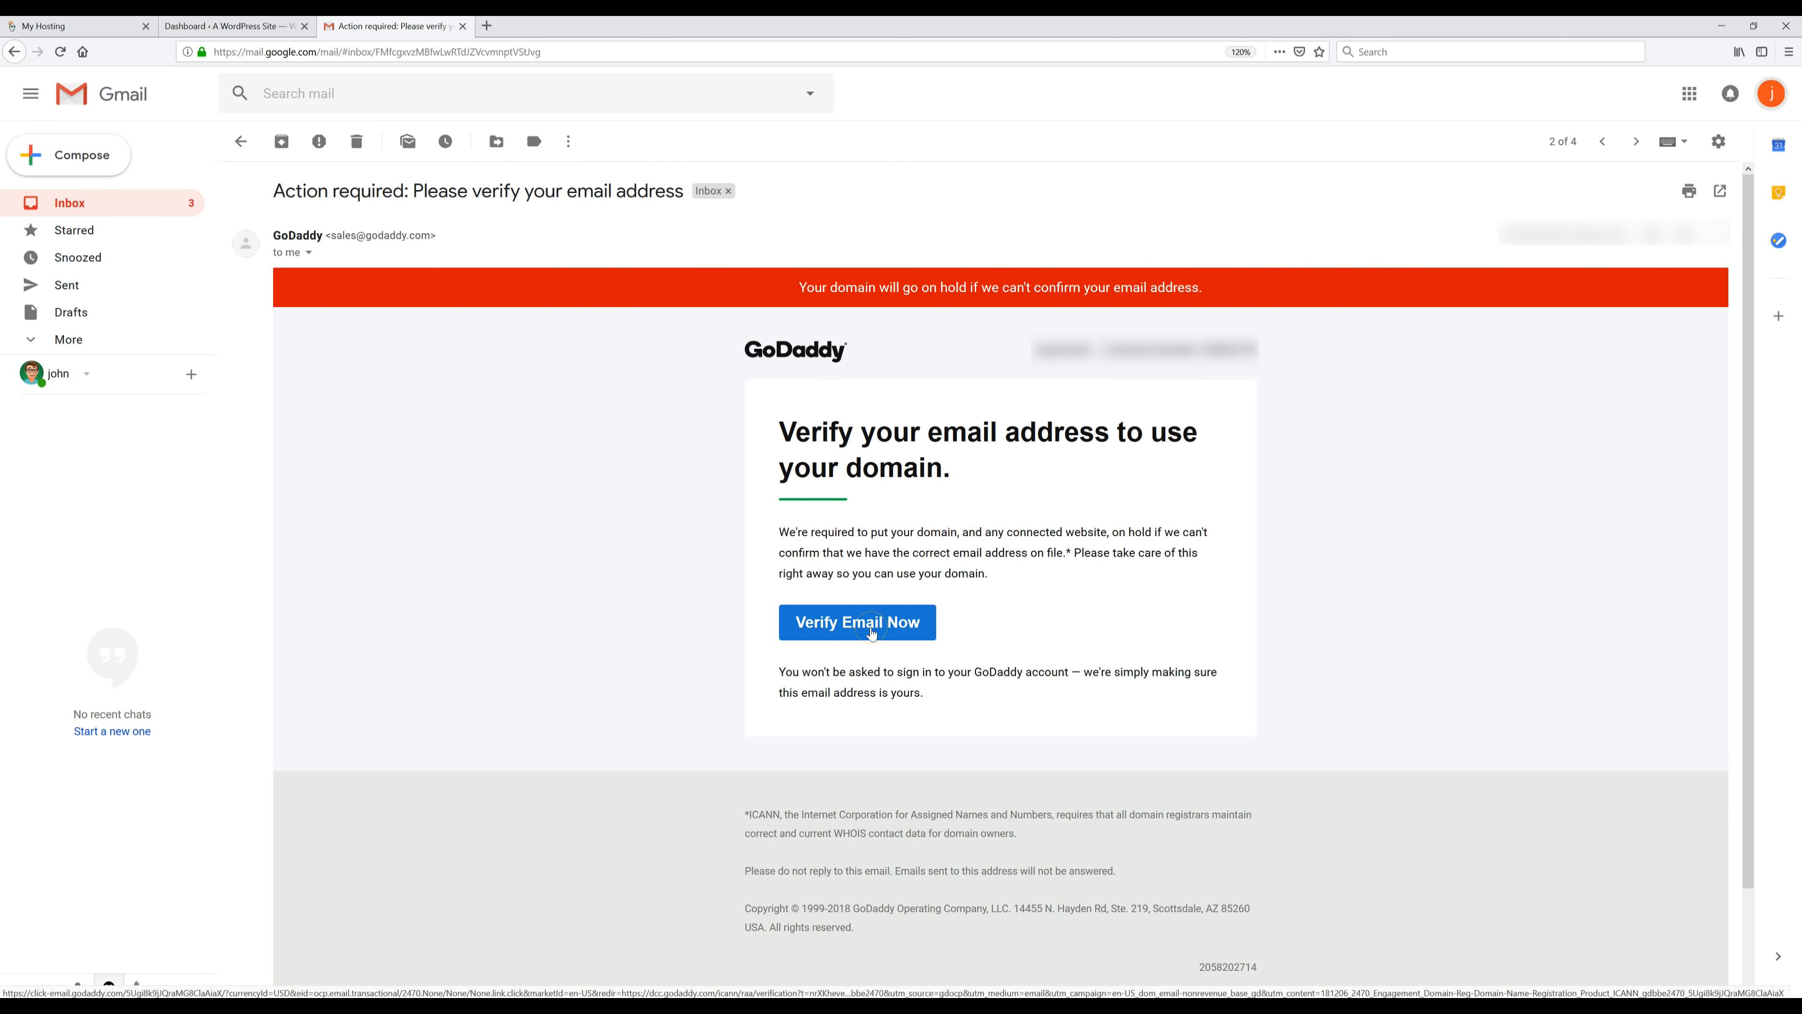
click(856, 621)
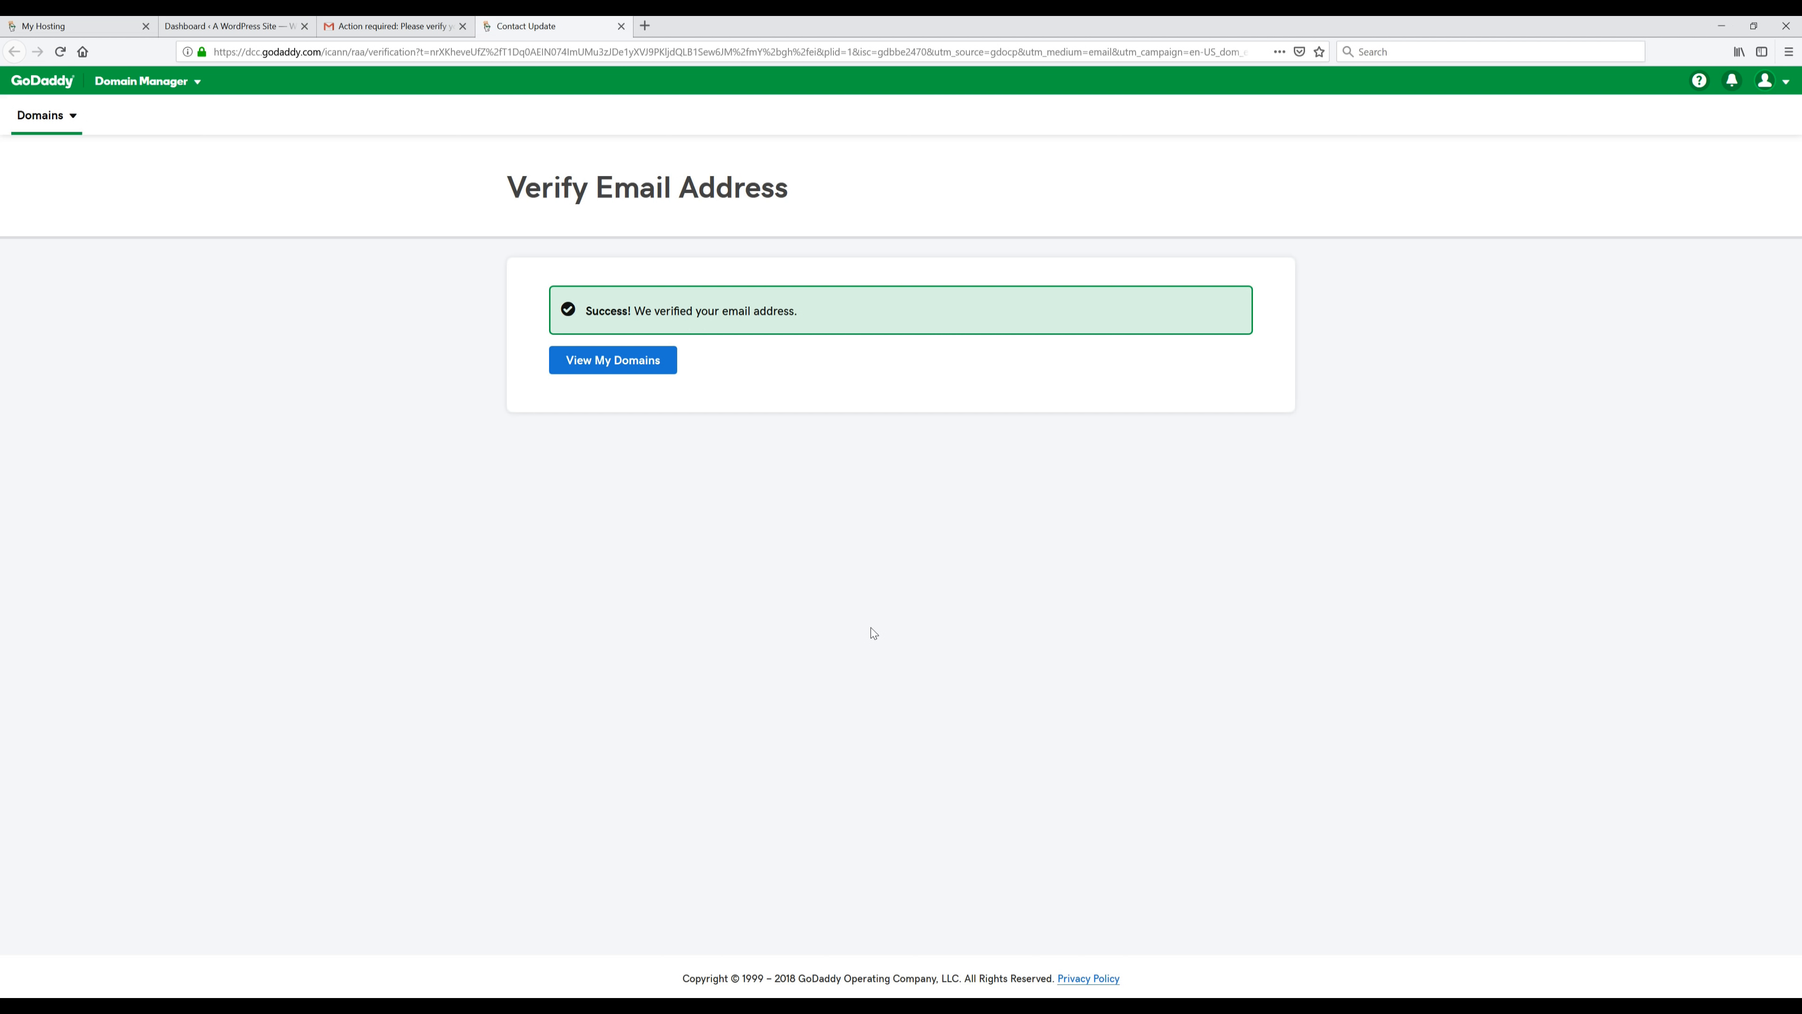
click(230, 25)
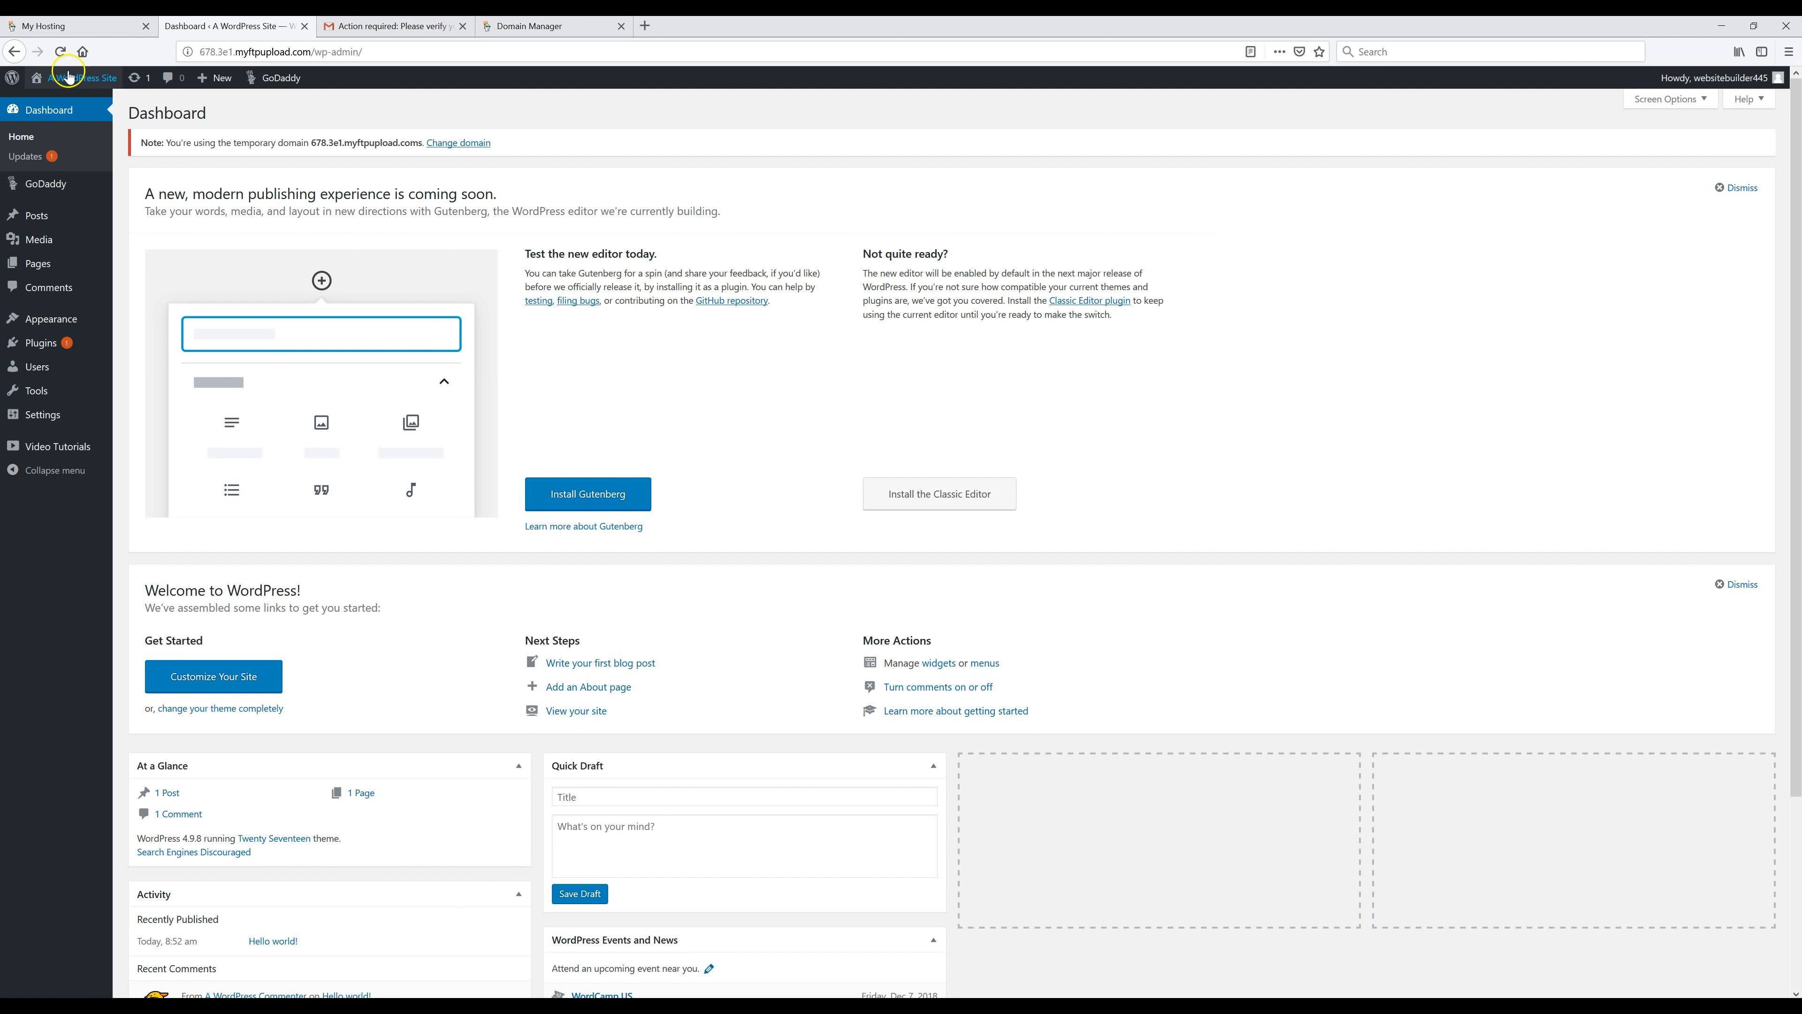
- Refresh the Dashboard and follow the temporary-domain notice's 'Change domain' link to GoDaddy Domains
click(60, 50)
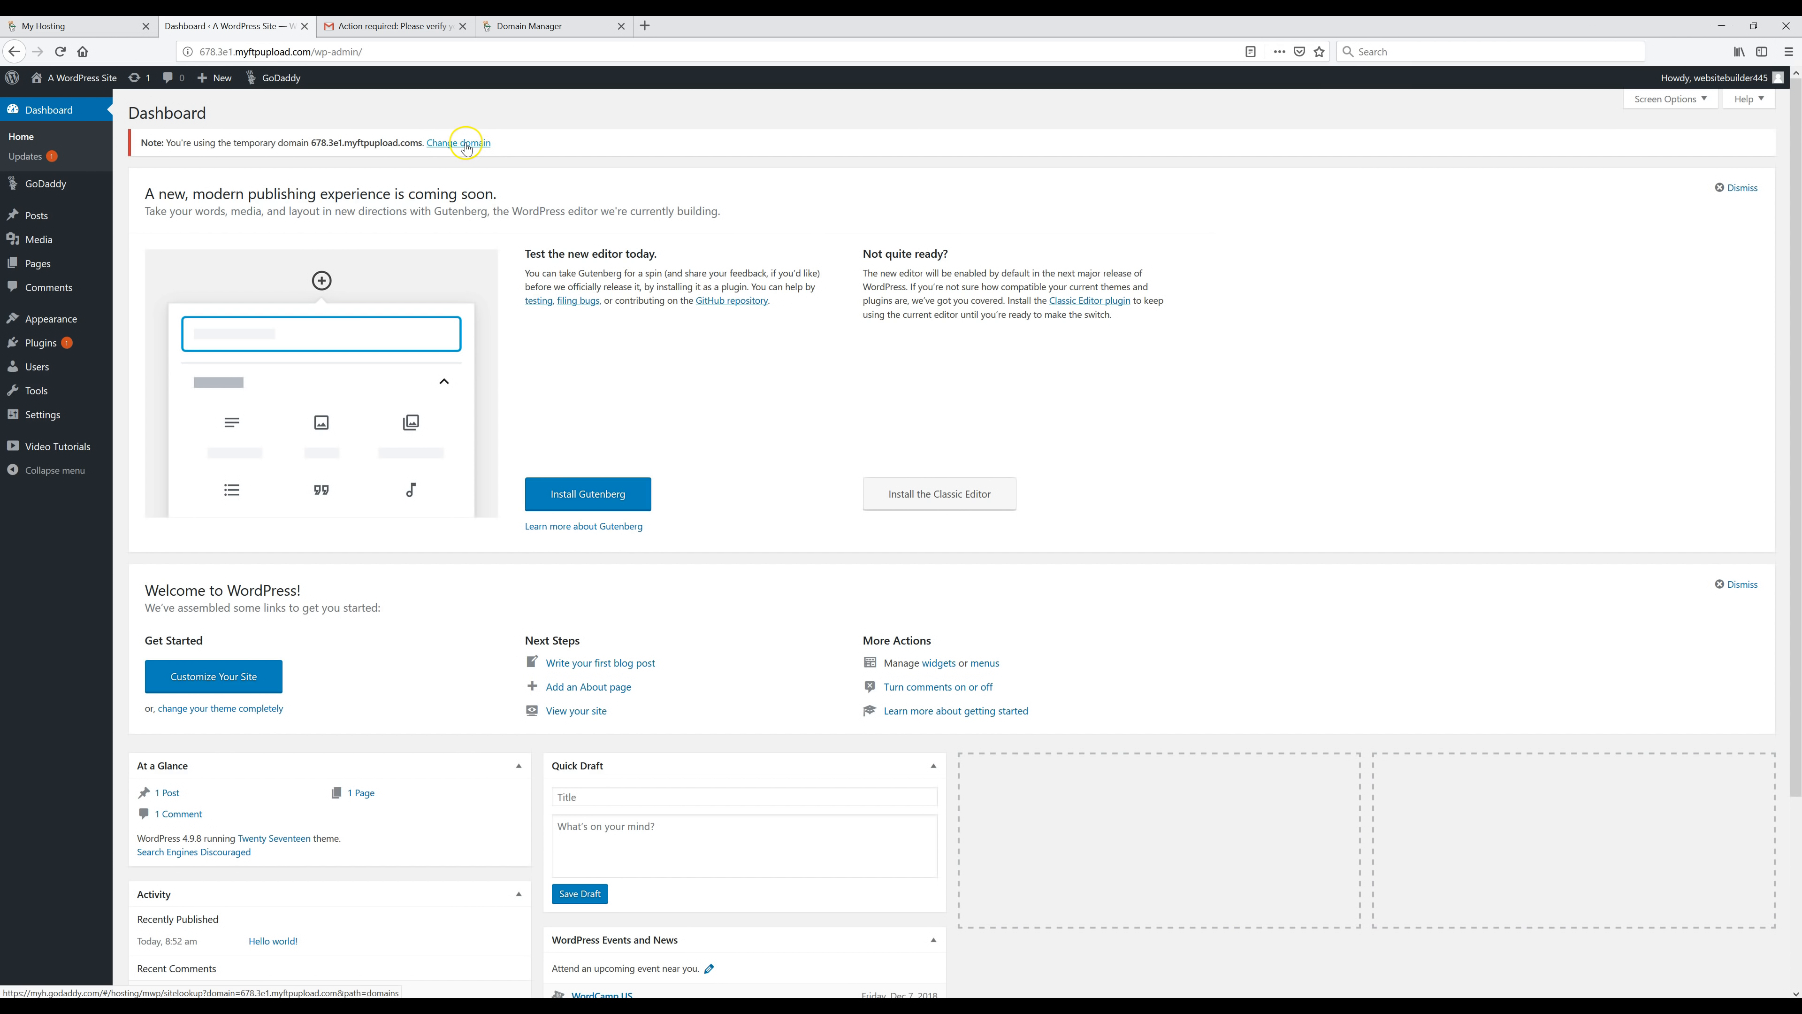
click(457, 143)
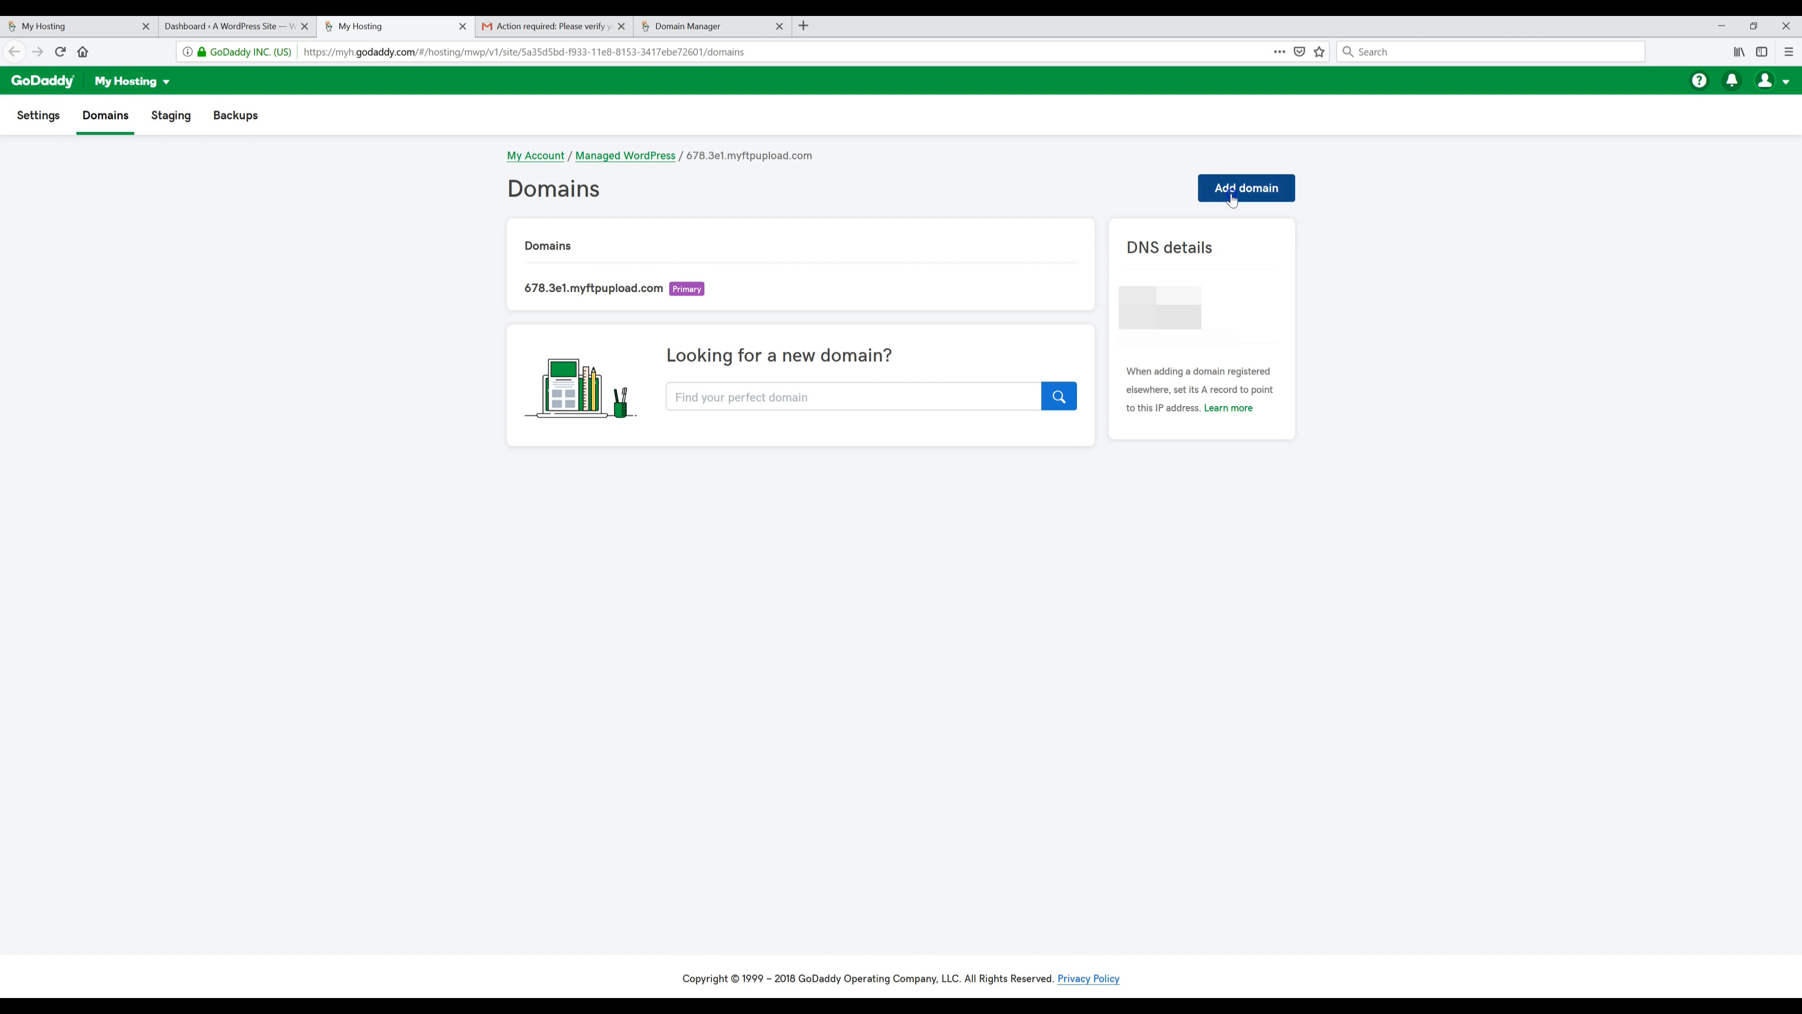
- Add thebreadandbuttershop.com to the site as the primary domain
click(1245, 188)
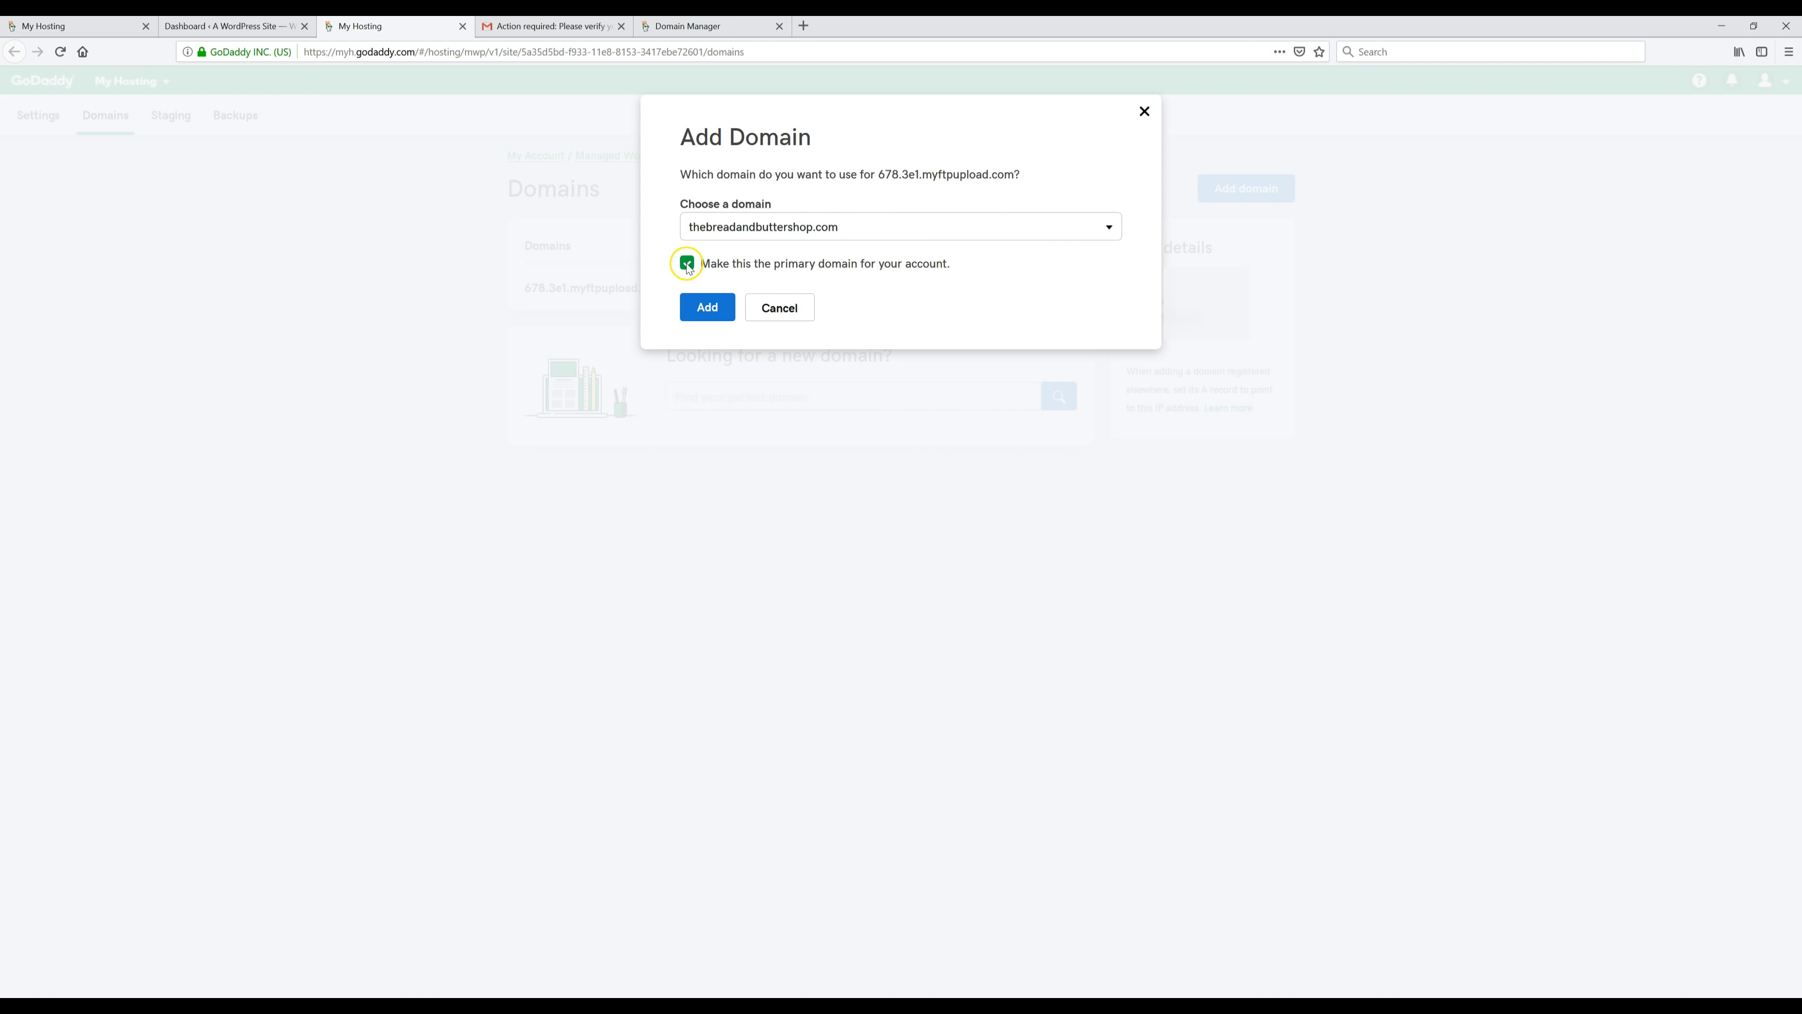
click(686, 262)
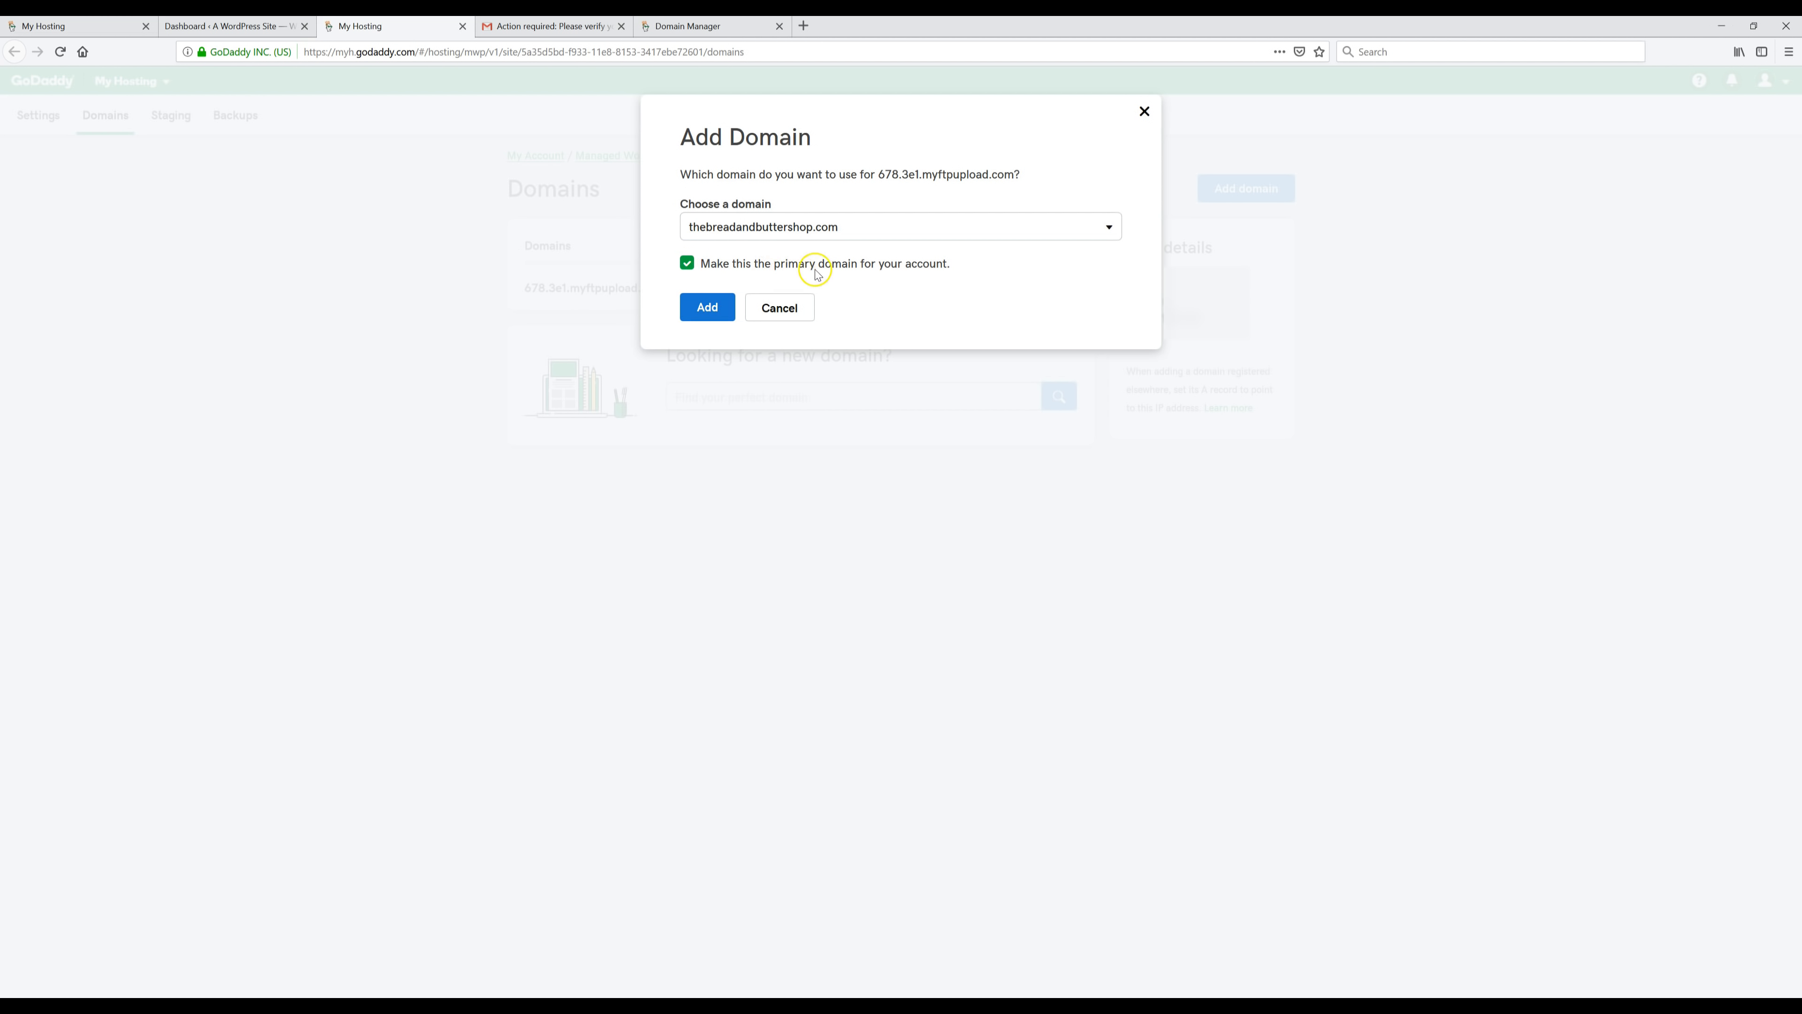
mouse_move(736, 348)
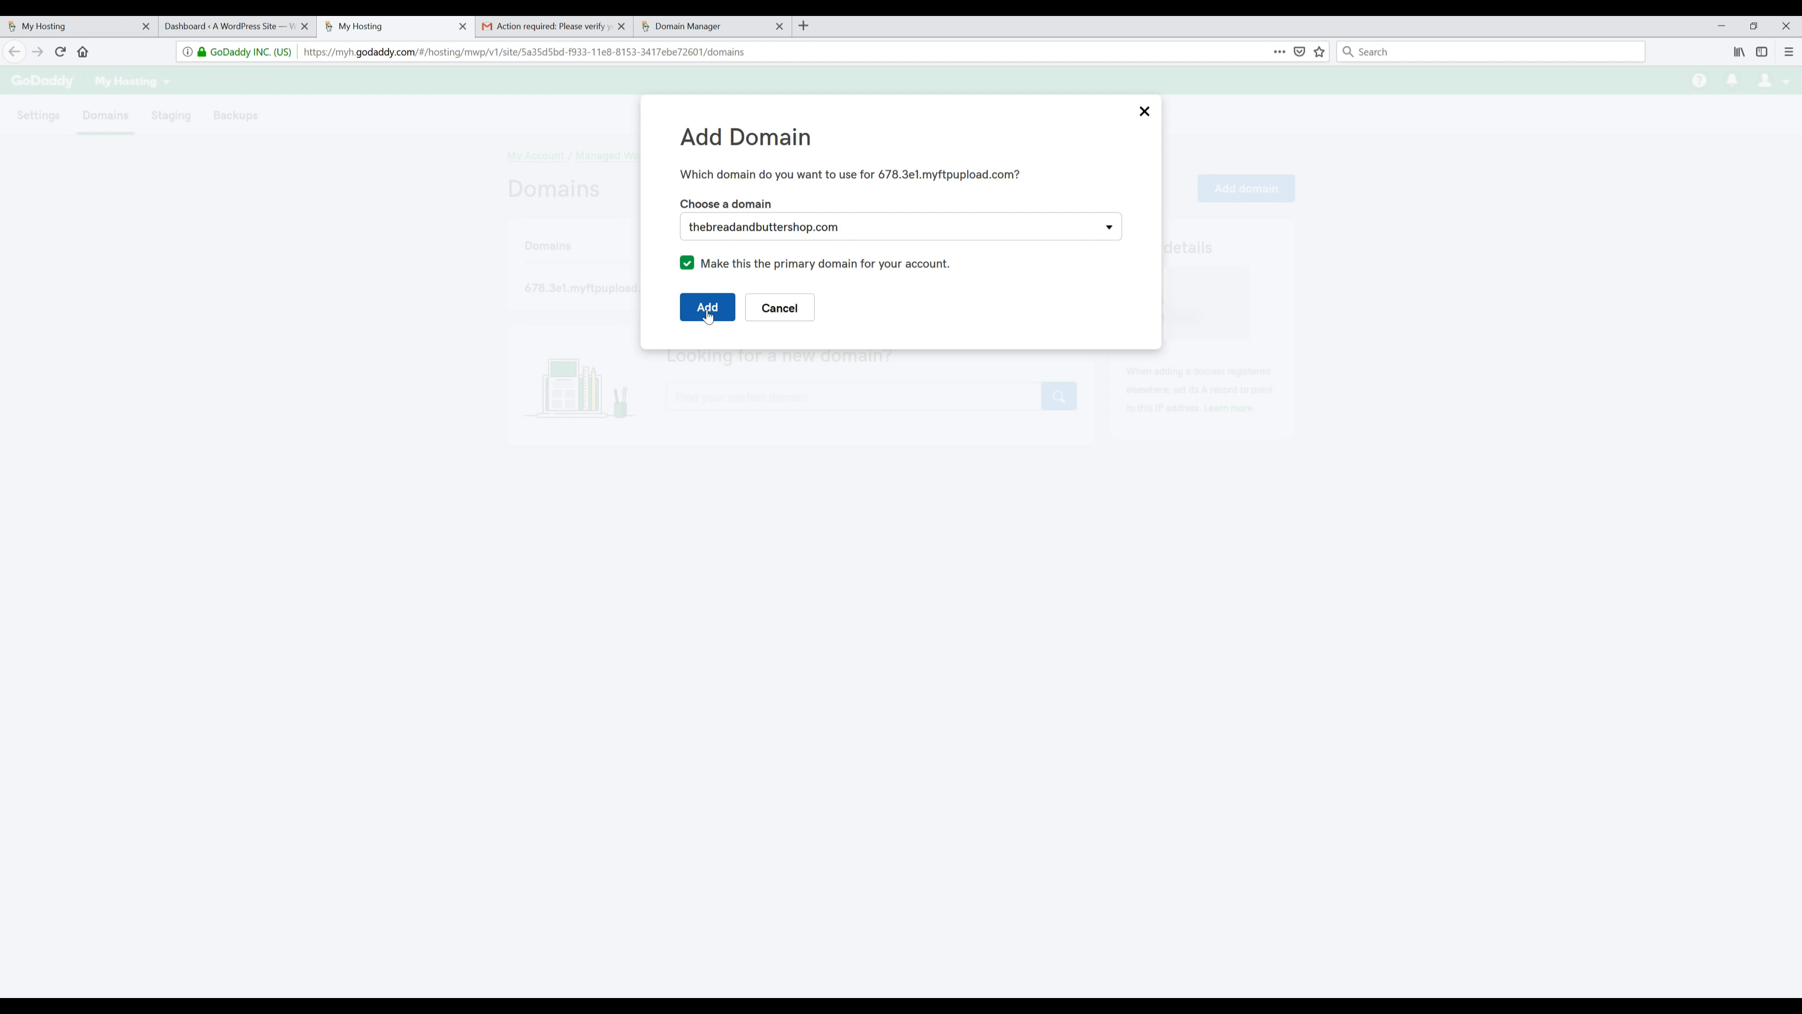
click(706, 307)
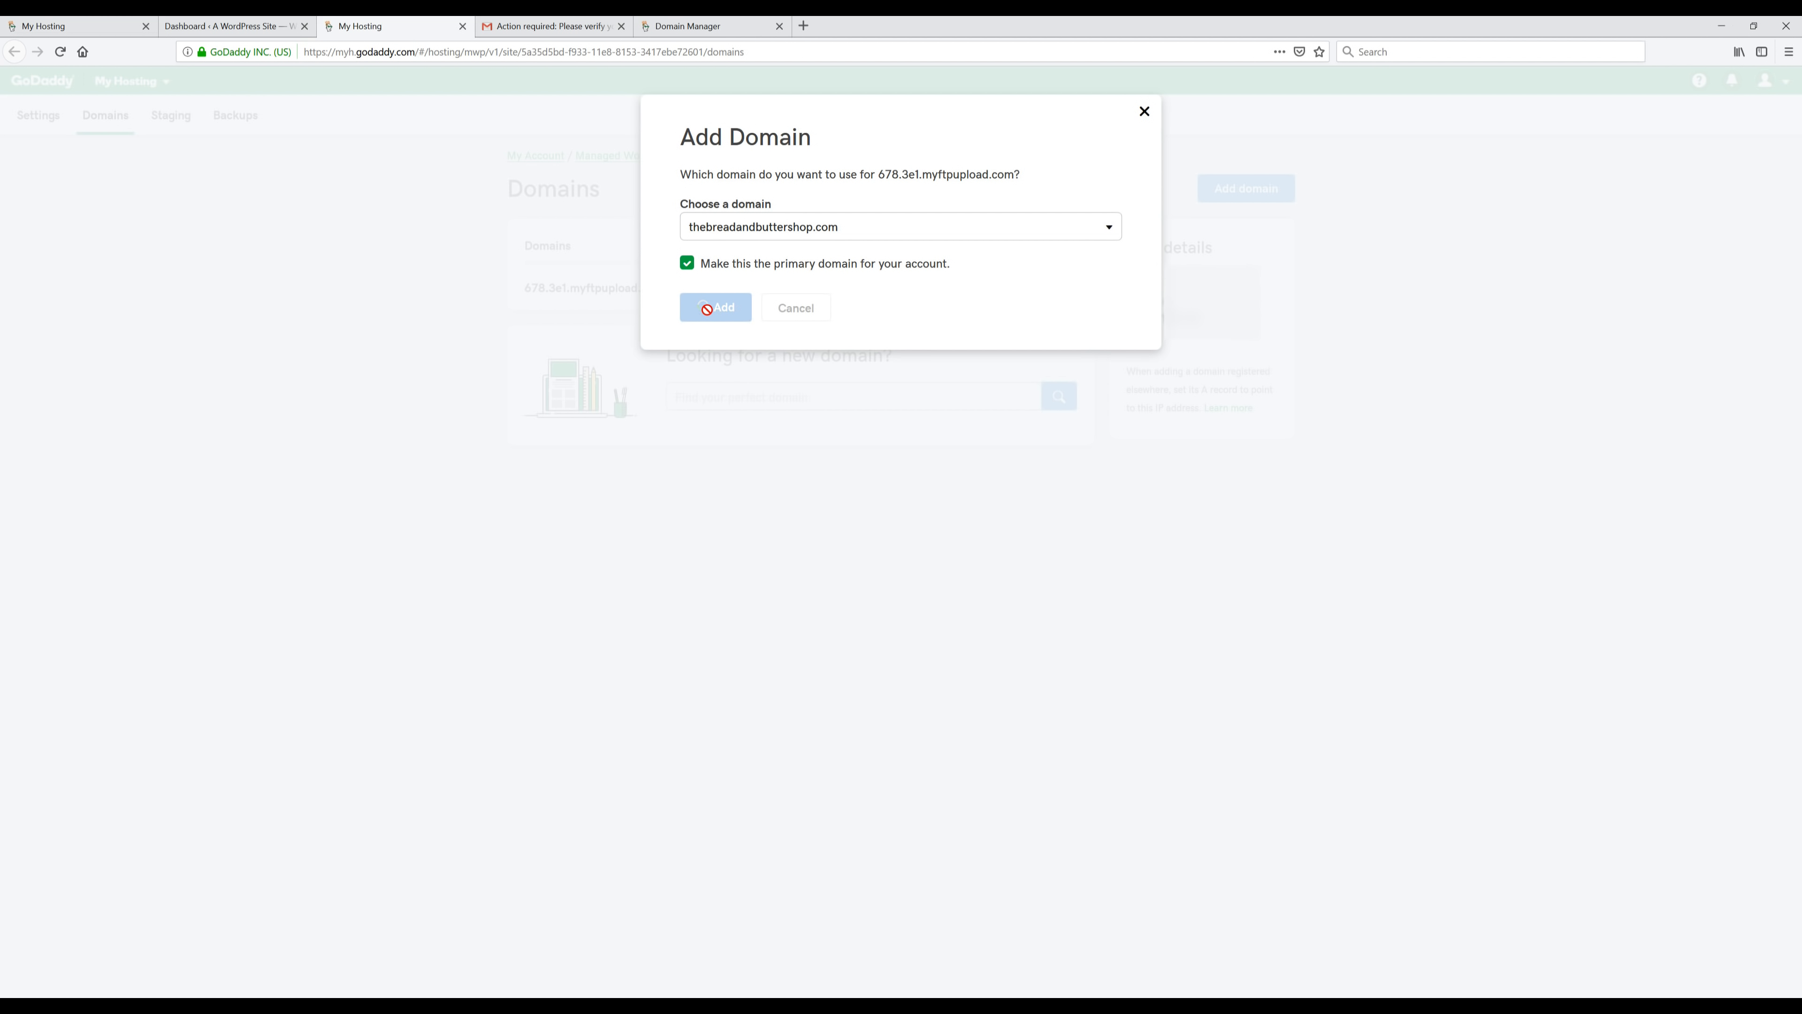
click(716, 307)
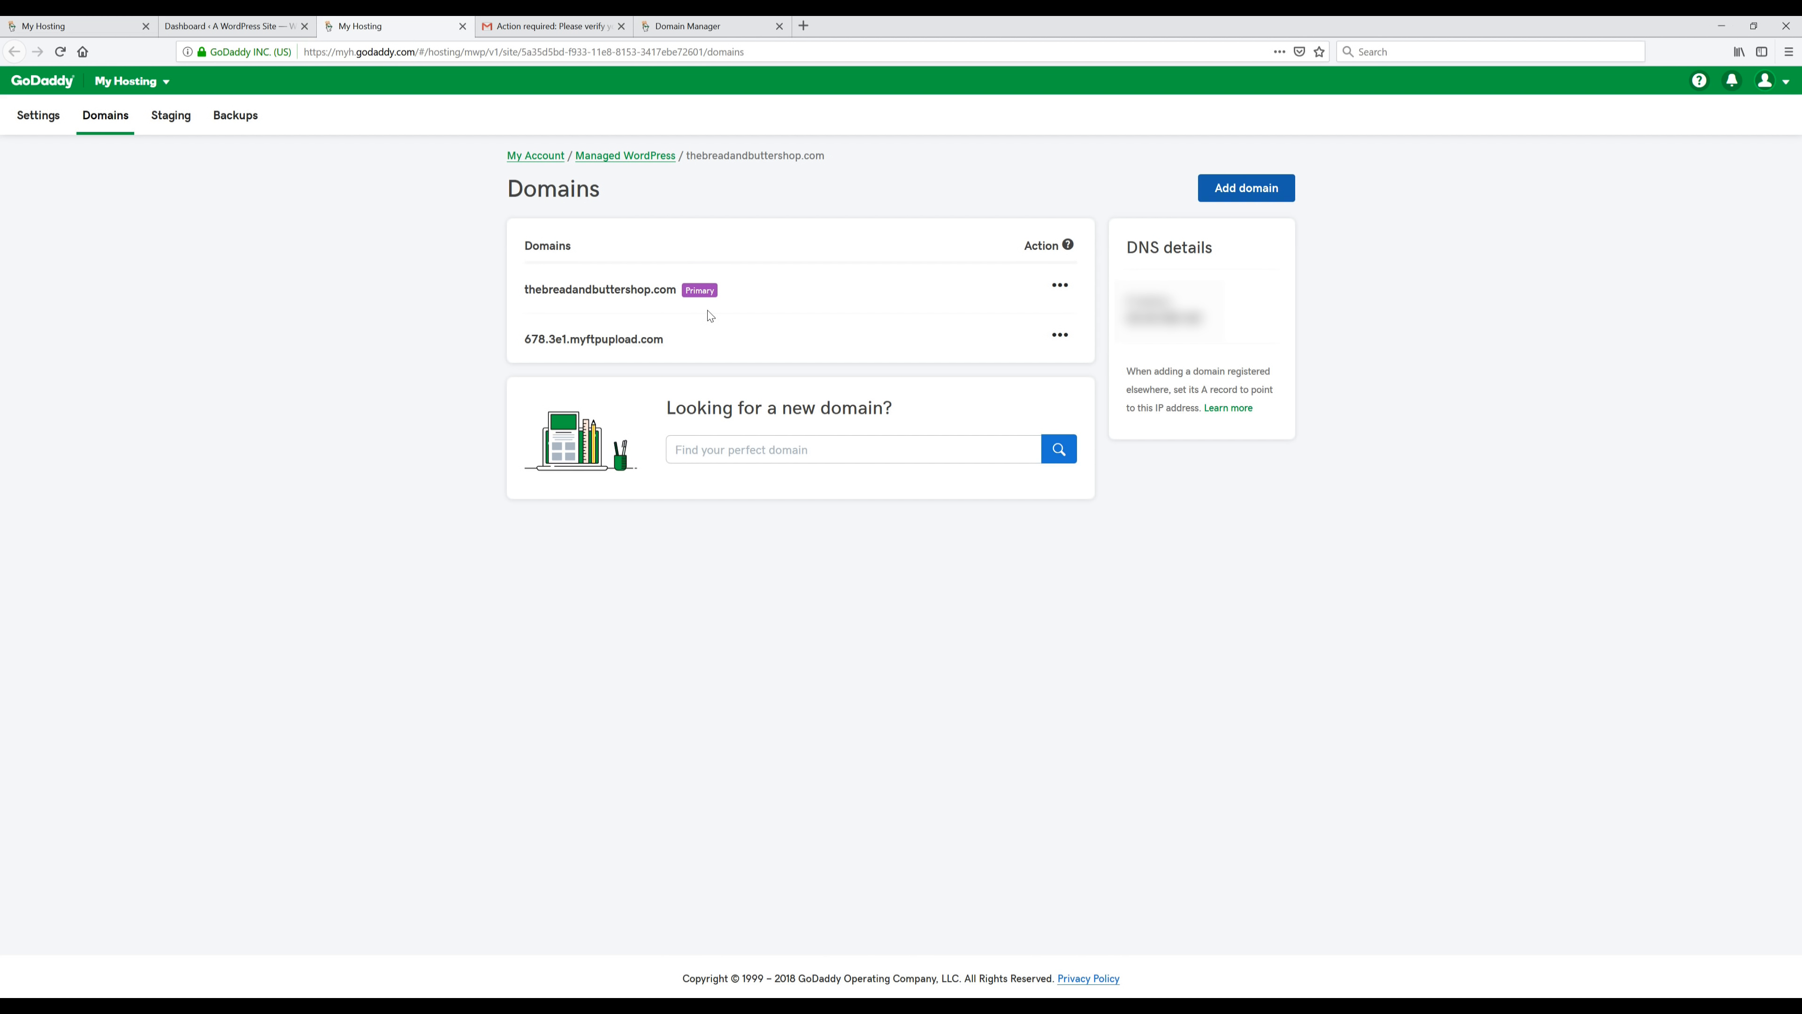
mouse_move(1059, 338)
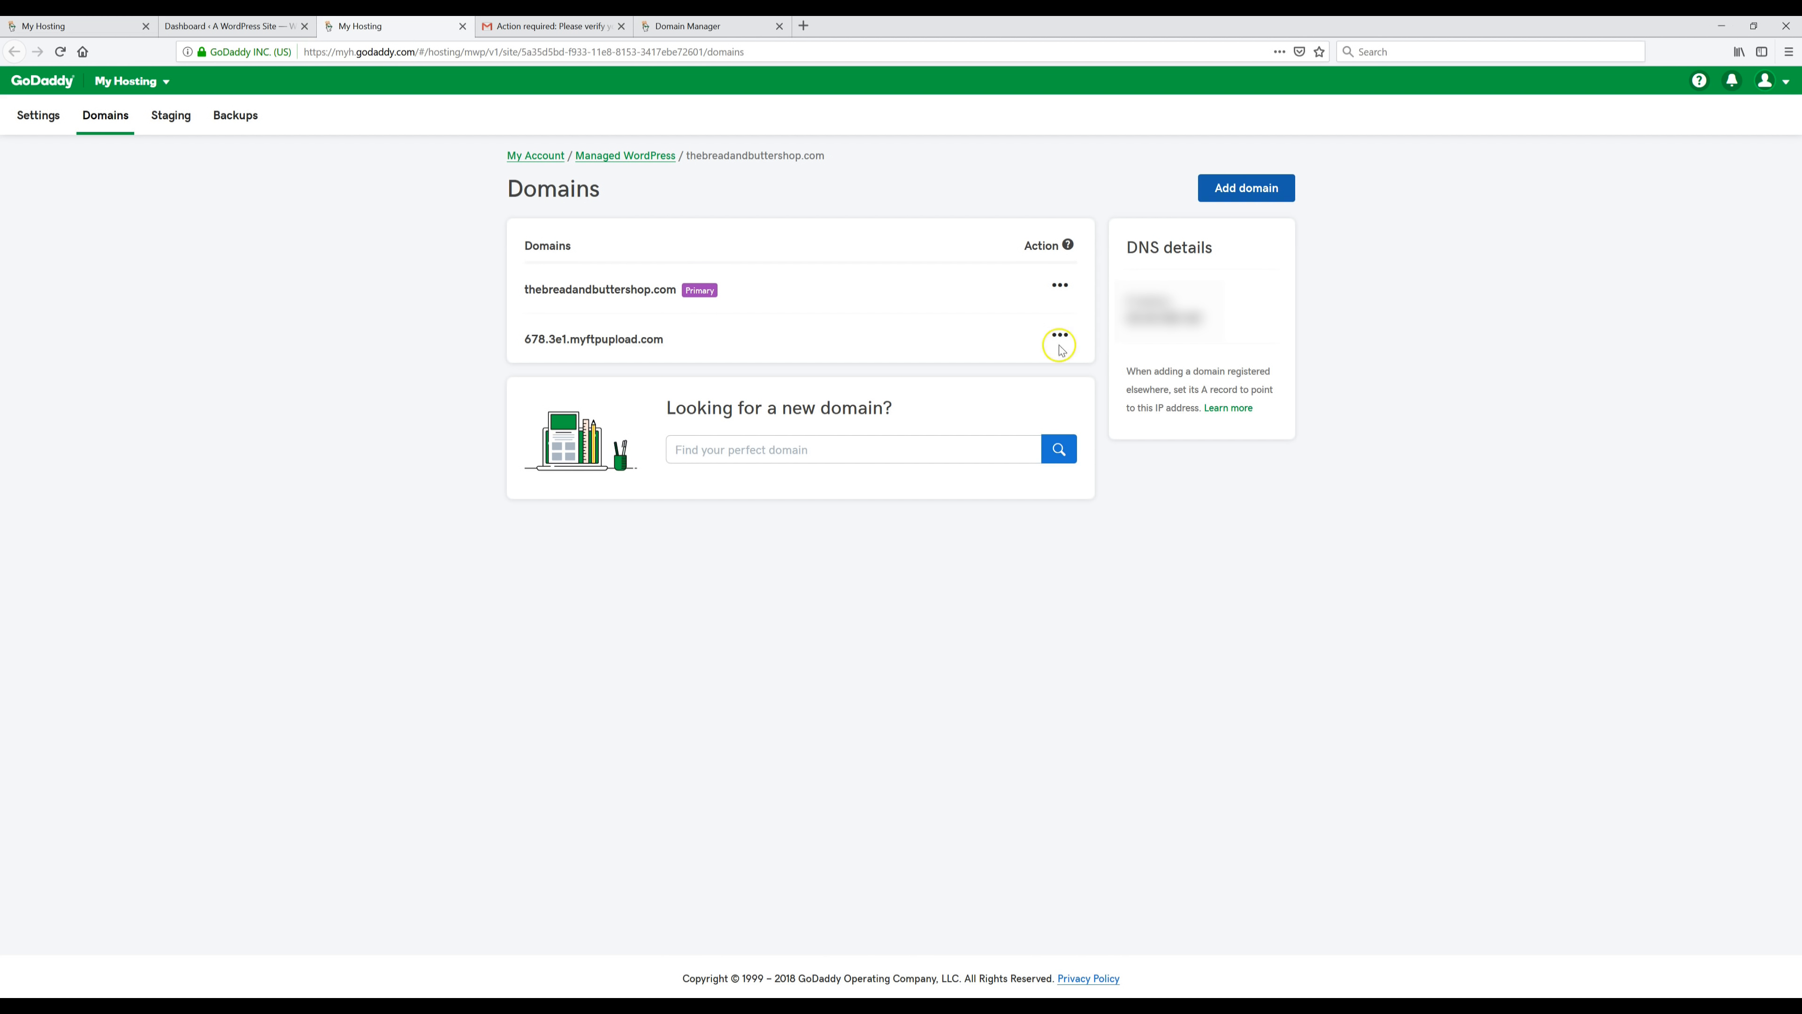
mouse_move(578, 312)
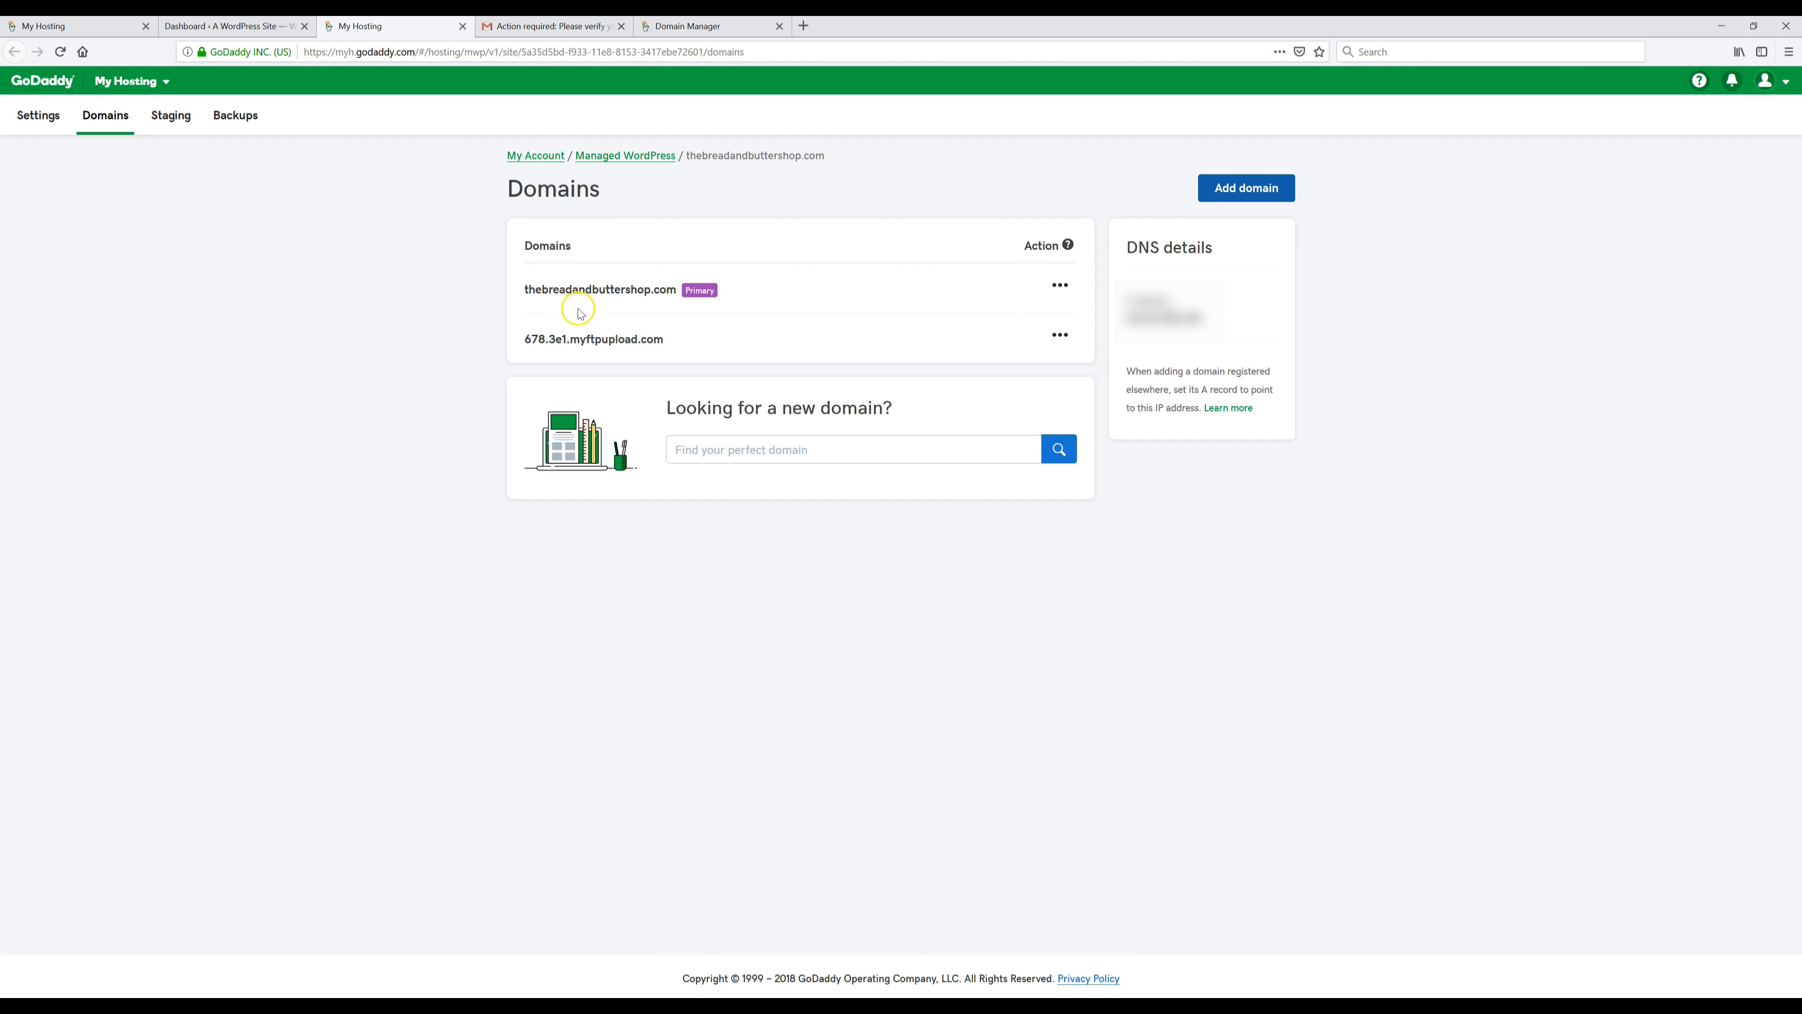
mouse_move(629, 303)
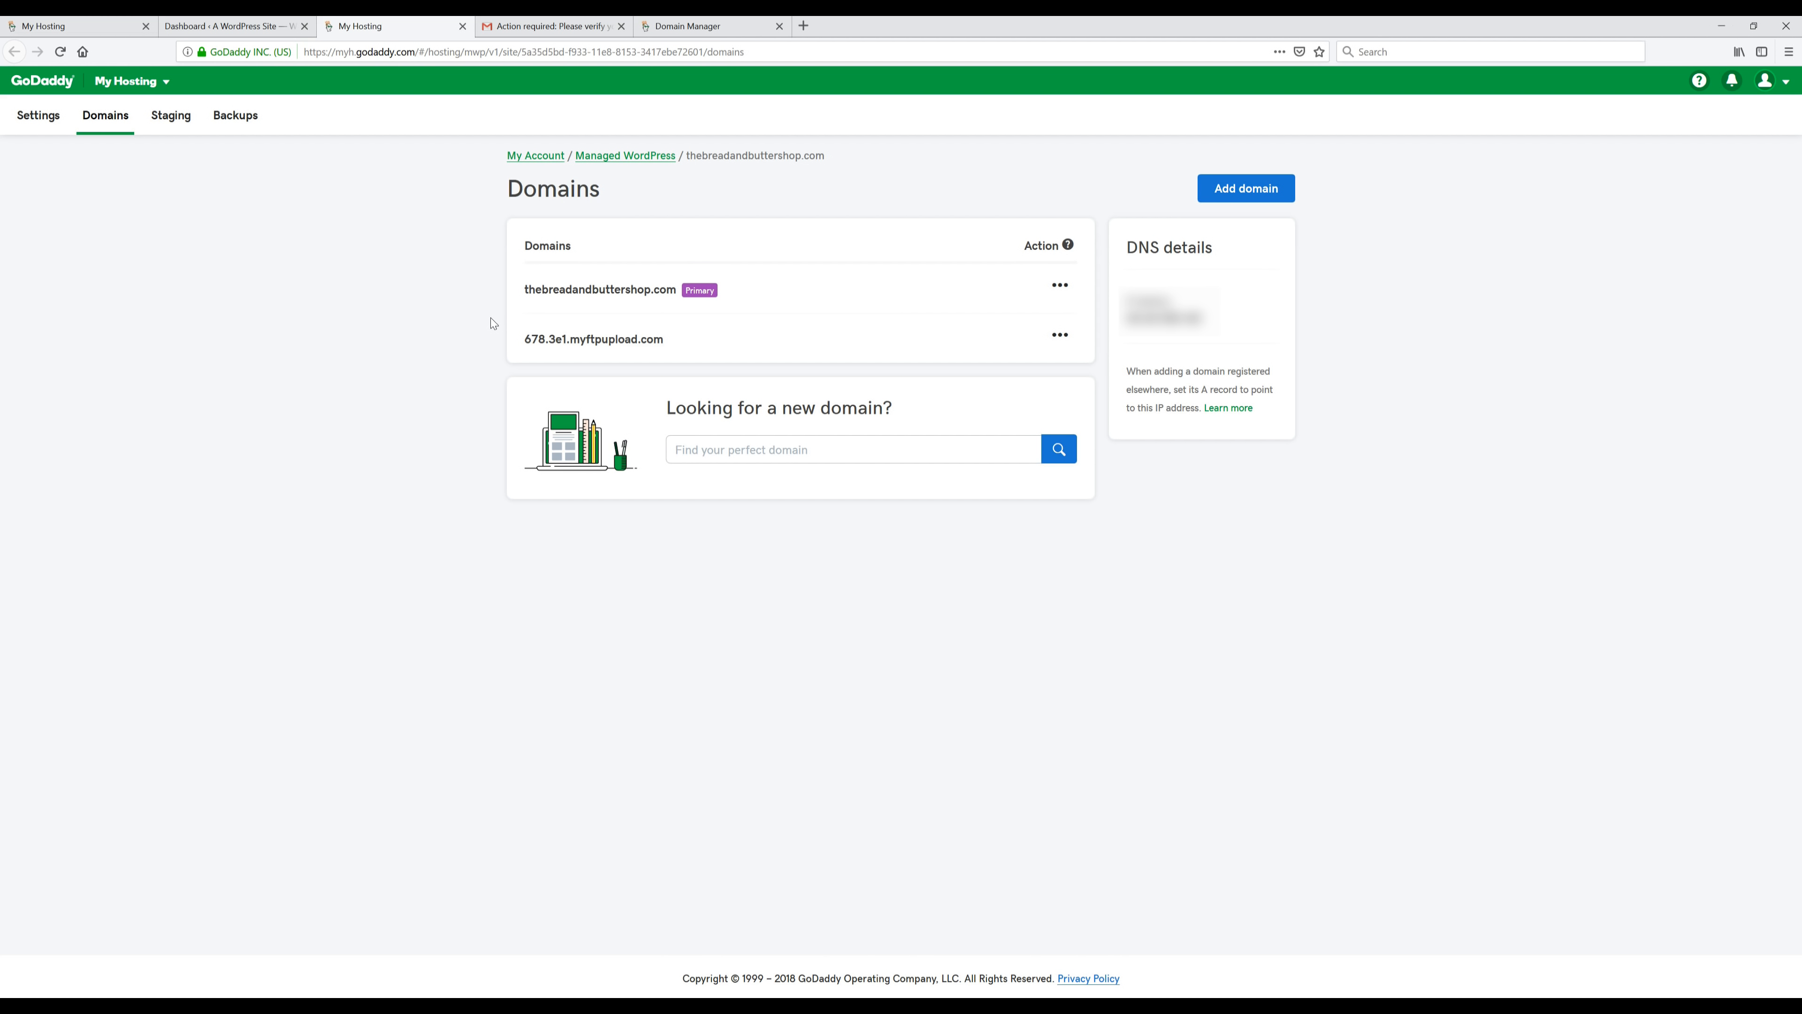
mouse_move(804, 26)
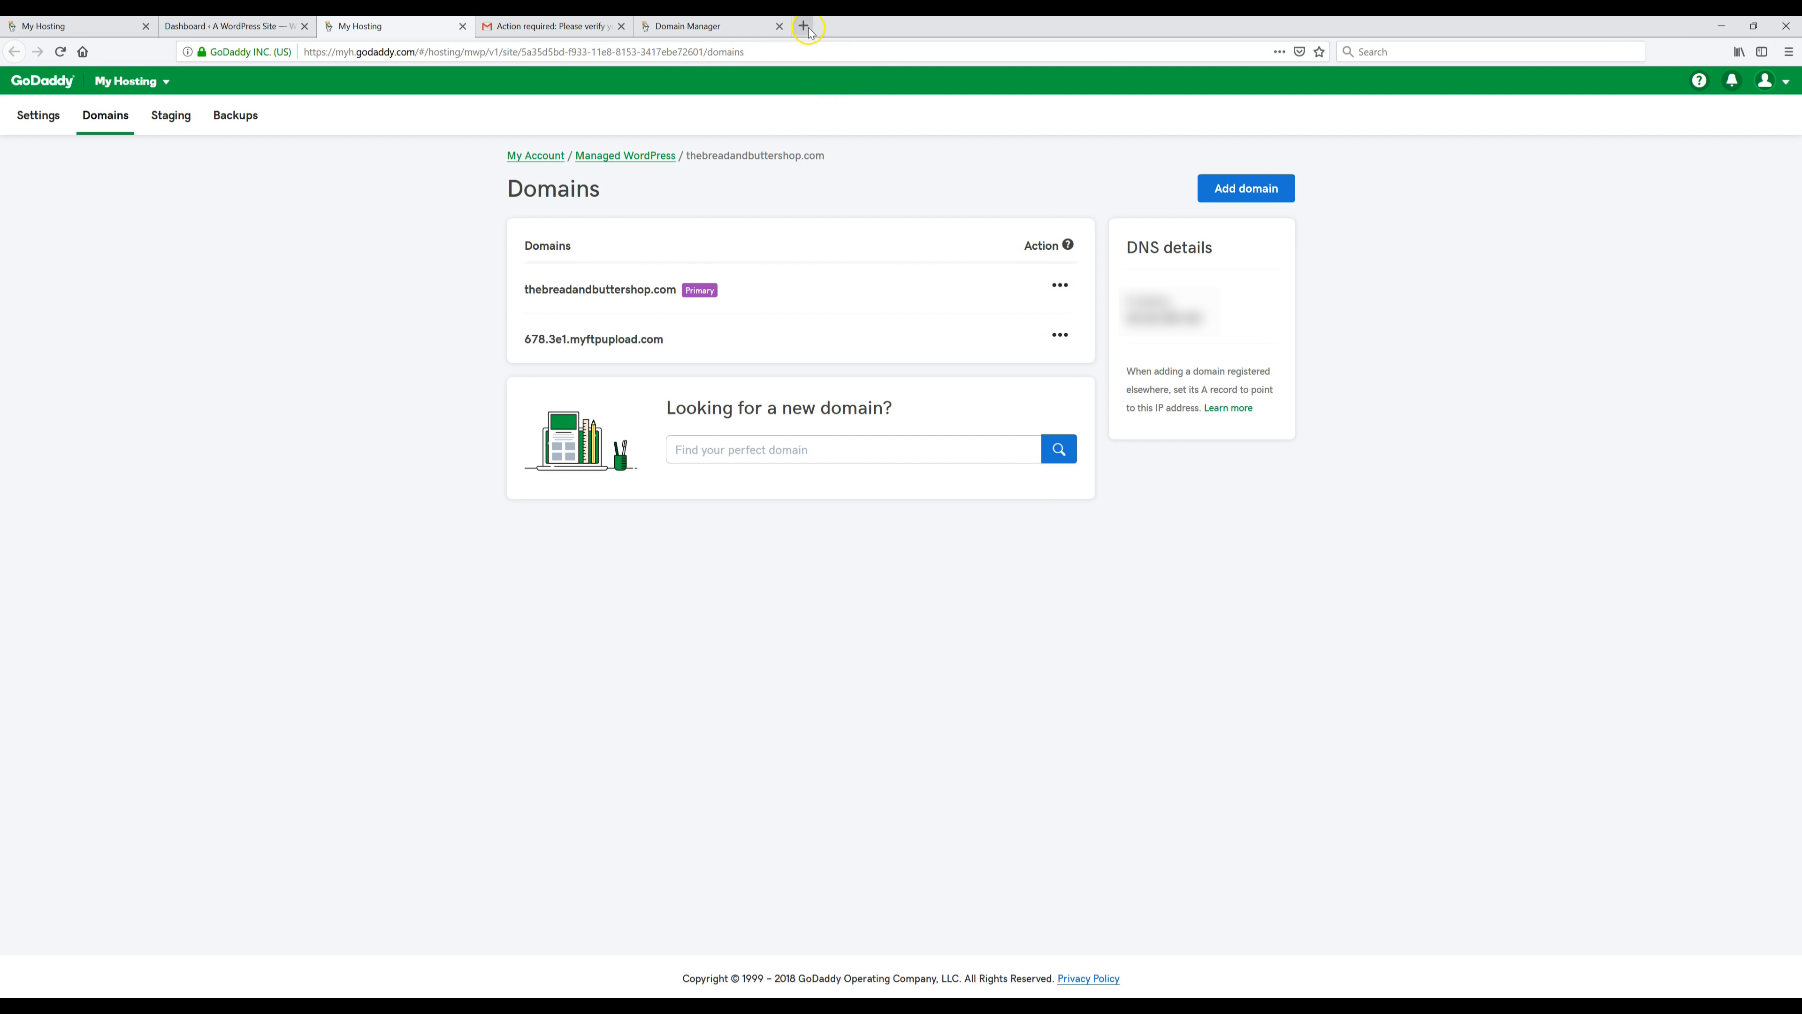
- Visit thebreadandbuttershop.com/wp-admin in a new tab and fill in the login credentials
click(810, 26)
text(thebreadandbuttershop.com)
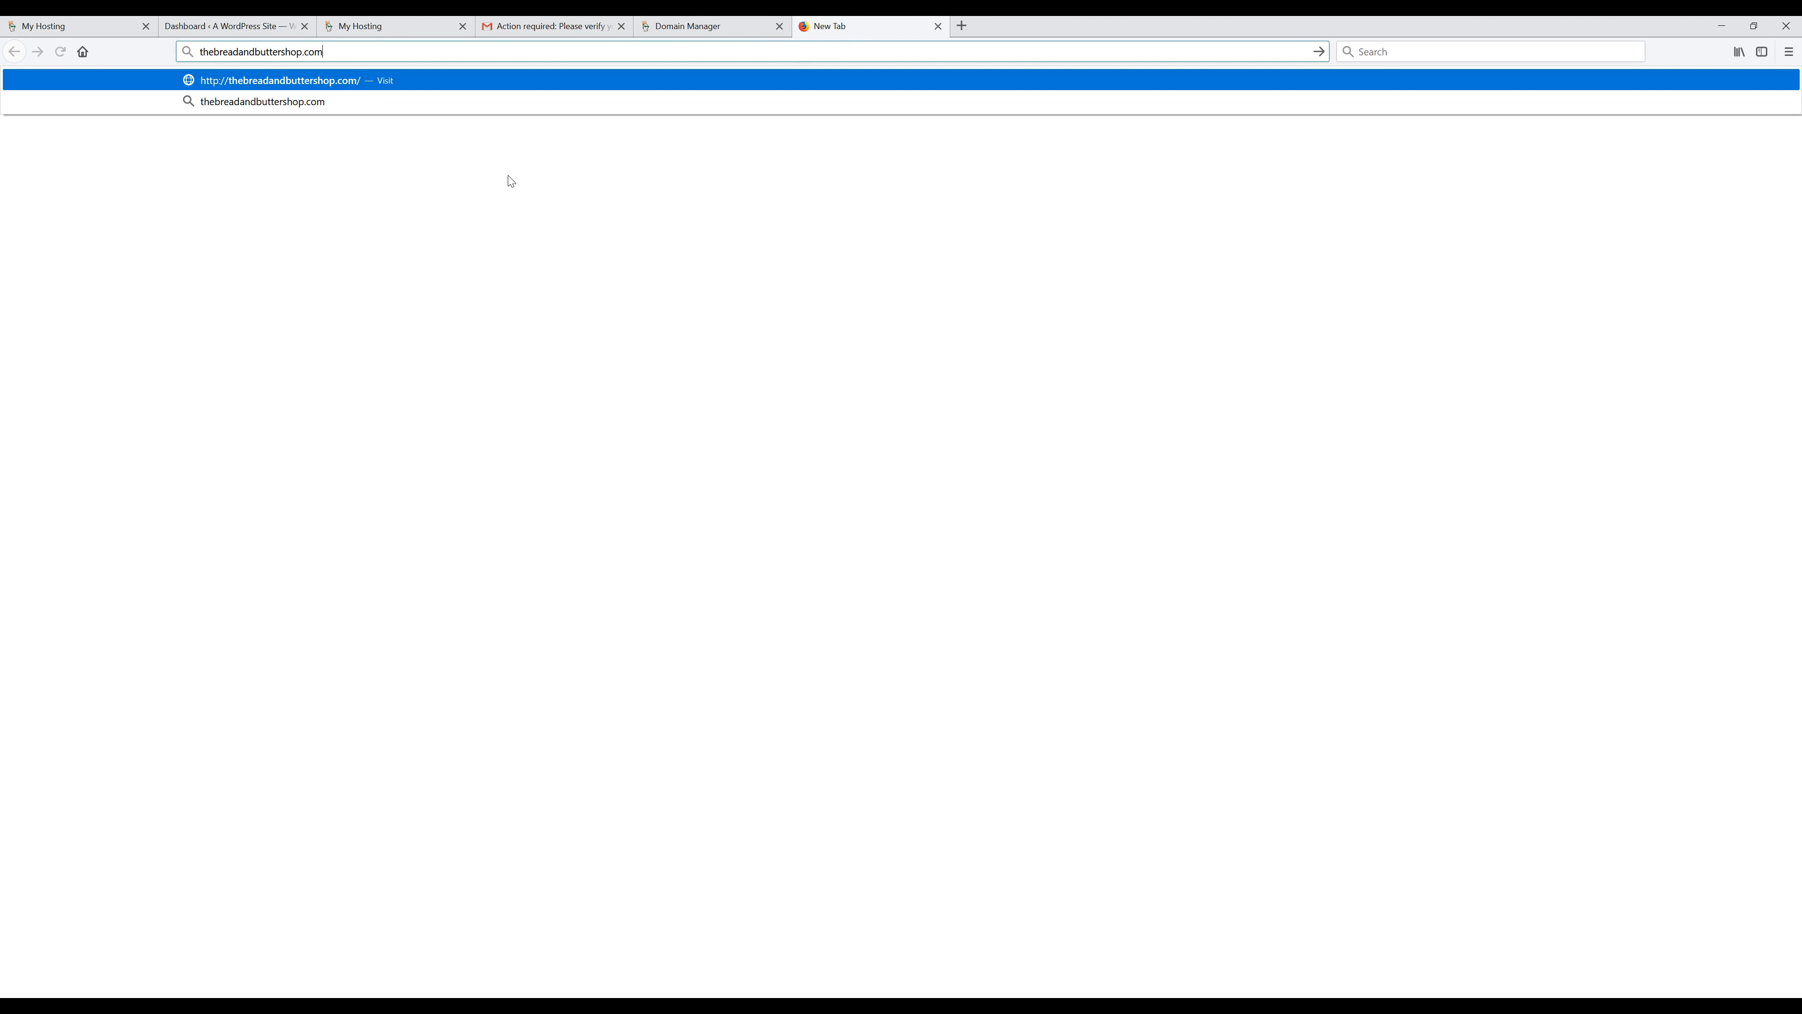
text(/wp)
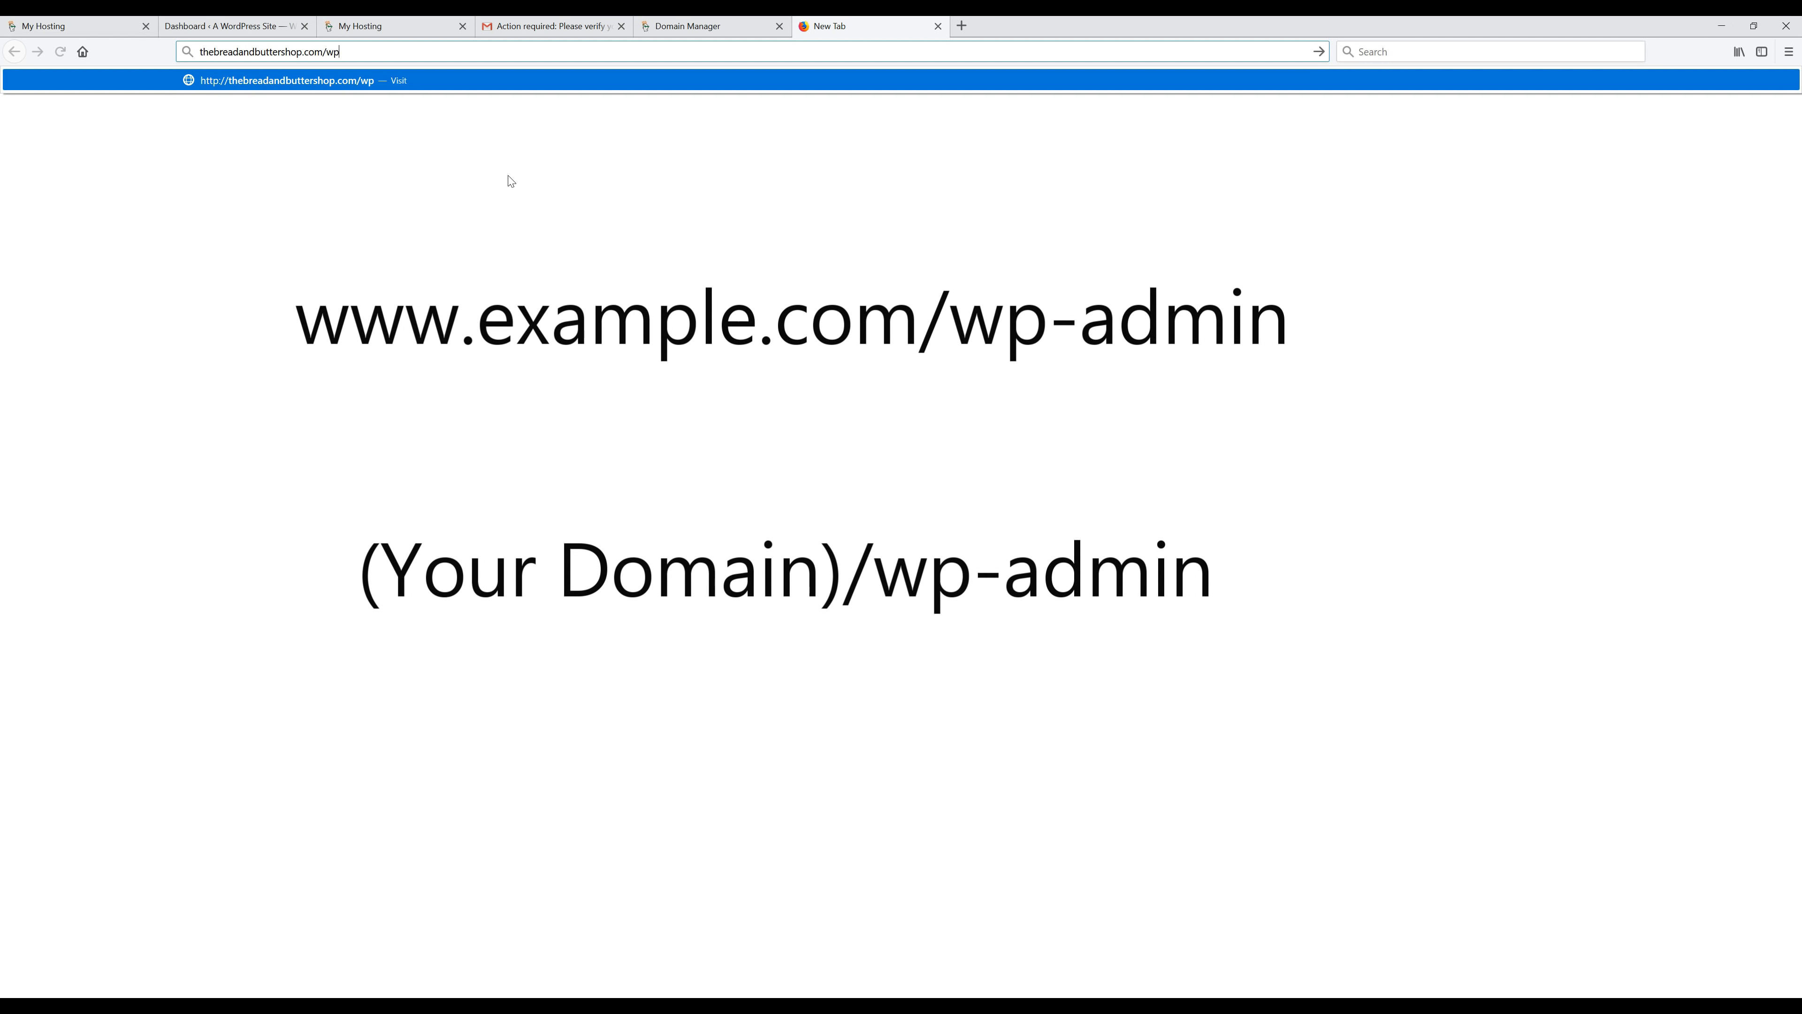
text(-admin%2F&reauth=1)
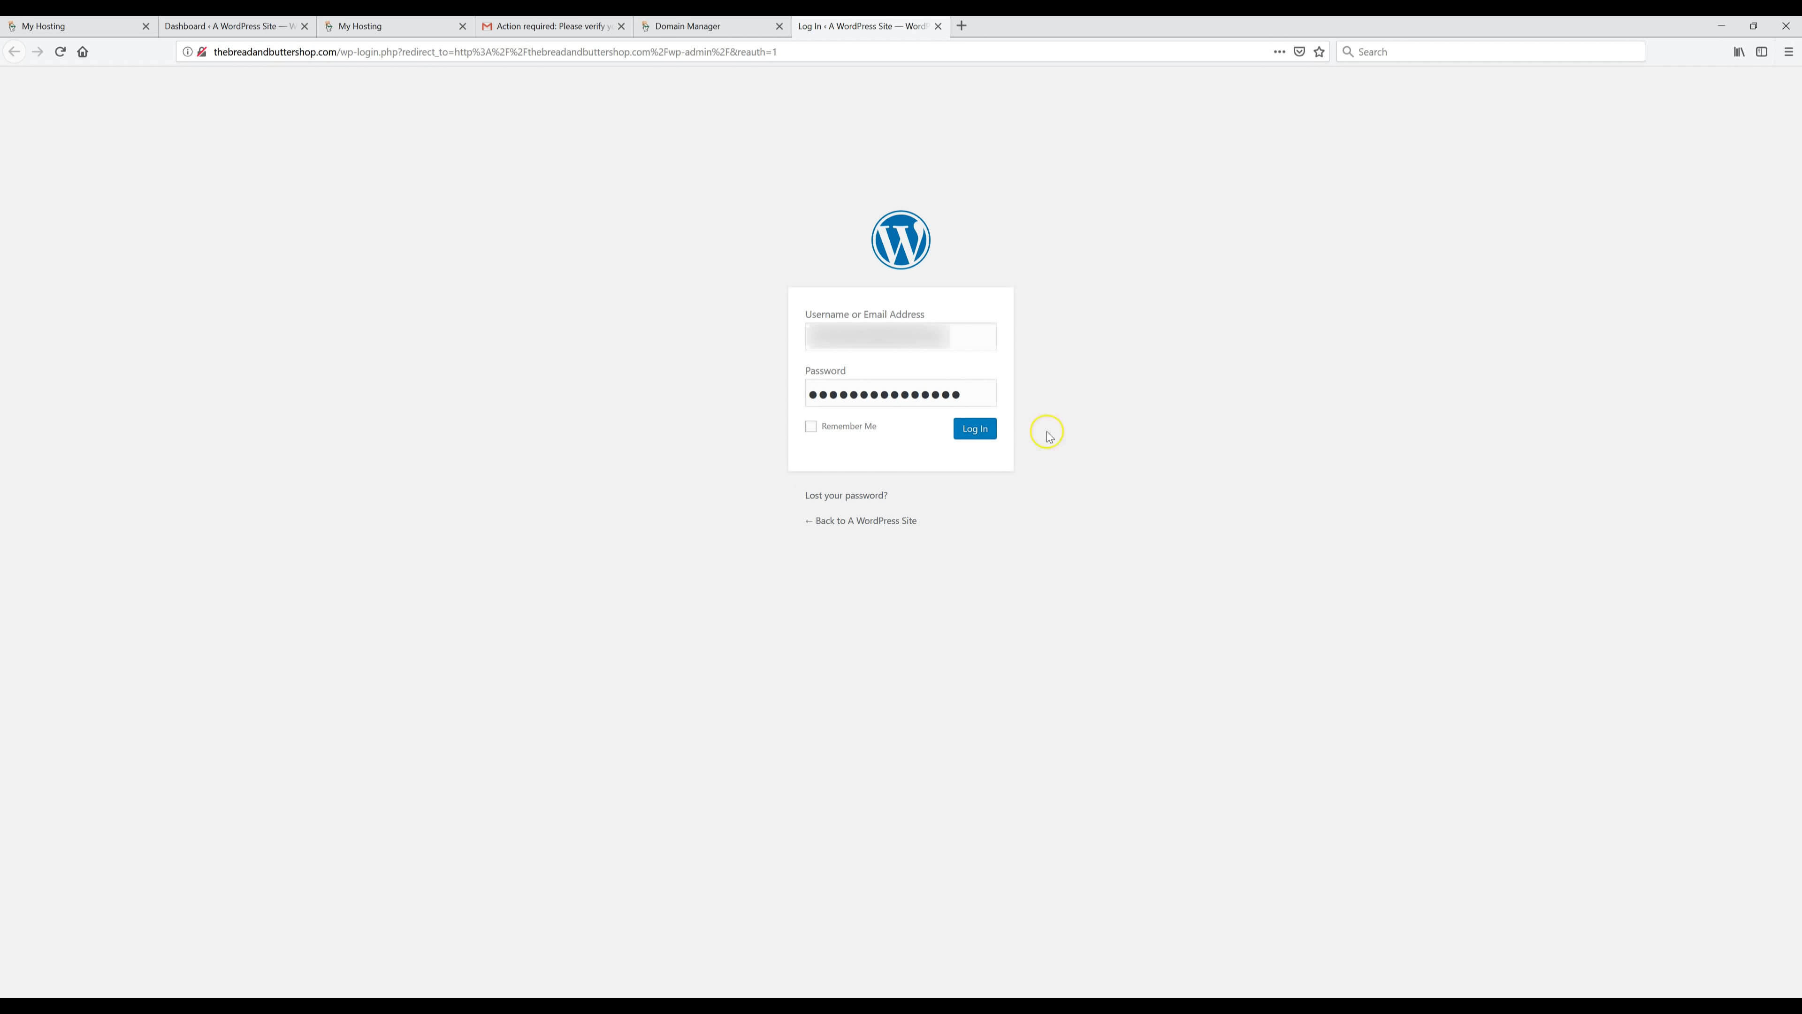
- Log in to WordPress at thebreadandbuttershop.com, loading the Dashboard under the custom domain
click(974, 428)
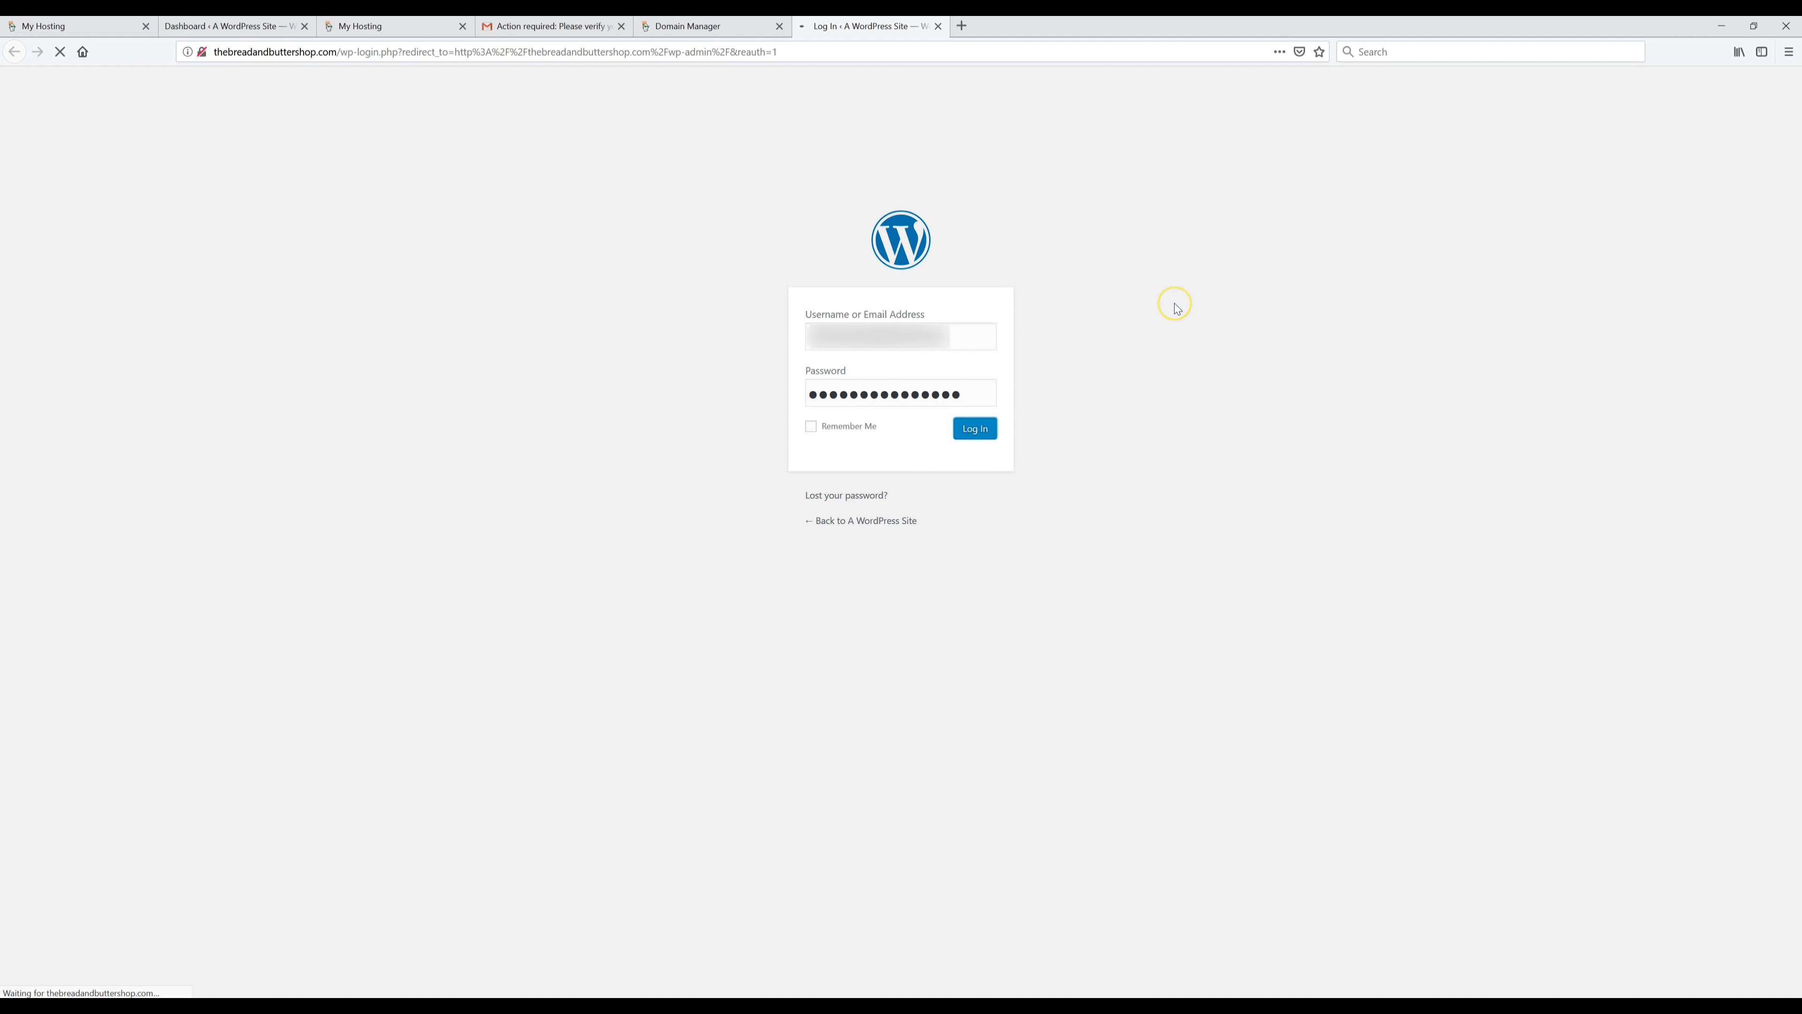
click(973, 428)
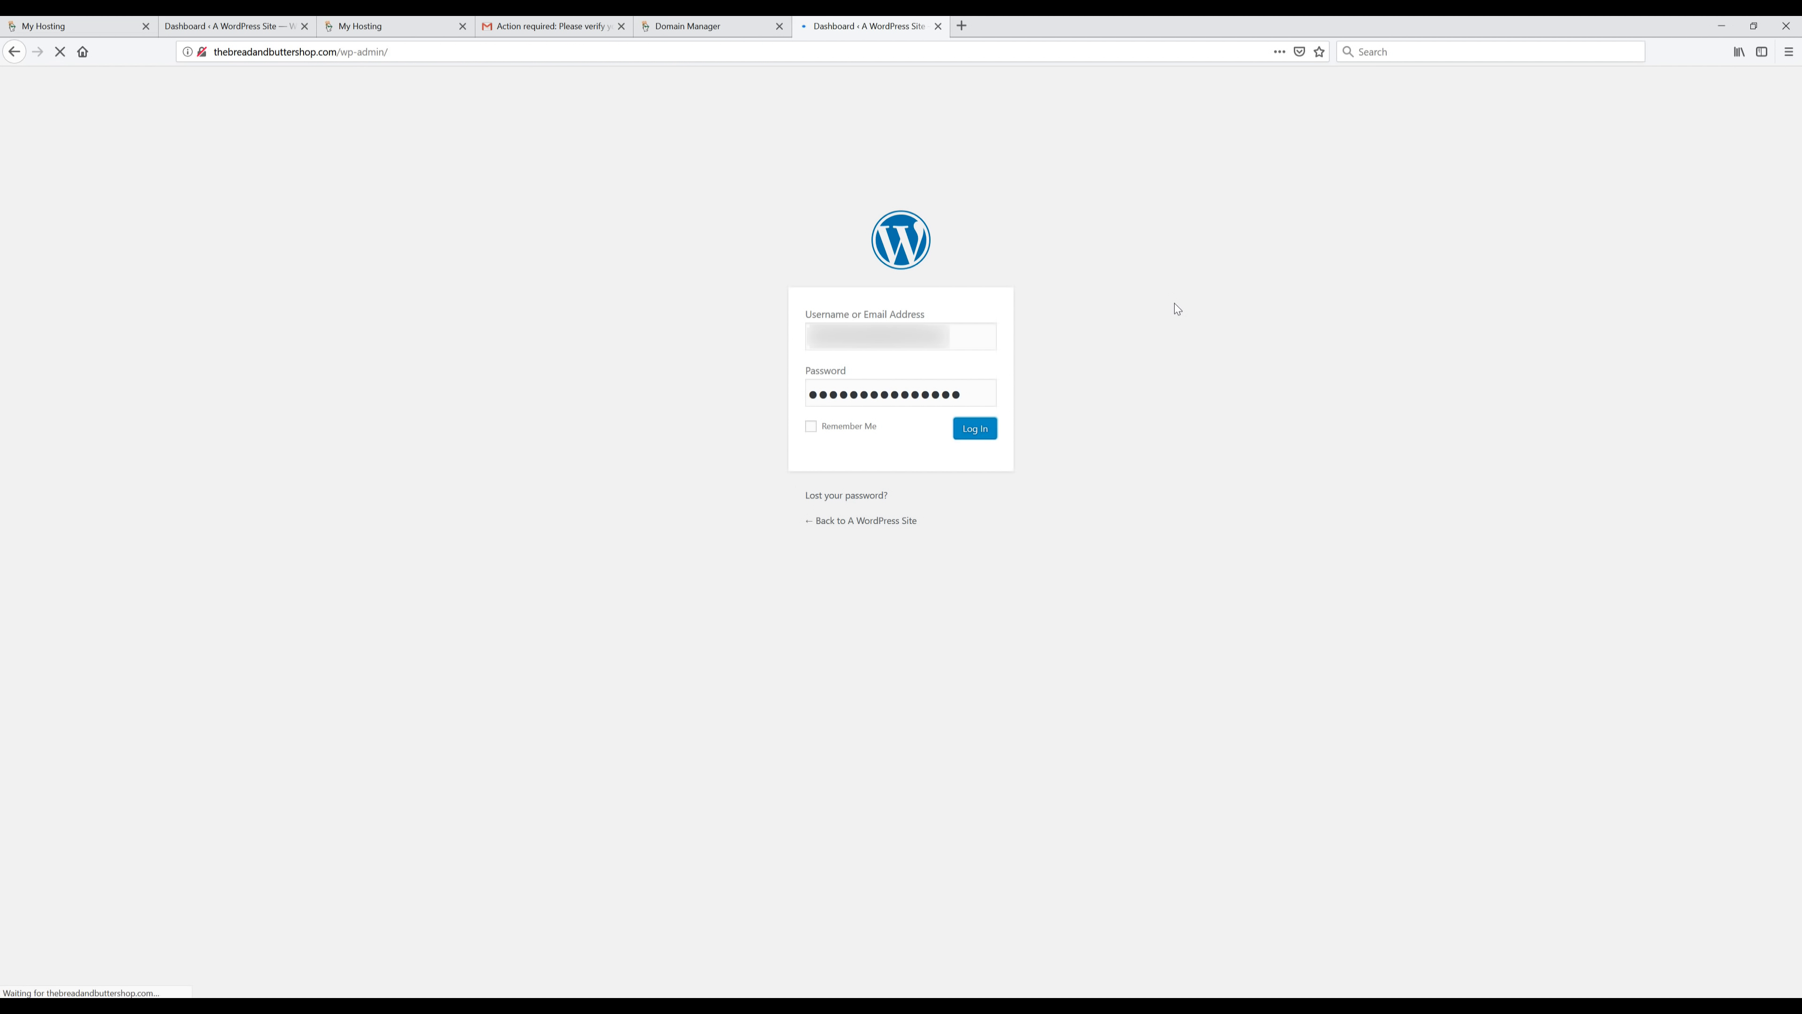
click(973, 428)
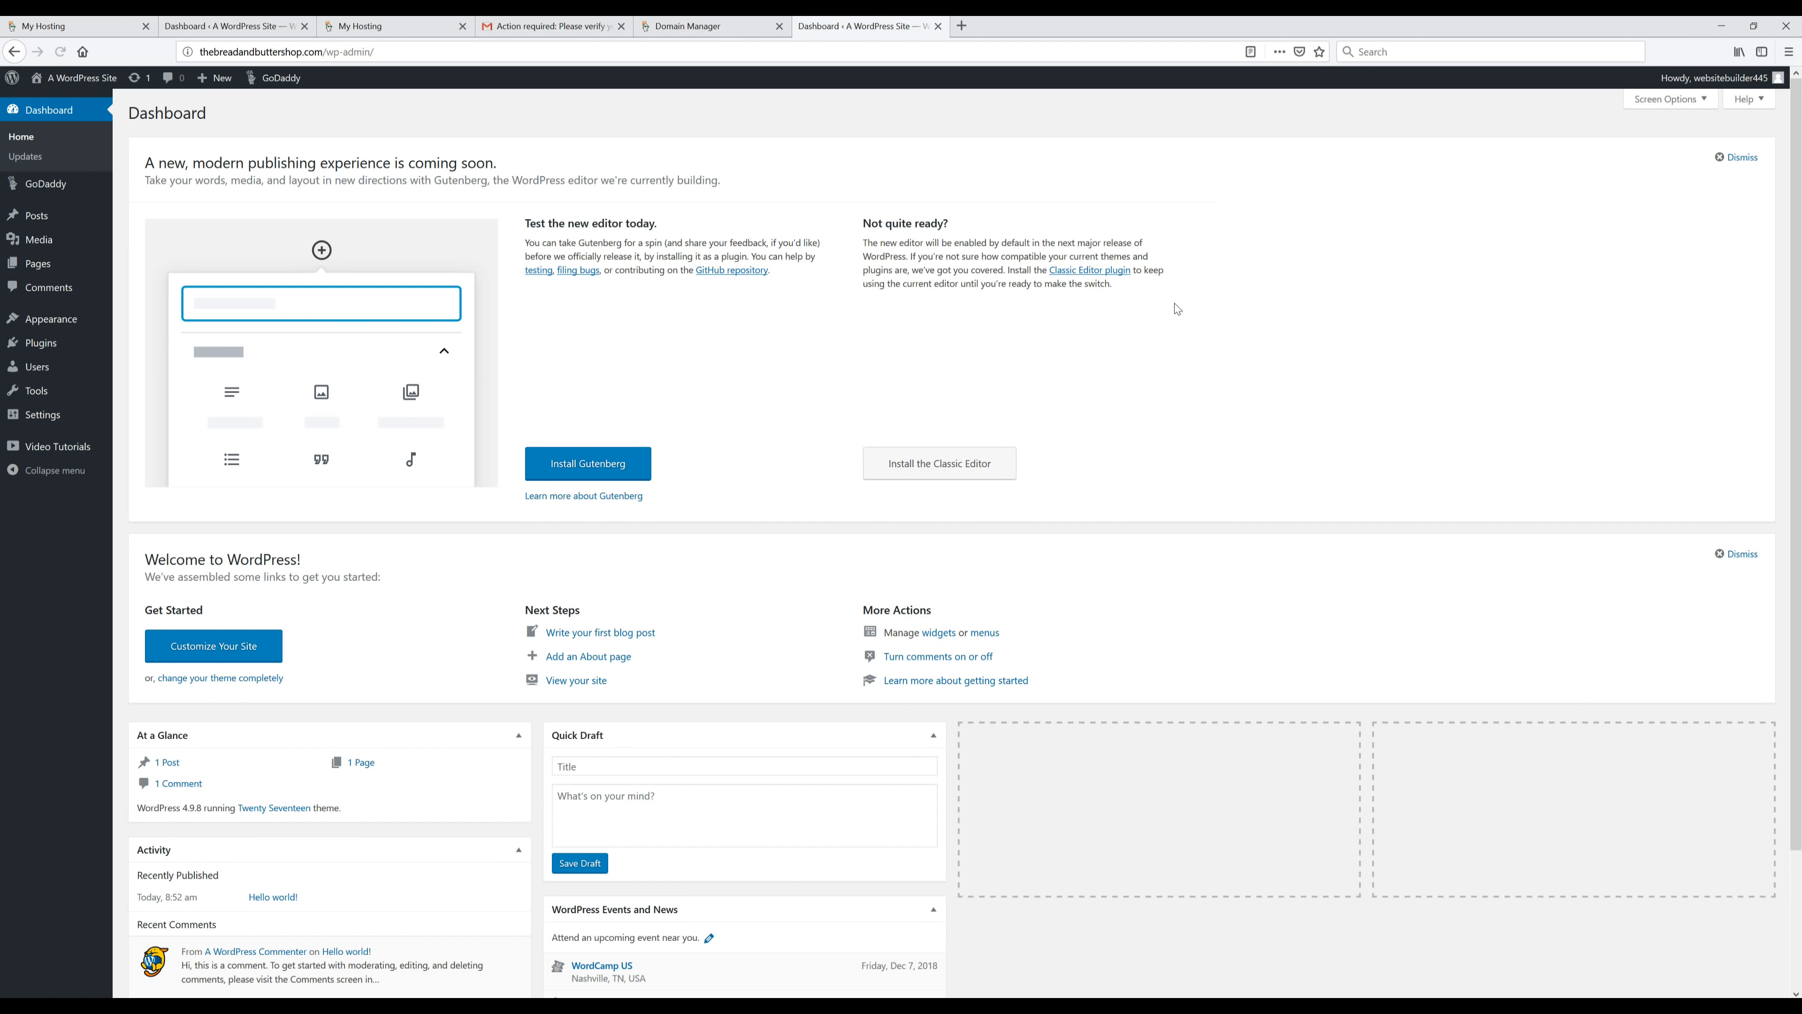